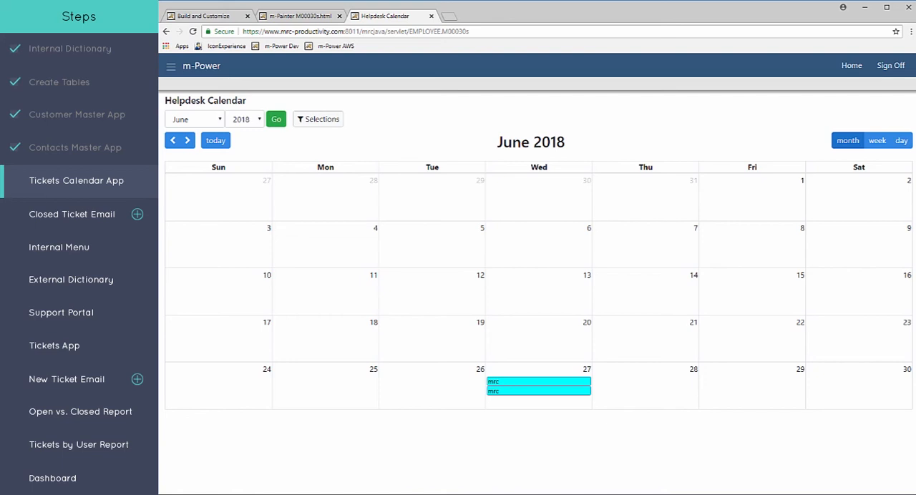
- Return to Build and Customize and show the Retrievals list under Manage Applications
left_click(72, 214)
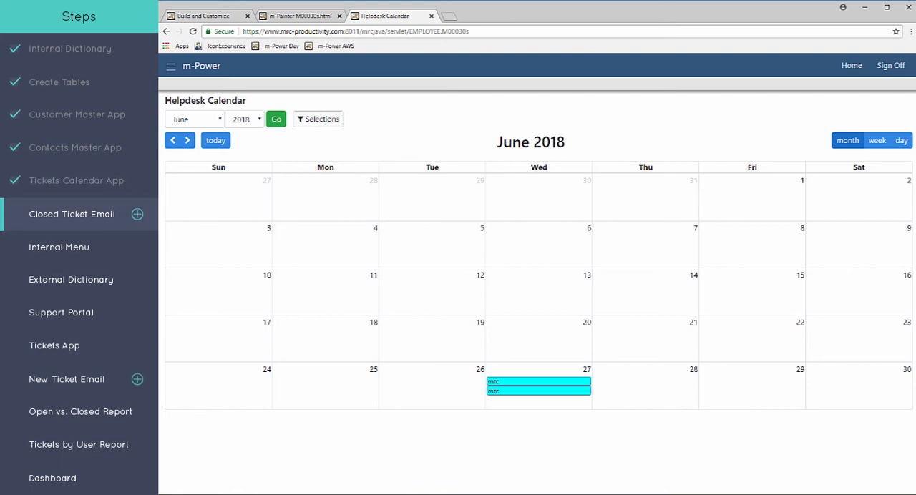
left_click(208, 15)
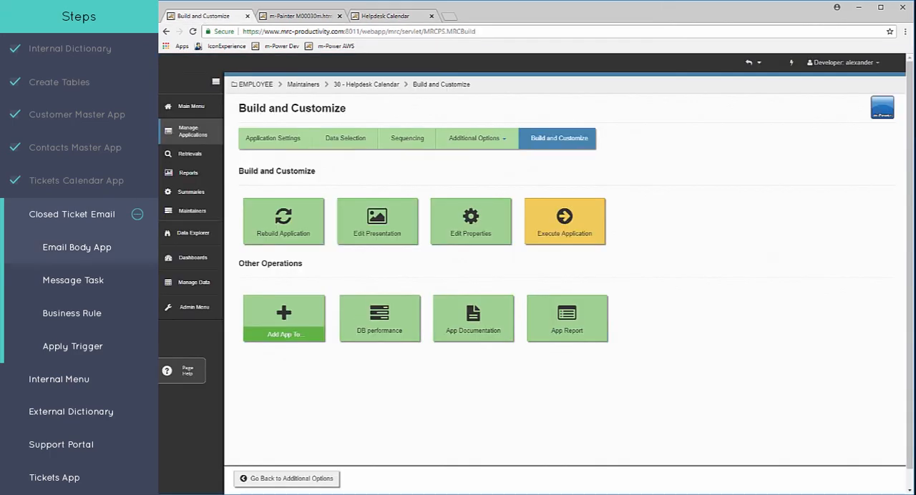
left_click(190, 154)
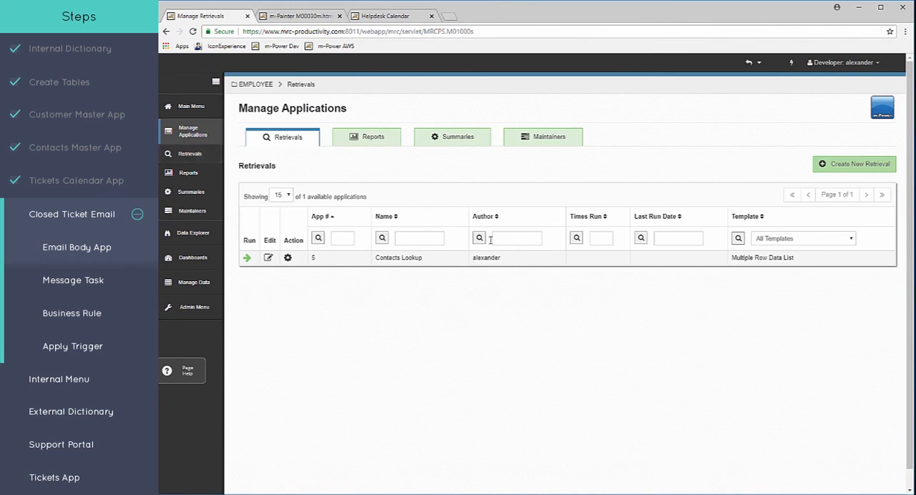
mouse_move(654, 312)
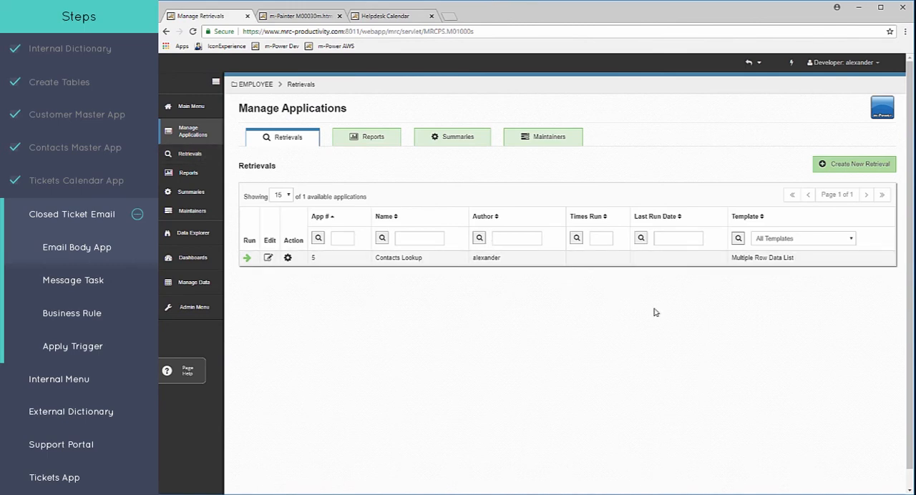
mouse_move(714, 329)
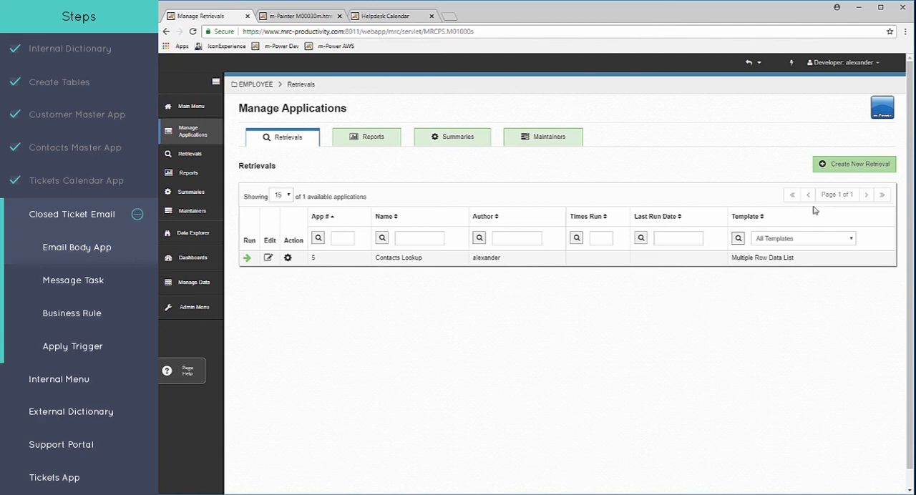
- Create retrieval 'Closed Ticket Email' from the Single Row Data List template and proceed to data selection
left_click(853, 164)
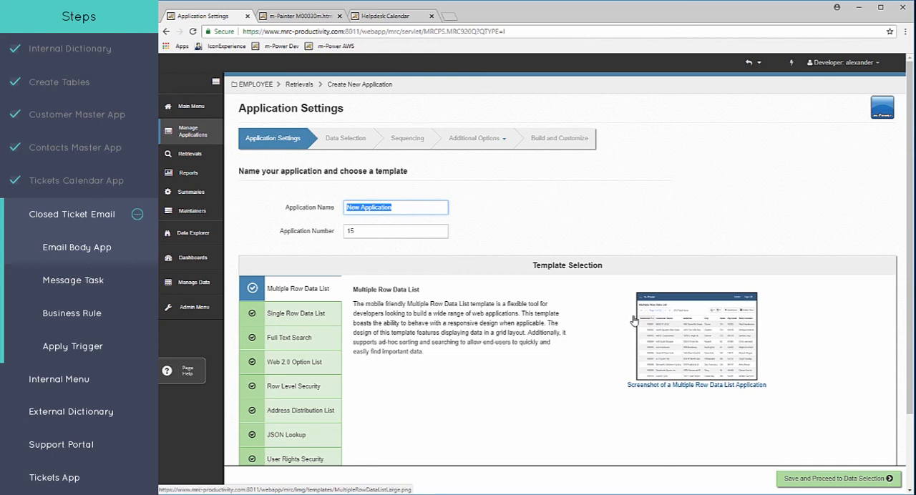
mouse_move(427, 282)
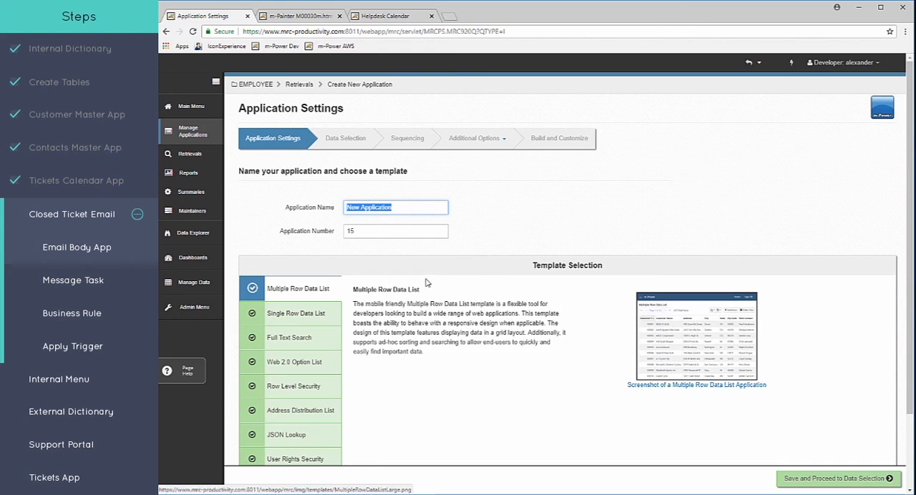
left_click(295, 313)
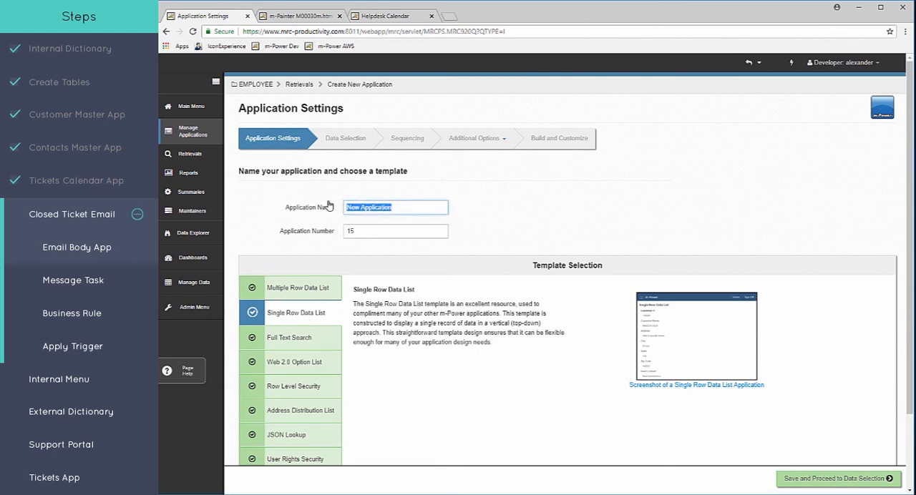
type("Clois")
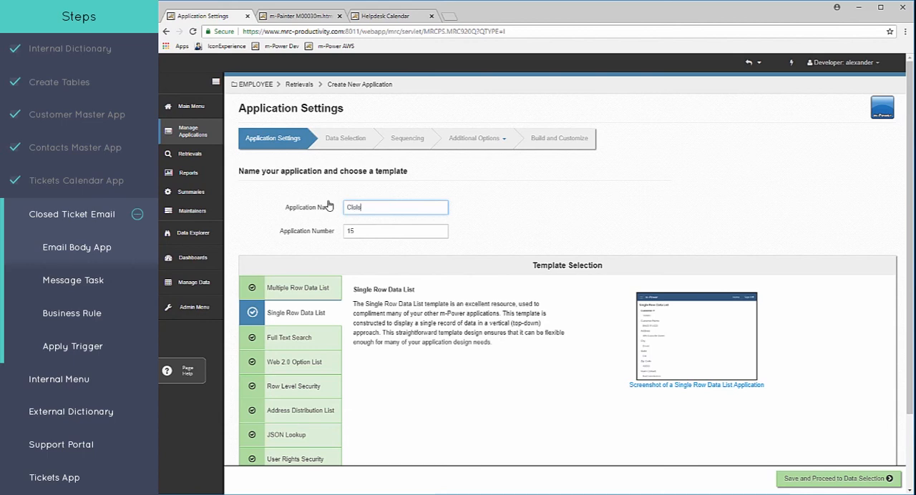
key("Backspace")
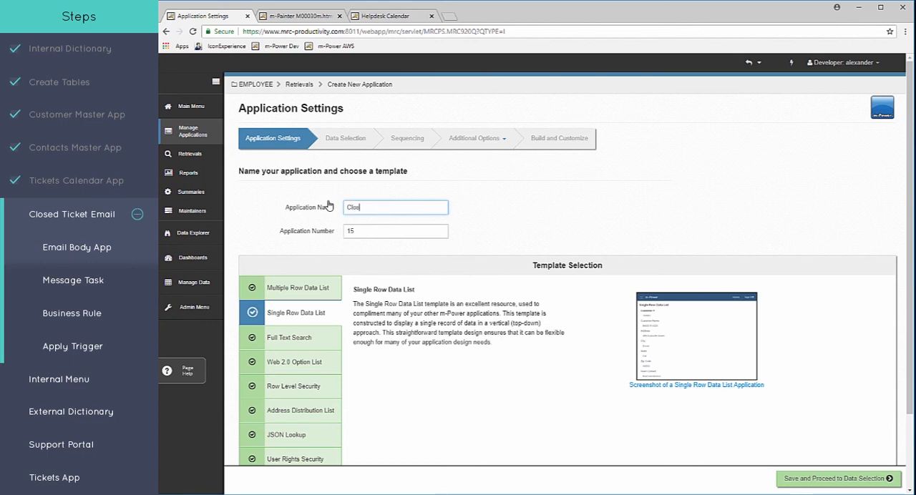
type("Closed Ticket Email")
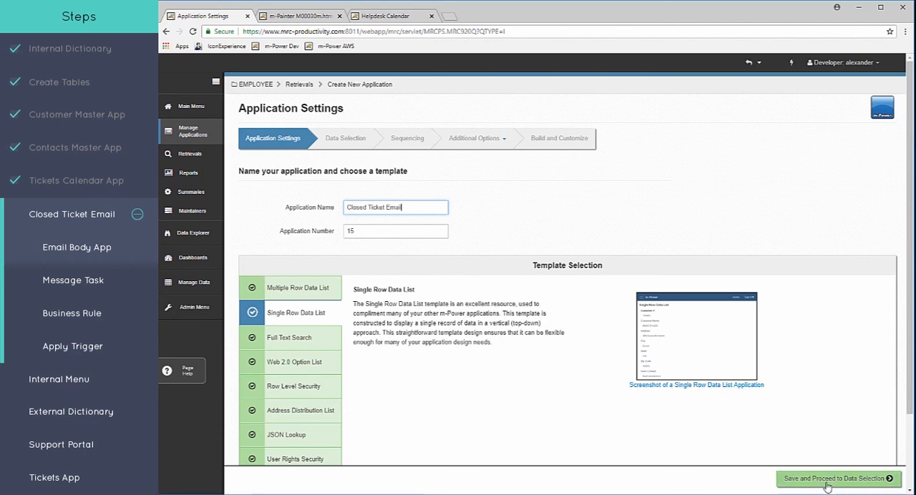
left_click(837, 478)
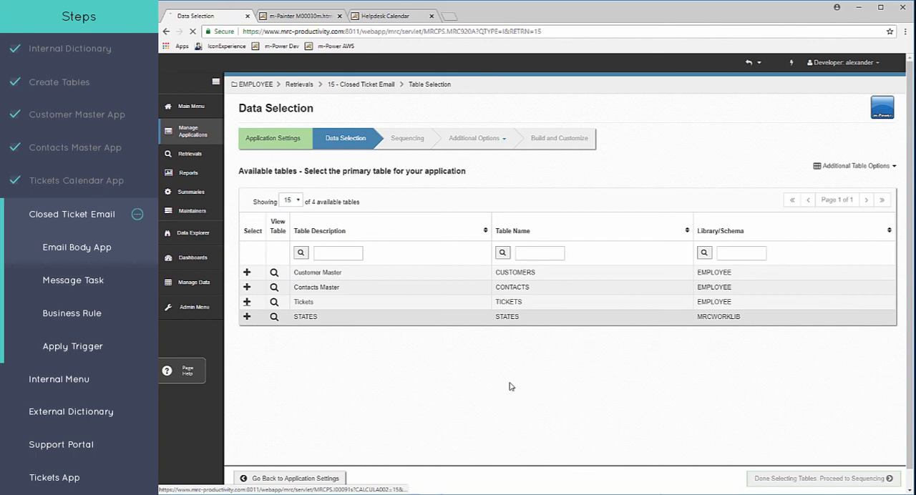
- Use Tickets with its fields, join Contacts Master on CONTID, and sequence by Ticket Number ascending
left_click(274, 301)
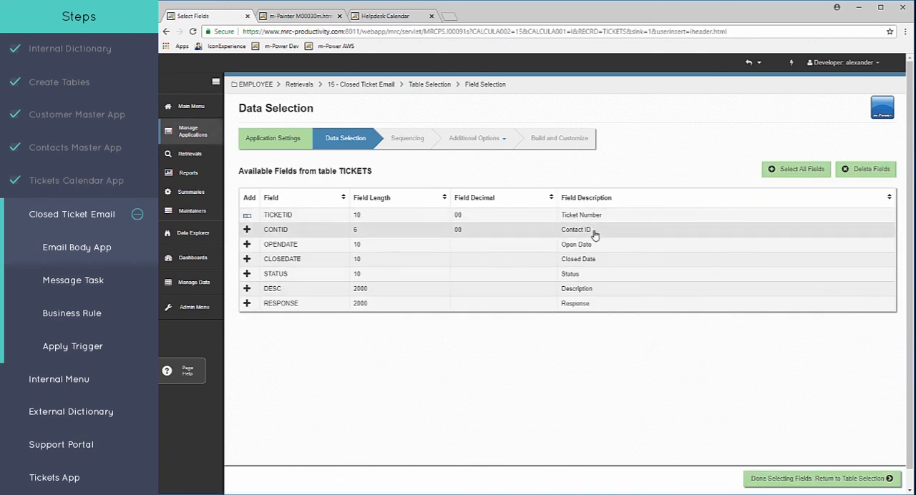
left_click(246, 229)
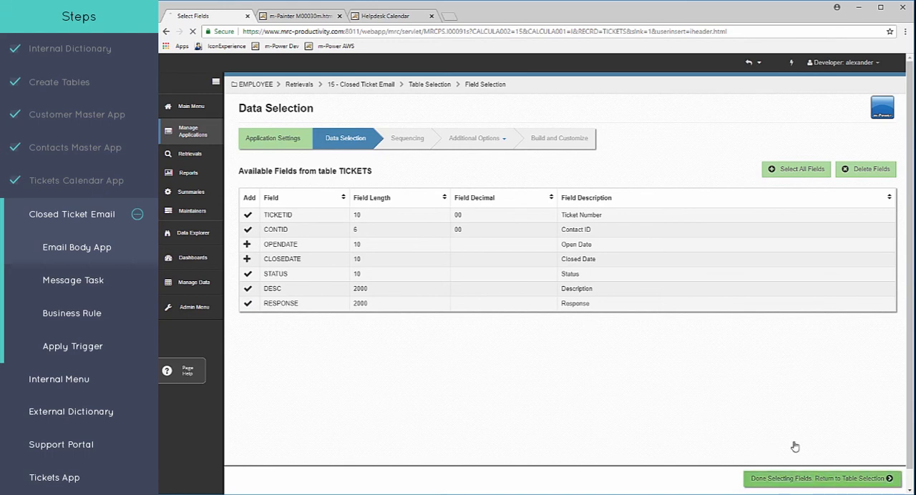
left_click(821, 478)
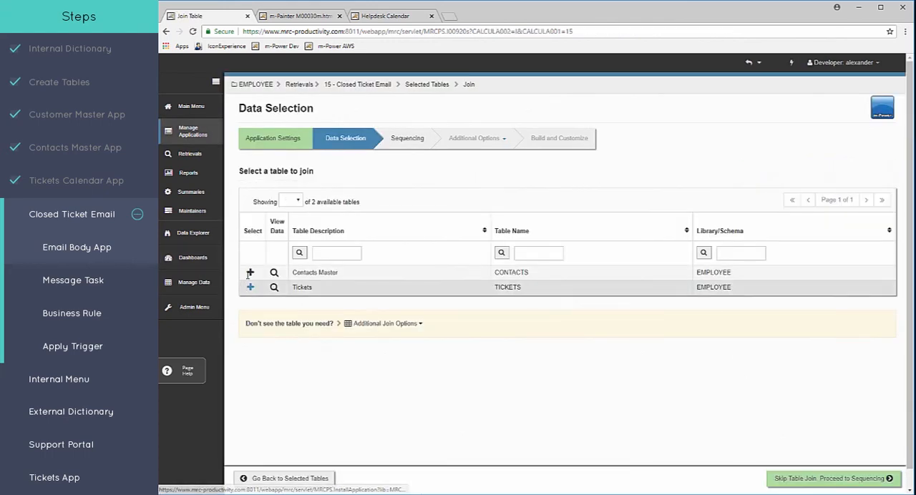
left_click(250, 273)
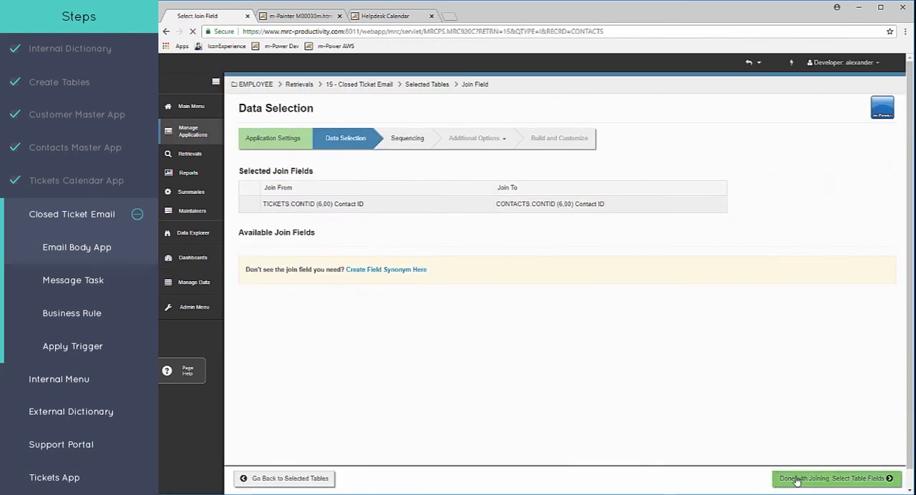
left_click(832, 478)
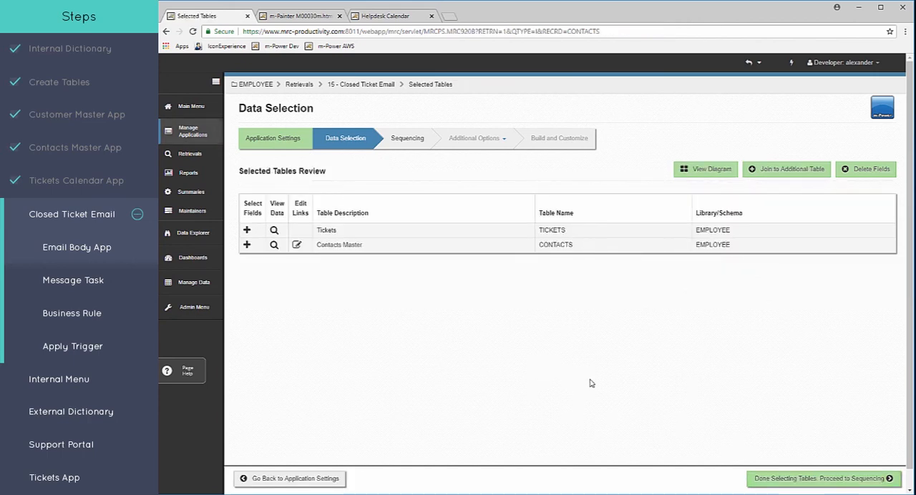
left_click(820, 478)
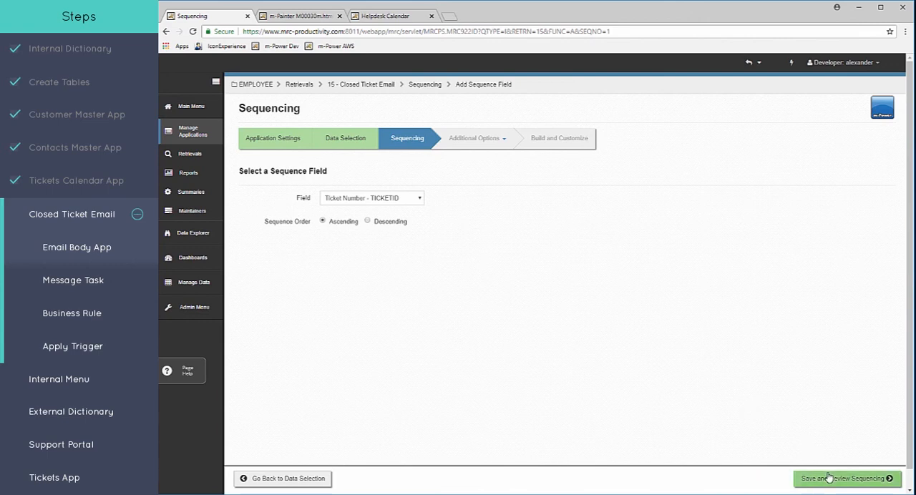
left_click(845, 478)
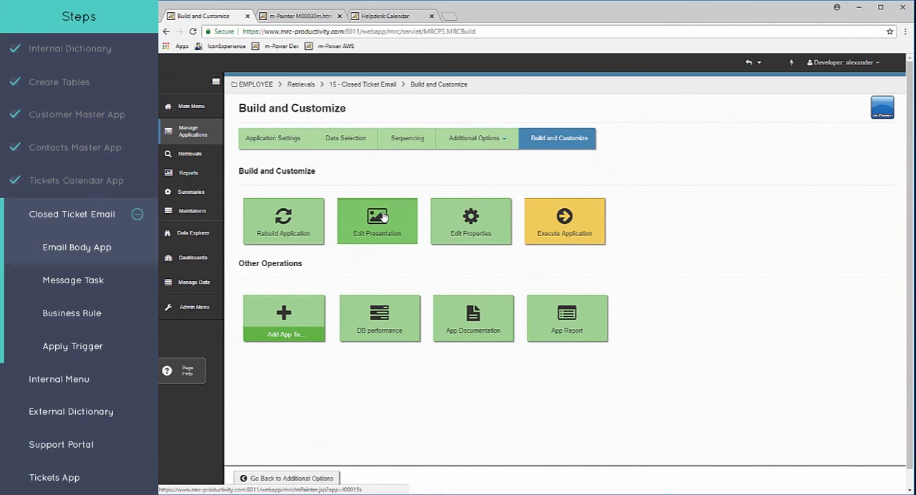
- Edit the page presentation in m-Painter and turn on grid editing mode
left_click(377, 221)
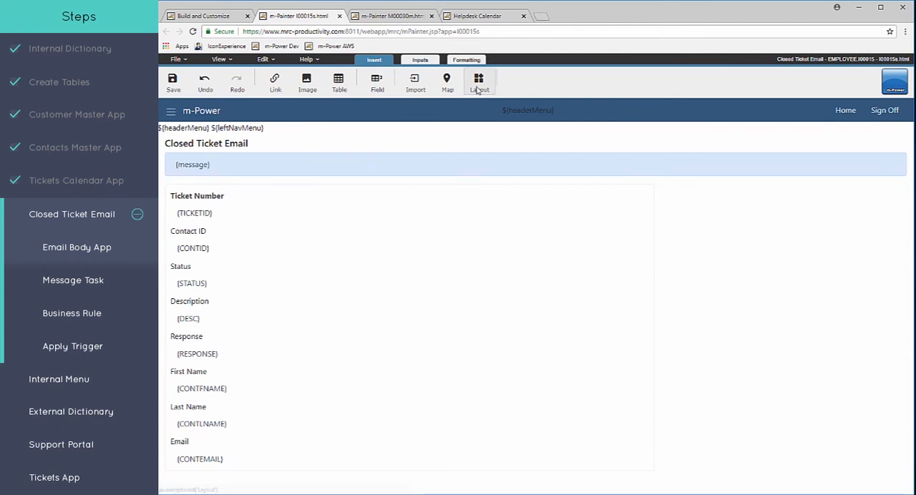
left_click(478, 81)
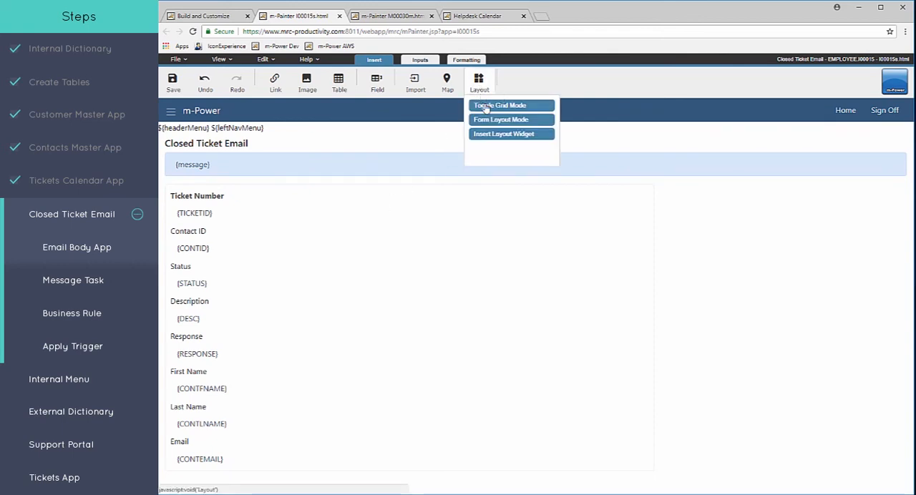
left_click(501, 119)
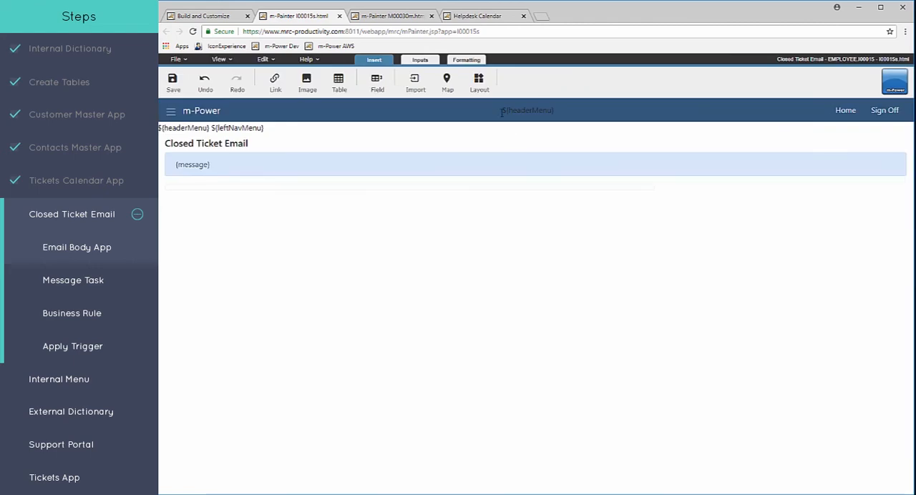
left_click(478, 81)
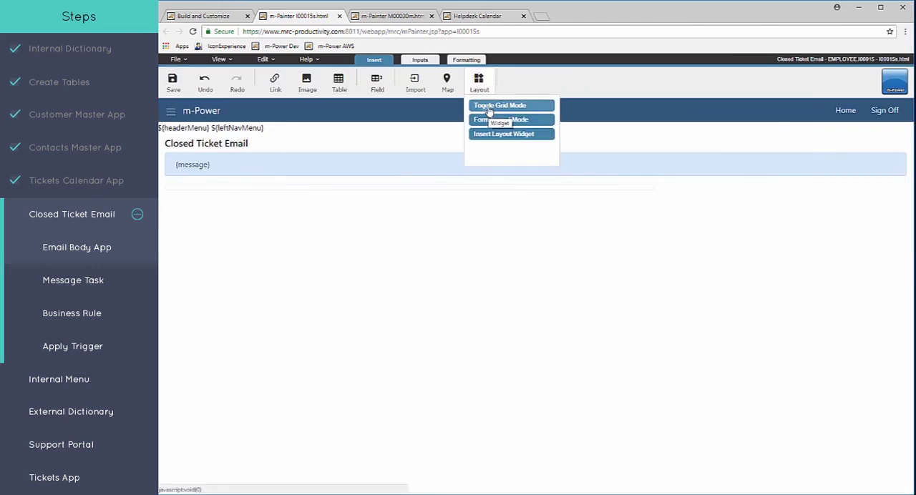
left_click(499, 105)
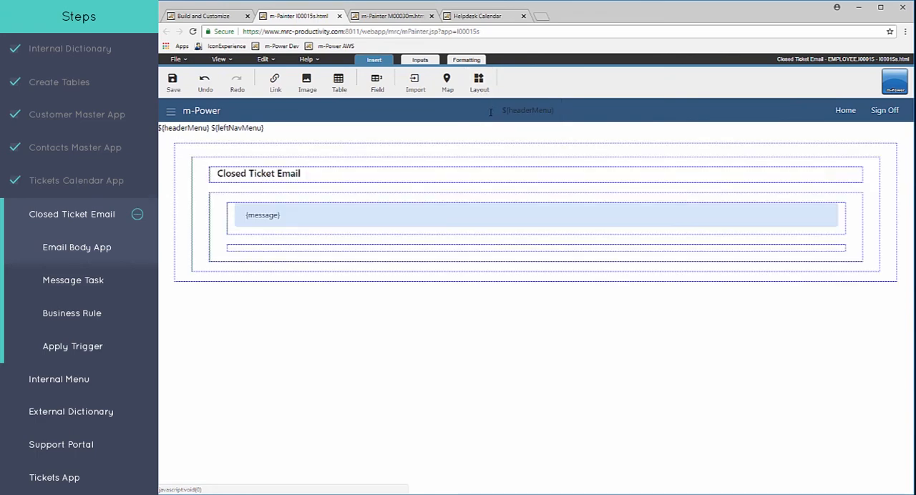
- Delete the default message row and the Closed Ticket Email title row
left_click(305, 211)
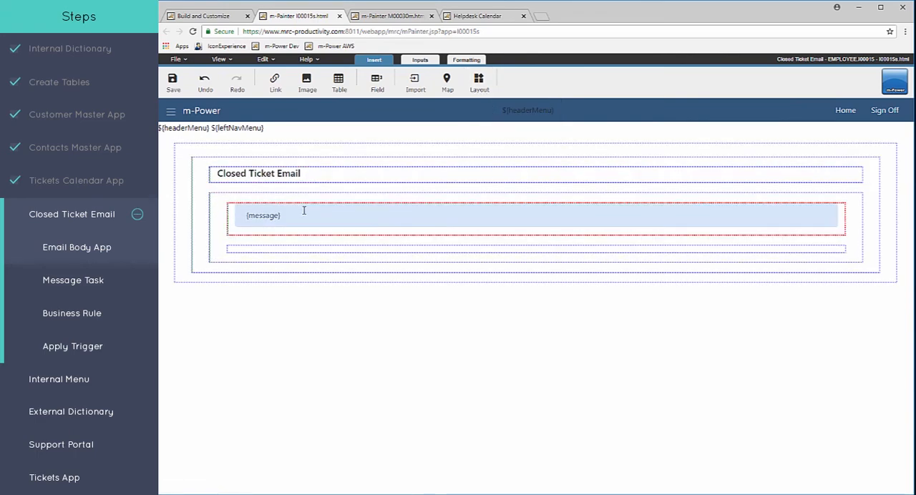
left_click(330, 179)
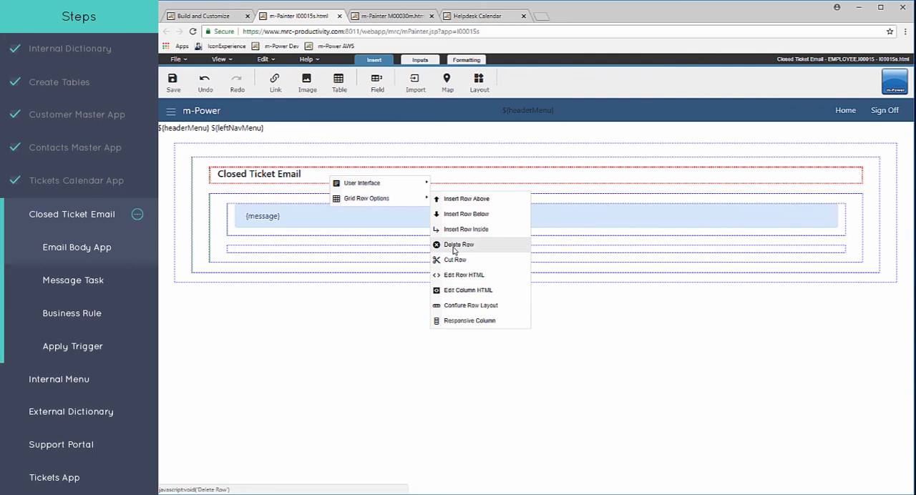
left_click(458, 245)
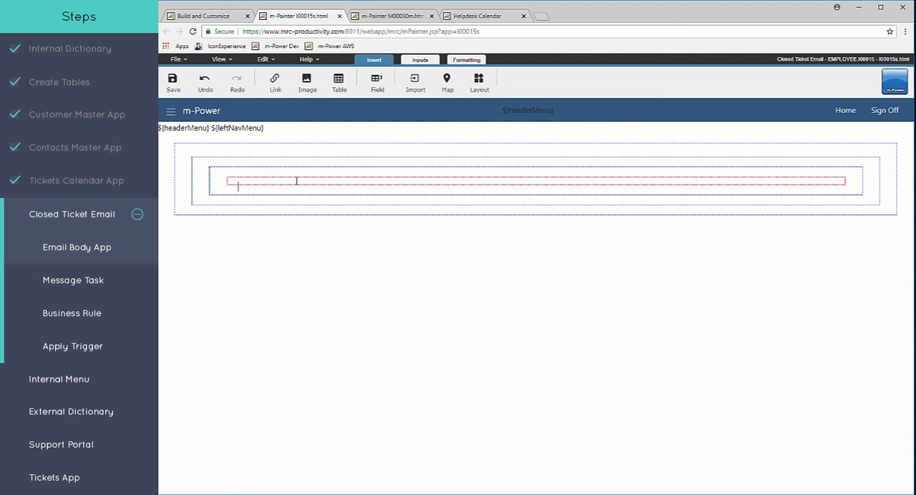
- Write 'Hello,' then 'Your ticket # has been closed' and 'Please see resolution below:'
type("Hello")
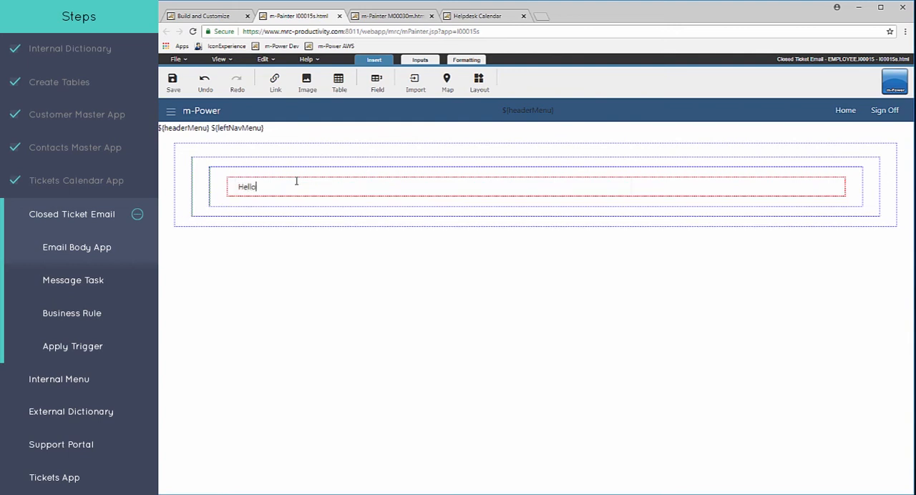
type(",")
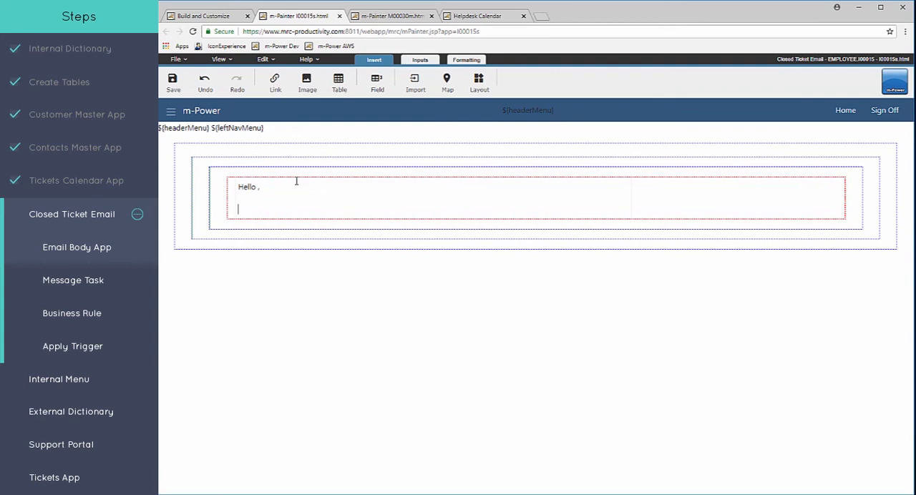
type("Your ticket # has been closed")
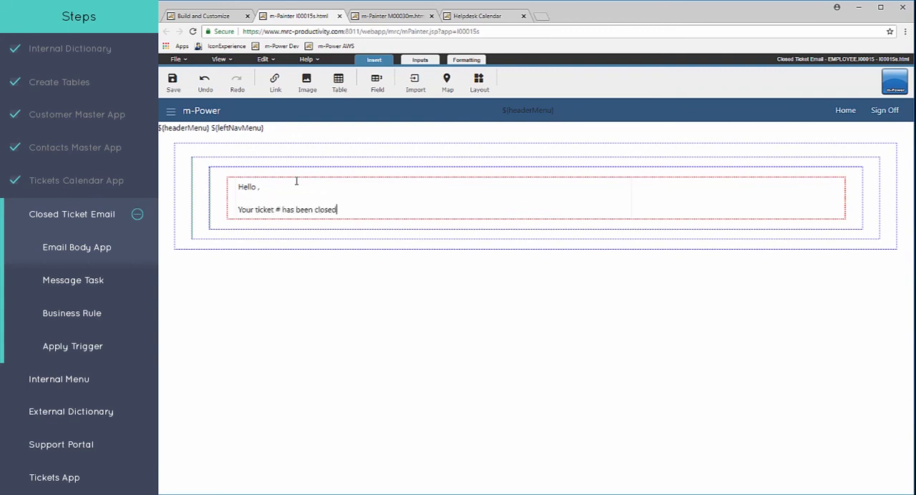
type("Please see resolution below:")
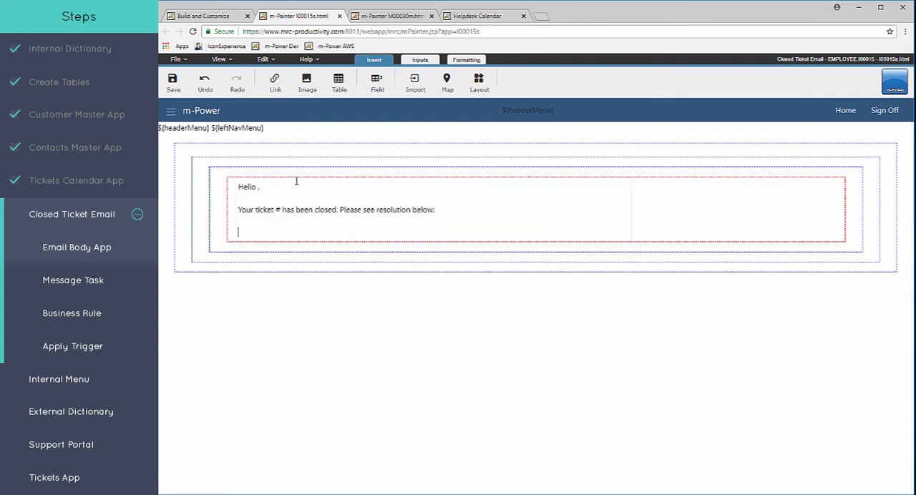
- Add 'Description:' and 'Resolution:' headings on separate lines beneath the message
type("Descr")
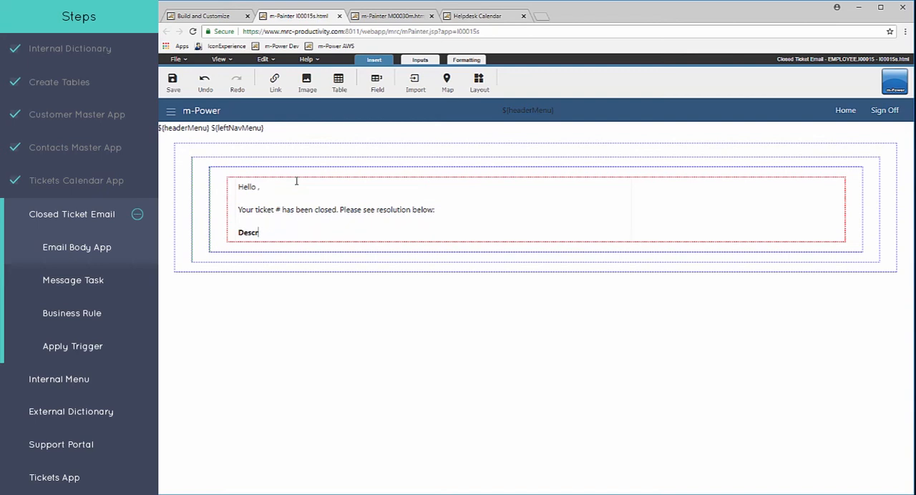
type("iption:")
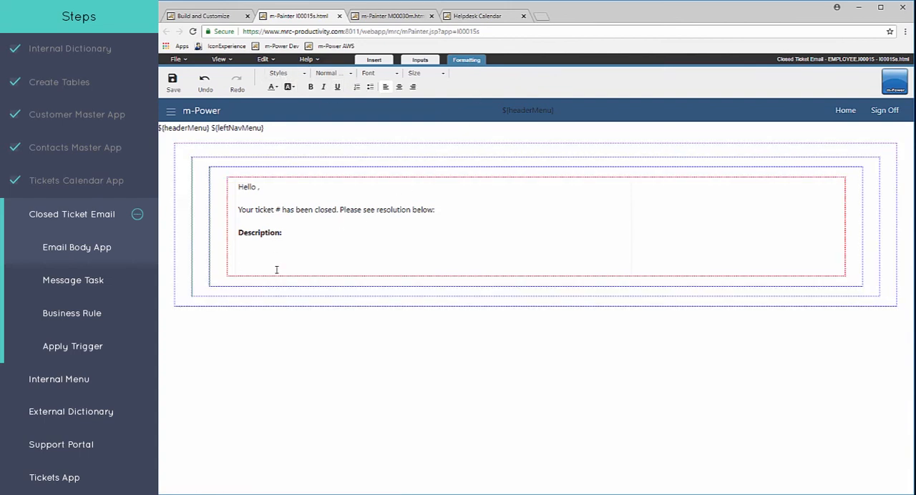
left_click(239, 267)
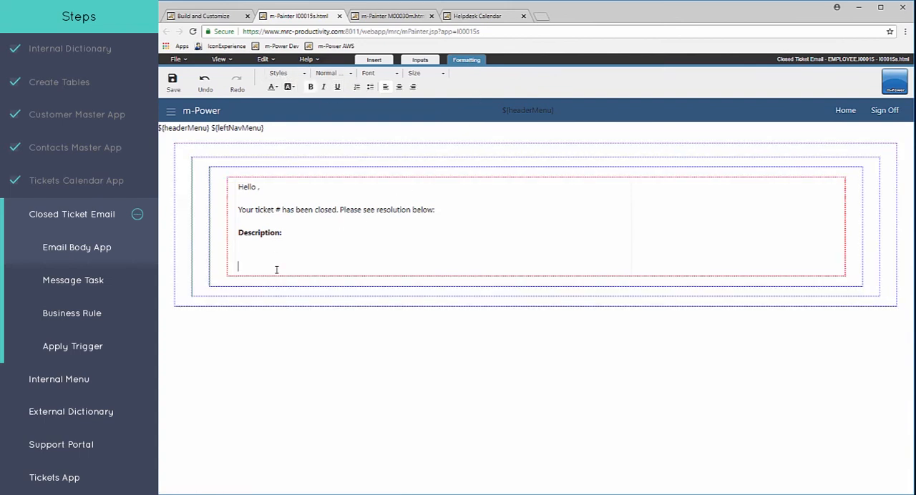
type("Reso")
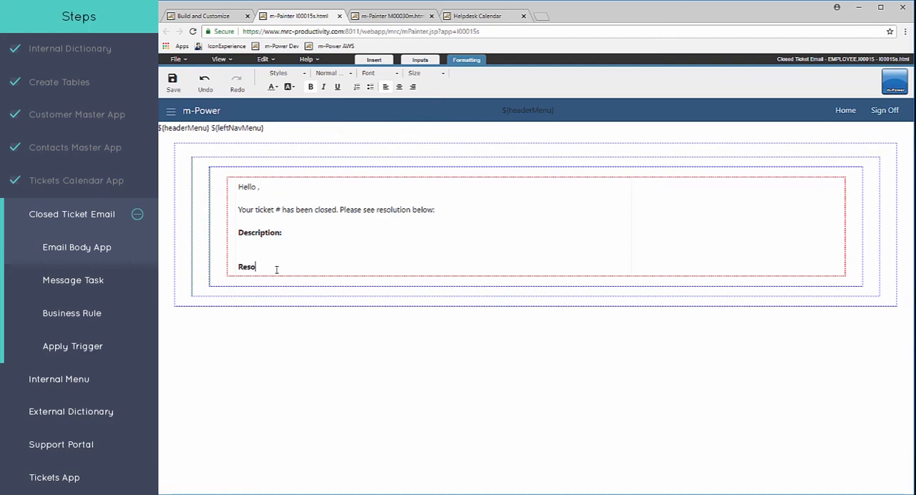
type("lution:")
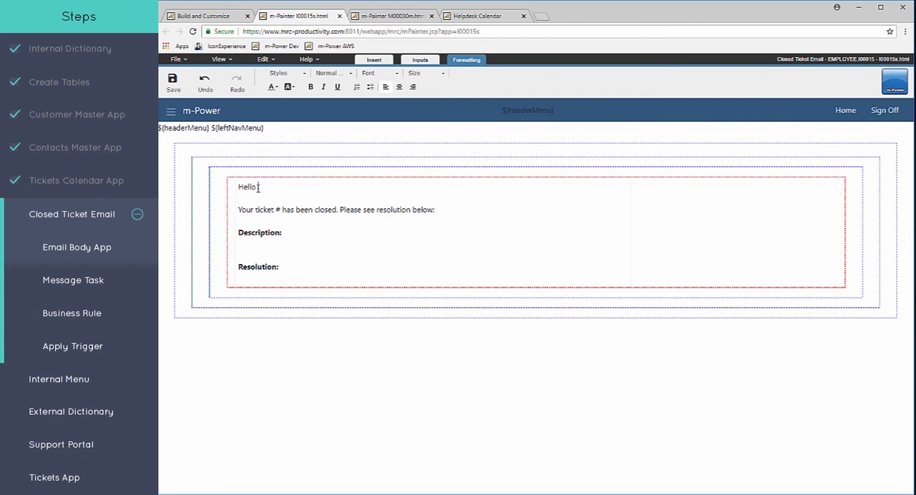
left_click(373, 59)
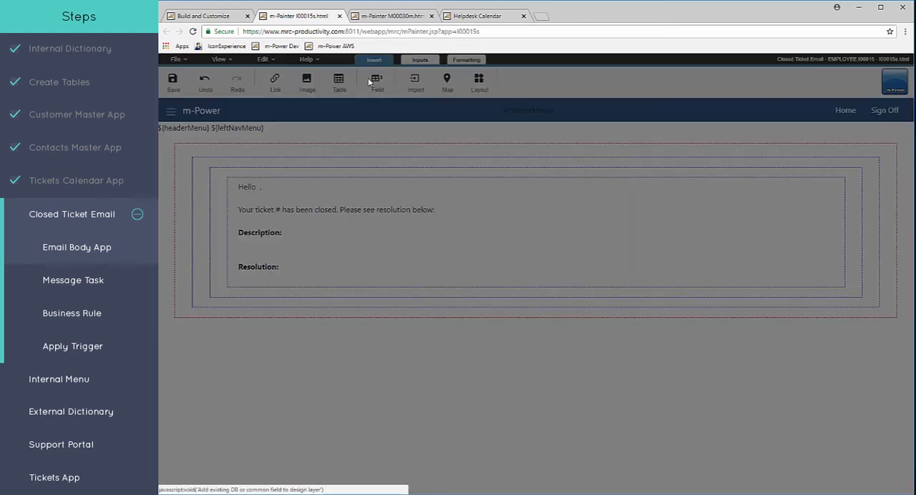
- Insert CONTFNAME after Hello and TICKETID after #, with the ticket number bolded
left_click(376, 81)
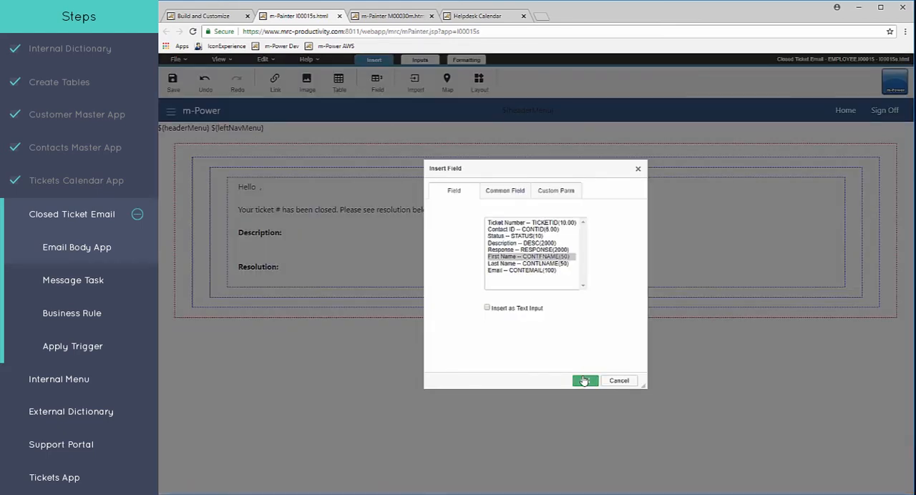
left_click(584, 380)
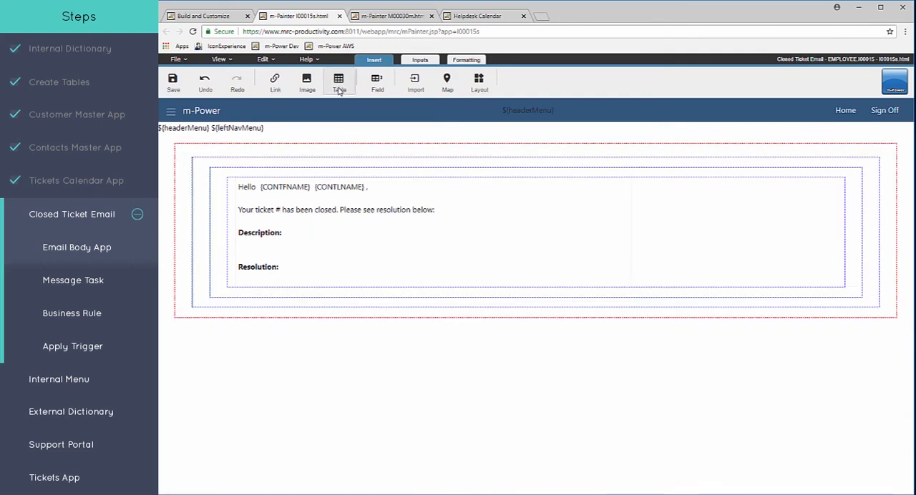
left_click(377, 82)
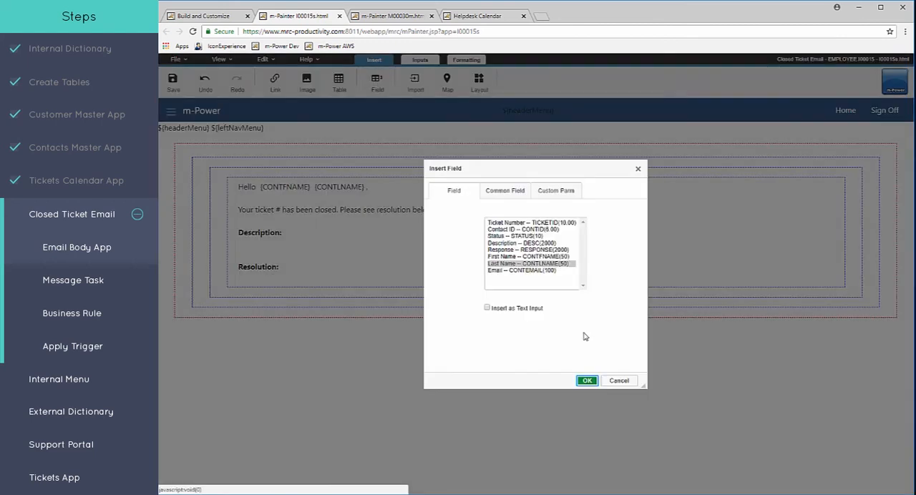
left_click(531, 222)
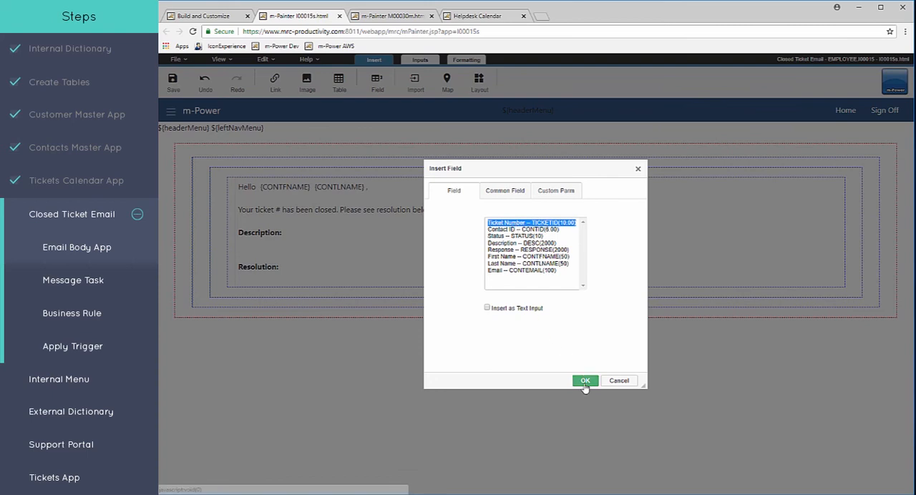
left_click(584, 380)
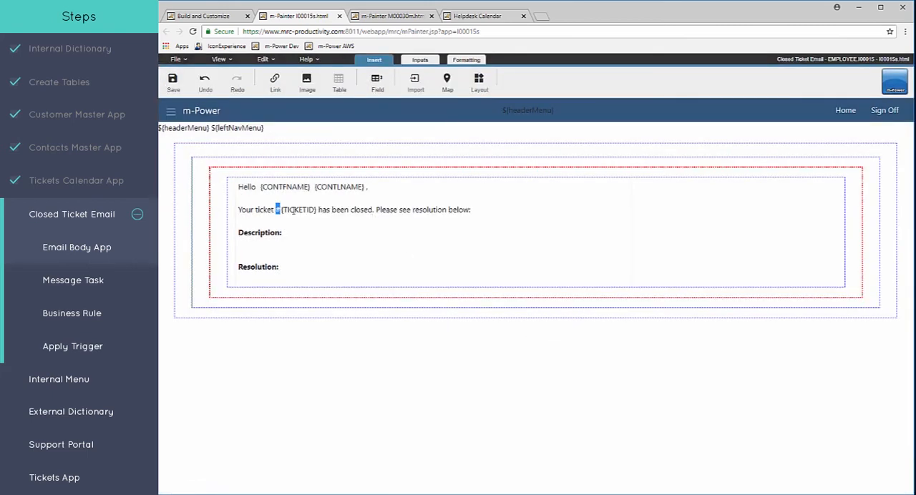
double_click(298, 208)
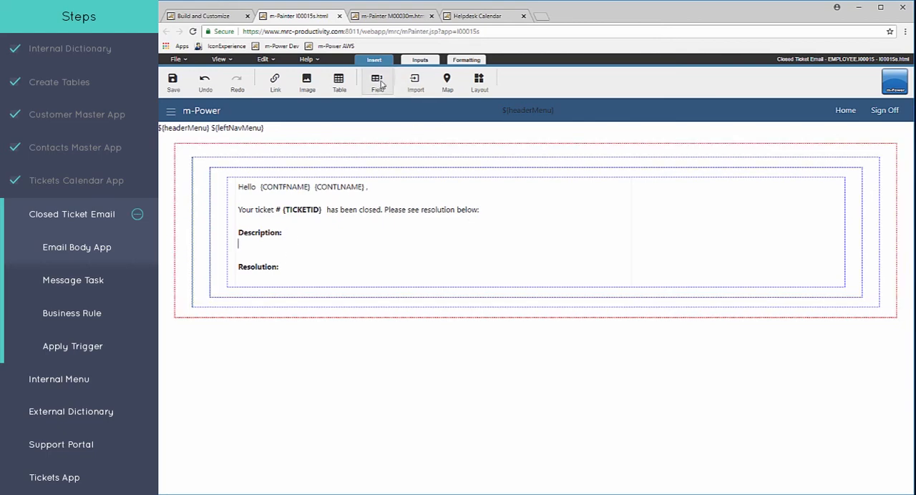
- Insert DESC and RESPONSE under their headings, then save the email body page
left_click(377, 81)
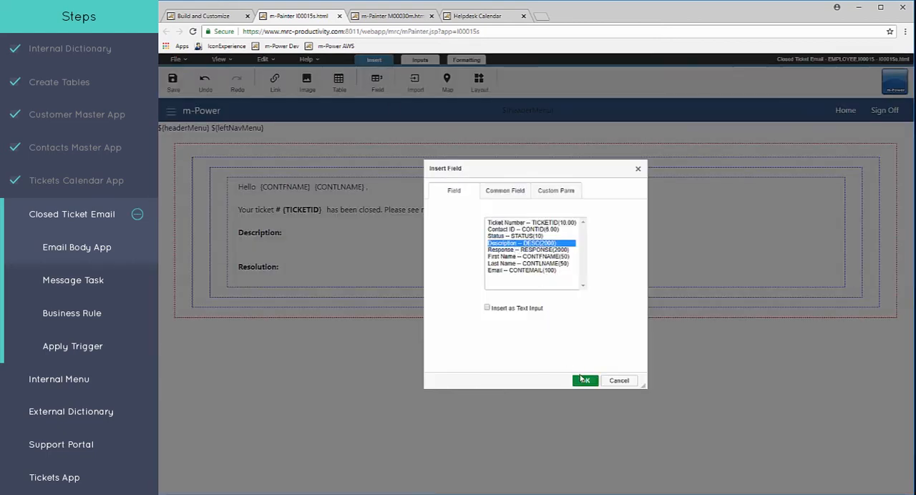
left_click(584, 380)
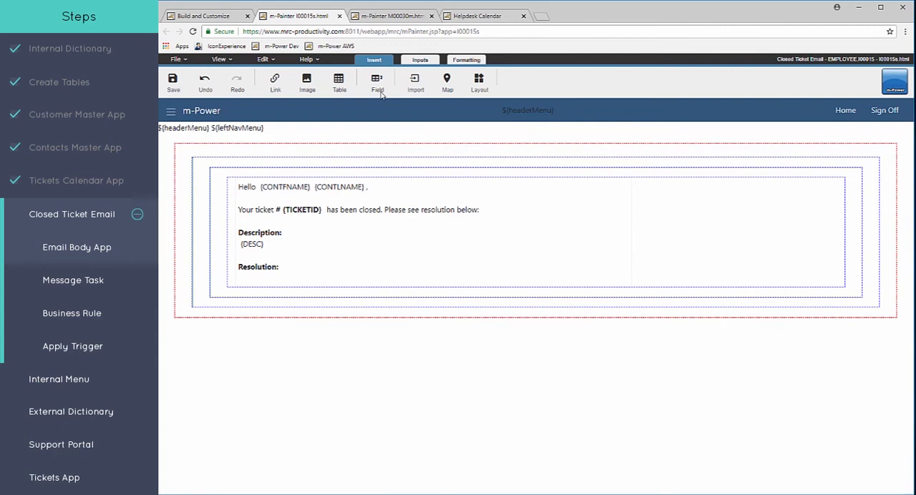
left_click(377, 82)
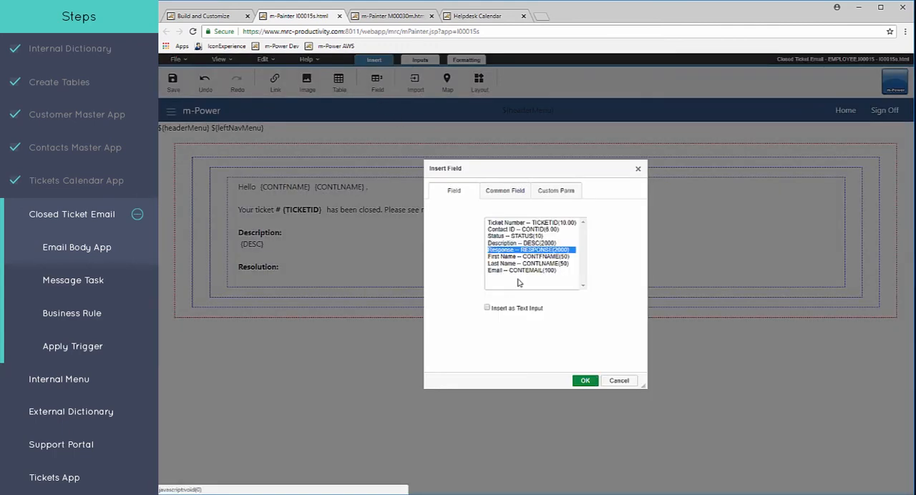
left_click(584, 380)
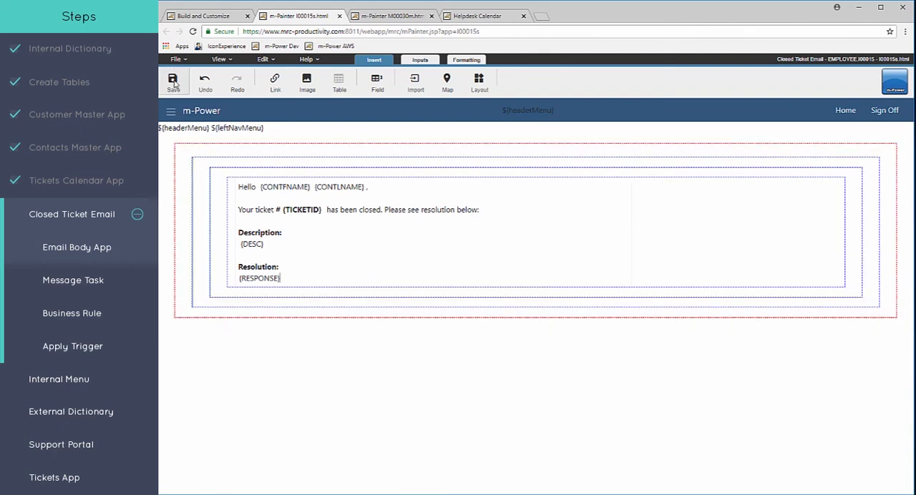
left_click(173, 80)
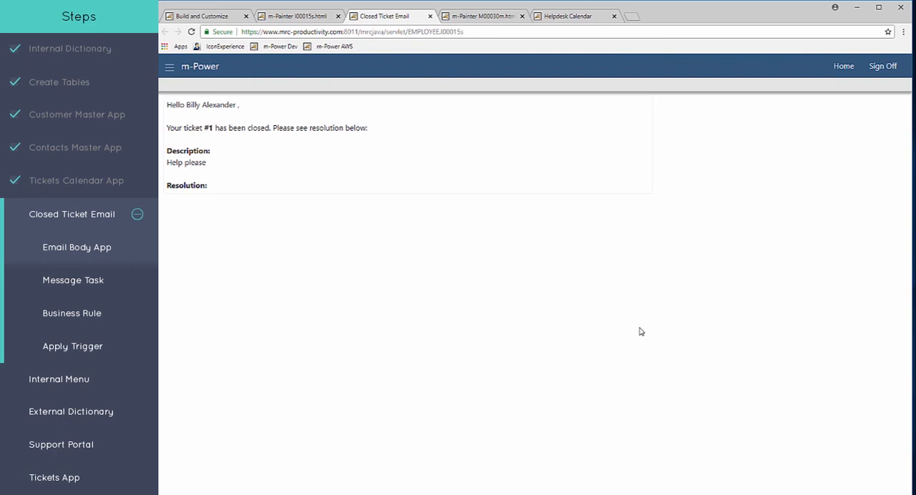
- Go to Admin Menu > Utilities > Messaging & Scheduled Tasks in m-Power
left_click(77, 247)
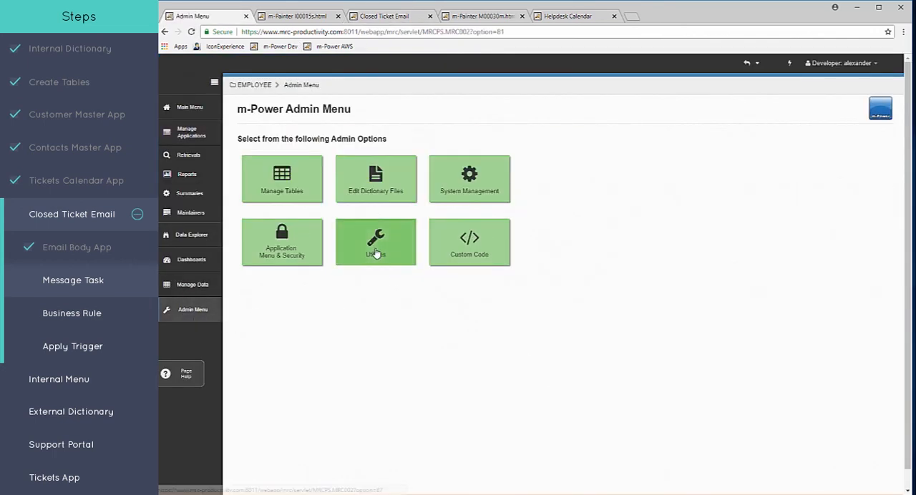
left_click(376, 242)
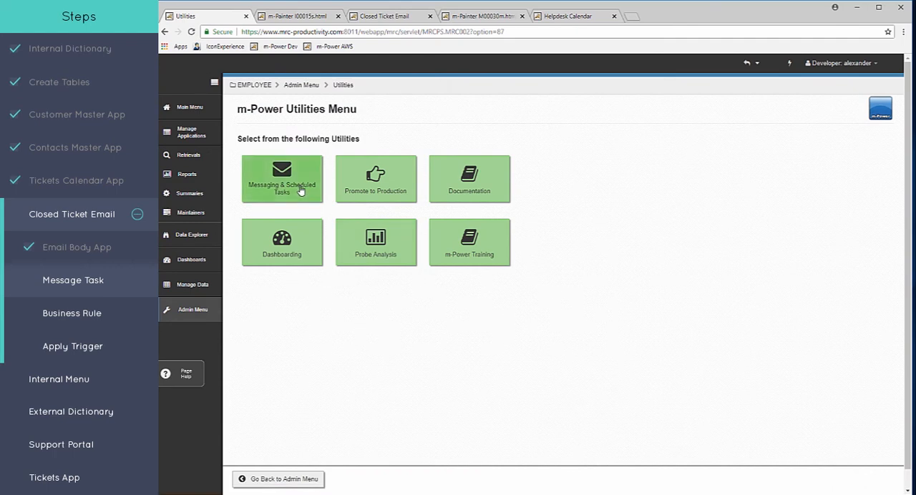
left_click(282, 179)
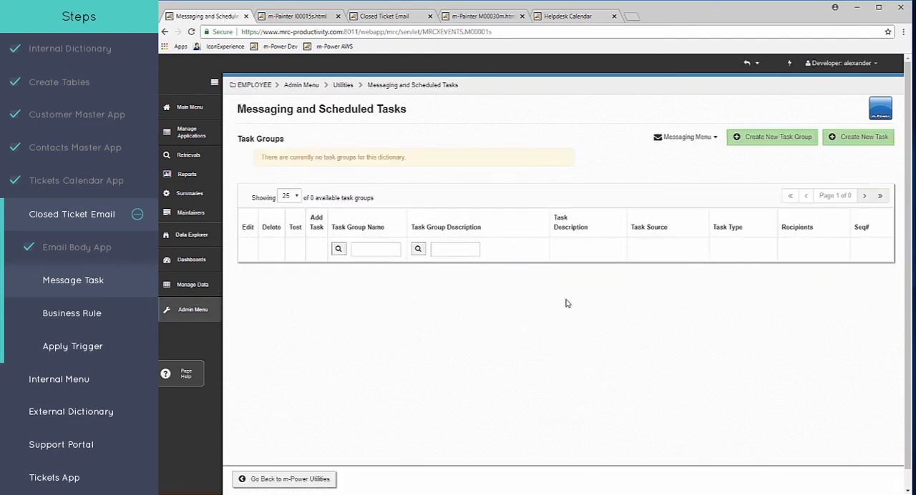
mouse_move(566, 309)
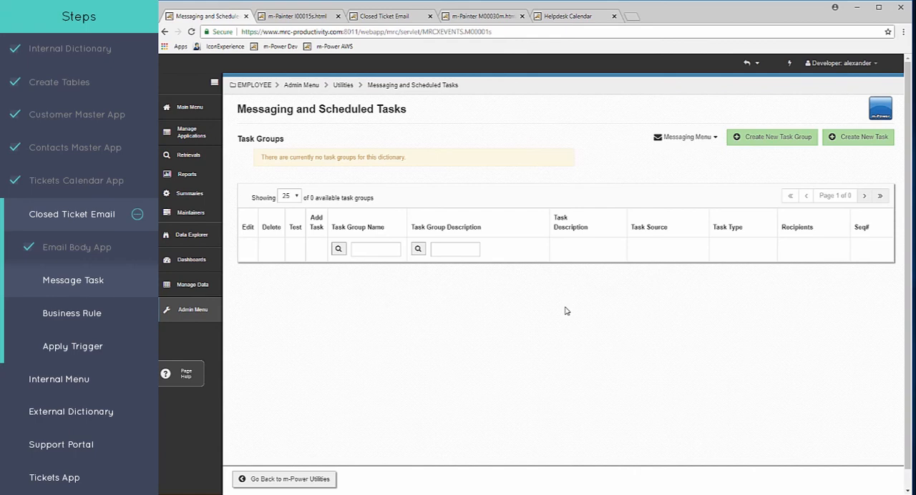
mouse_move(571, 315)
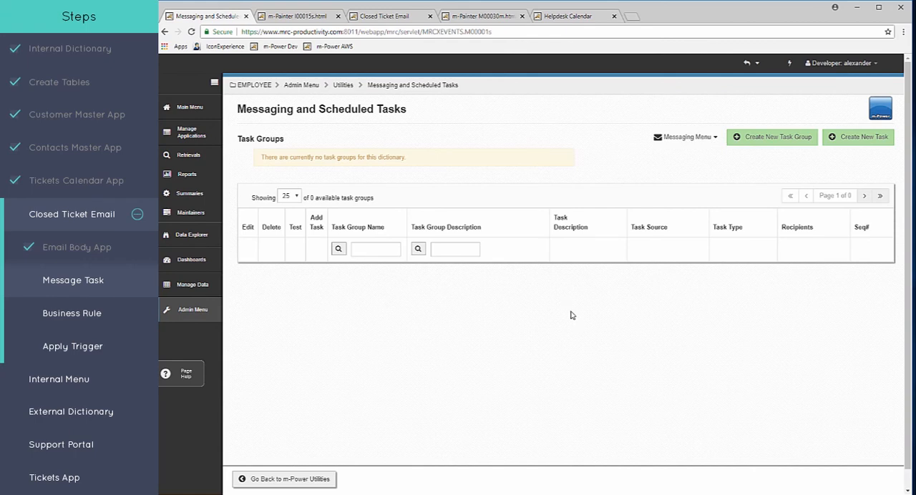
- Create task group 'Closed Ticket Email' described as 'Auto trigger an email when a ticket closes' and save it
left_click(771, 137)
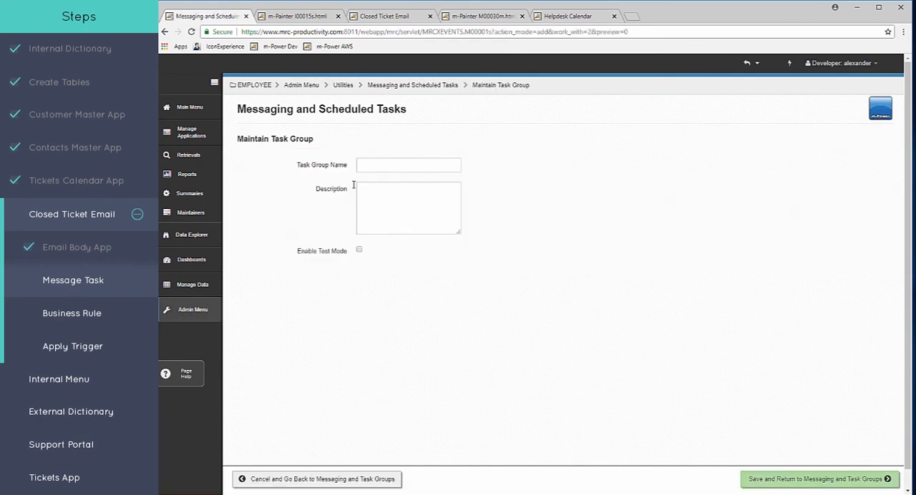
type("Closed Ticket Em")
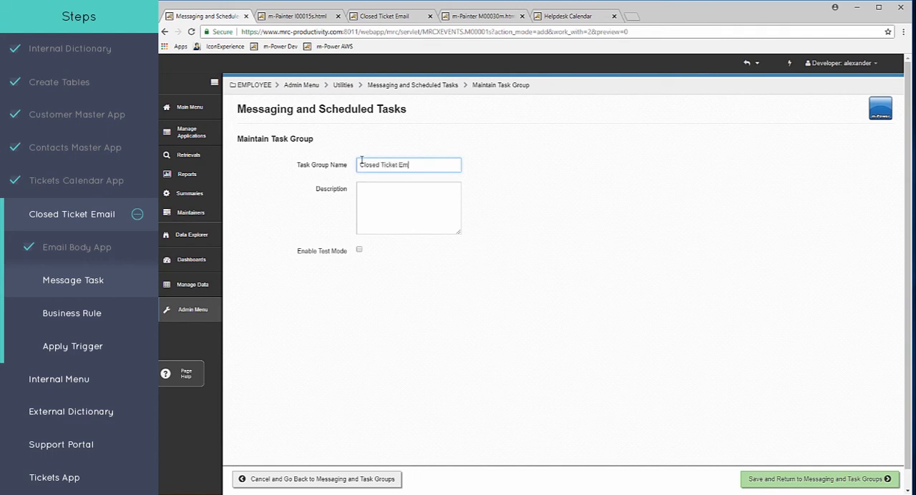
left_click(407, 207)
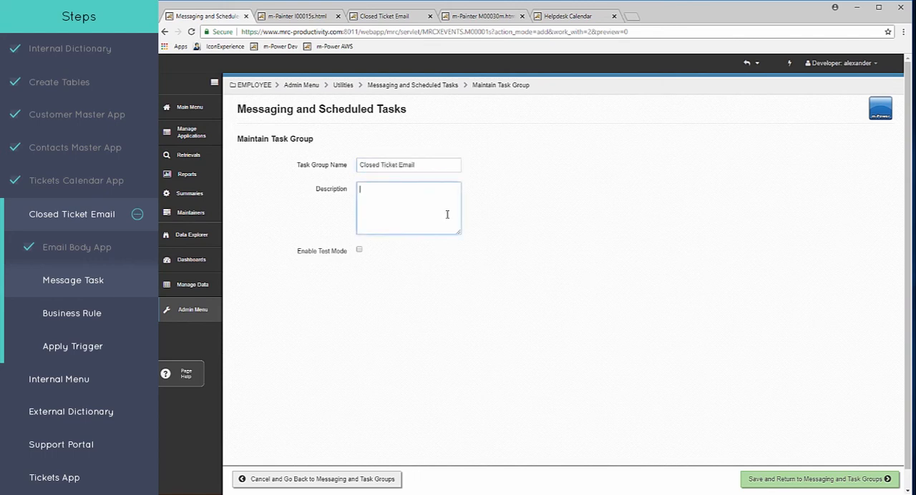
type("Auto")
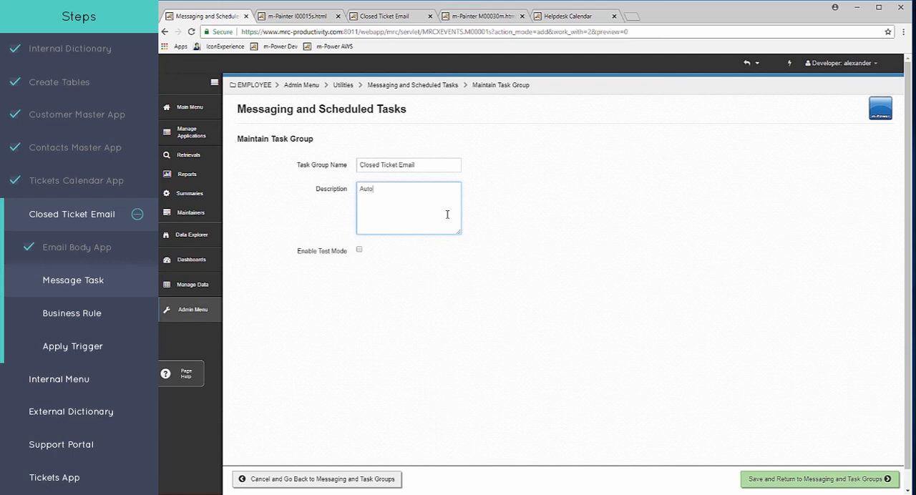
type("trigger an email when a ticket is closed.")
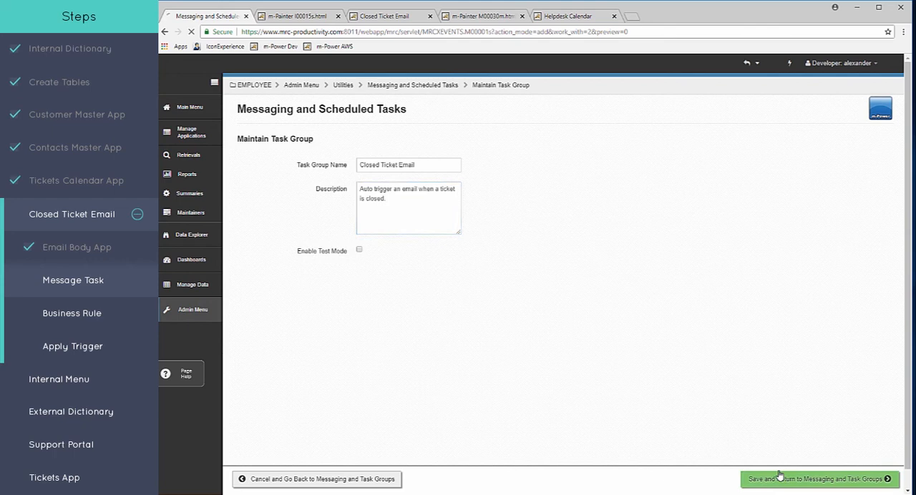
left_click(818, 479)
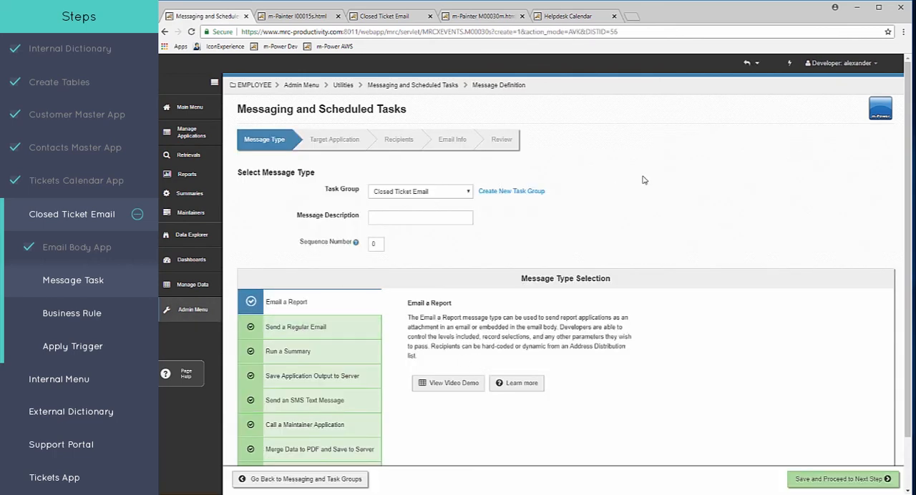
mouse_move(532, 249)
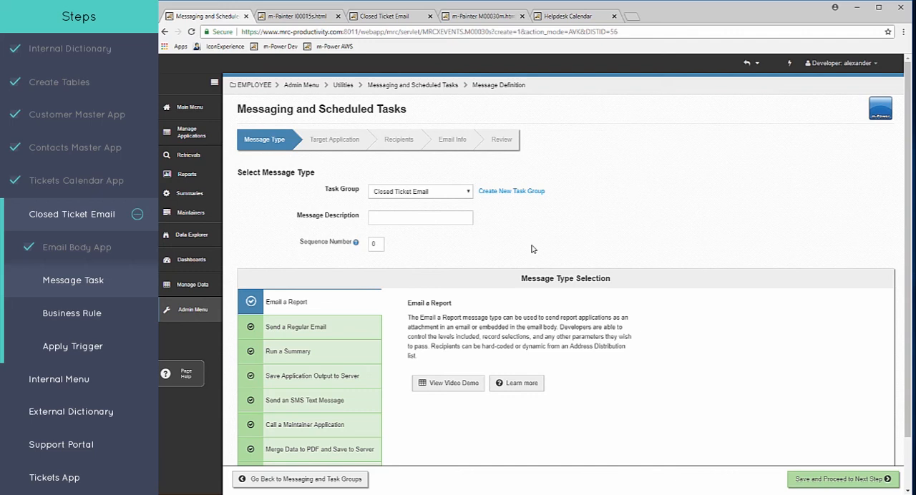
- Set the message type to Send a Regular Email and continue to the target application step
left_click(295, 327)
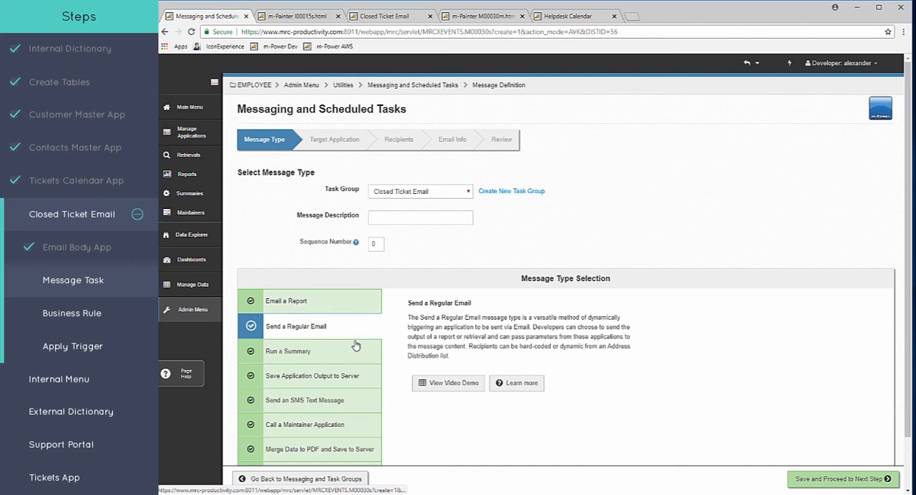
left_click(420, 217)
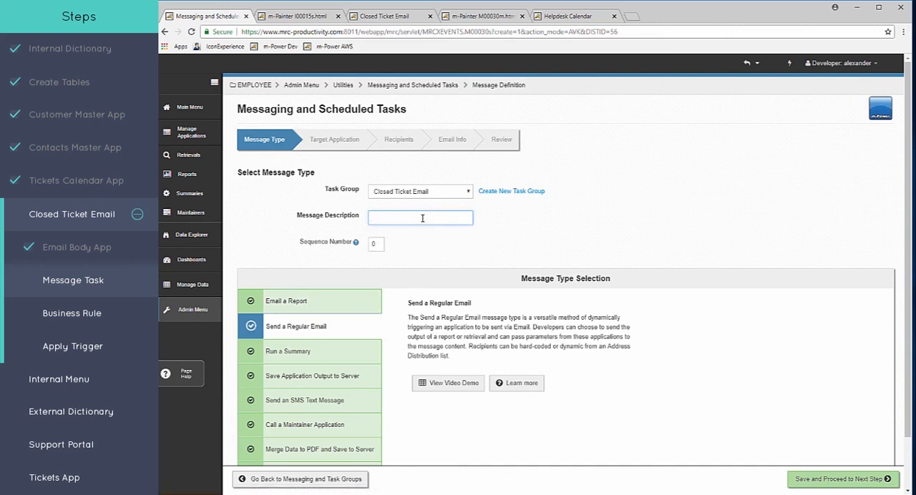
left_click(841, 478)
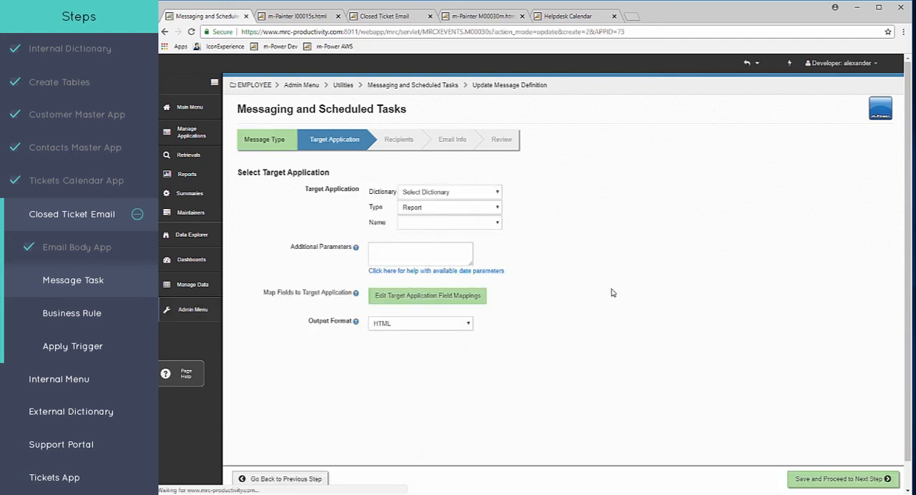
mouse_move(629, 261)
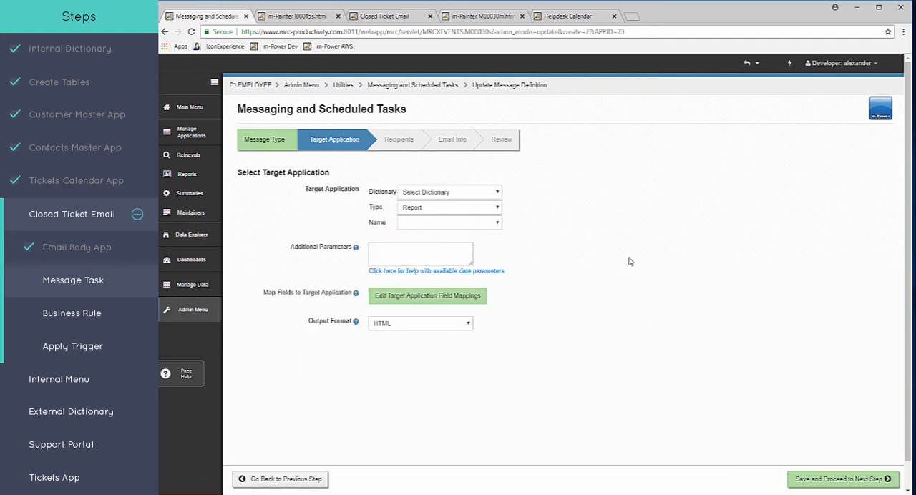
mouse_move(459, 192)
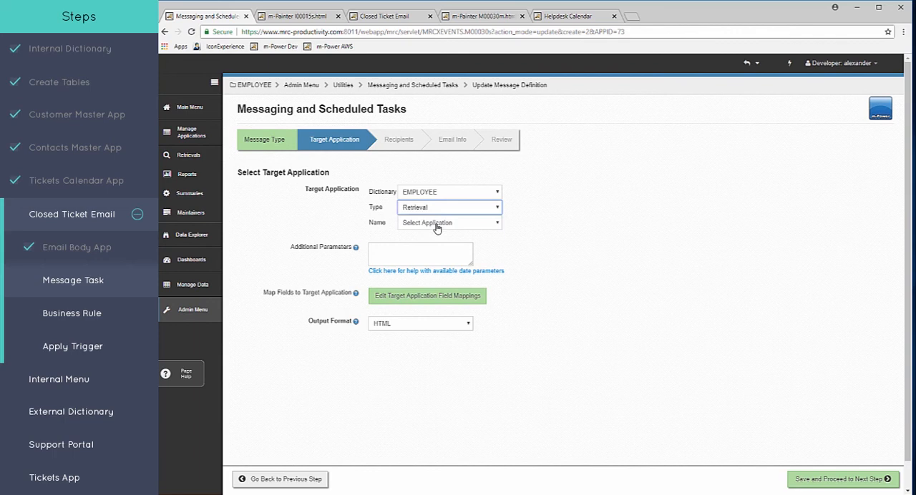
mouse_move(439, 227)
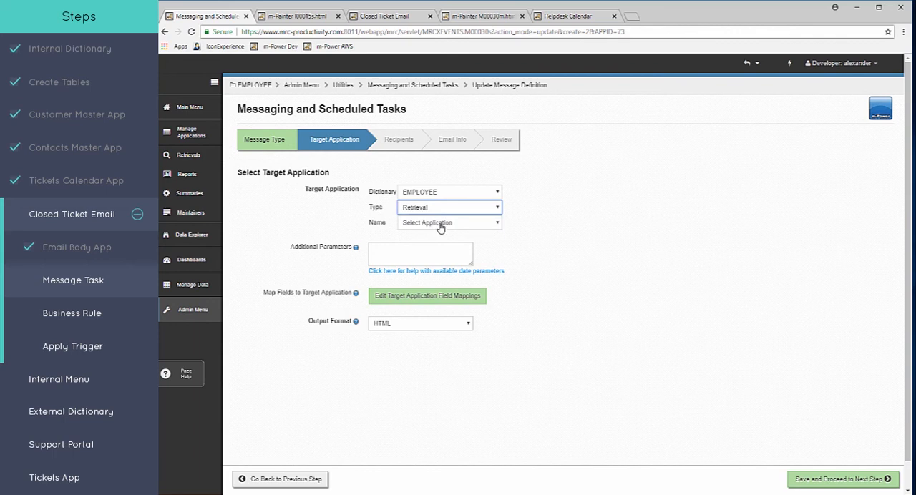
- Target the EMPLOYEE retrieval '15 - Closed Ticket Email' and begin editing its field mappings
left_click(449, 223)
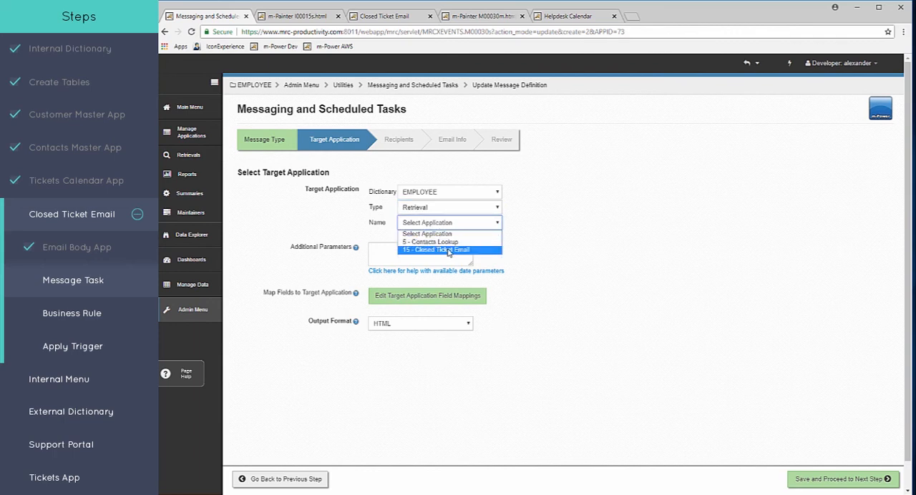
left_click(448, 249)
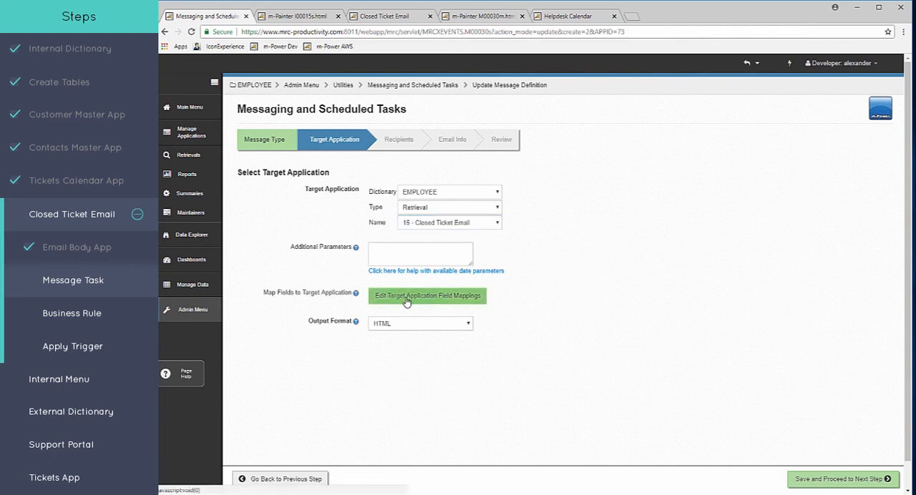
left_click(427, 295)
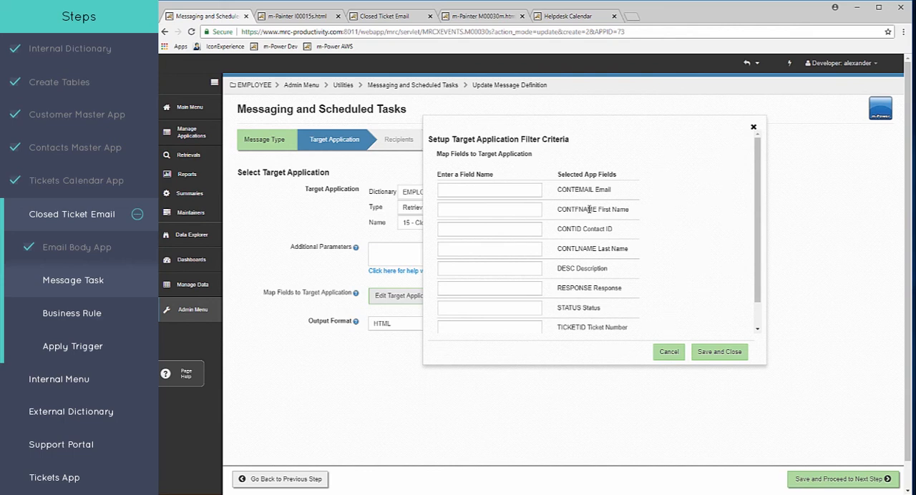
mouse_move(596, 209)
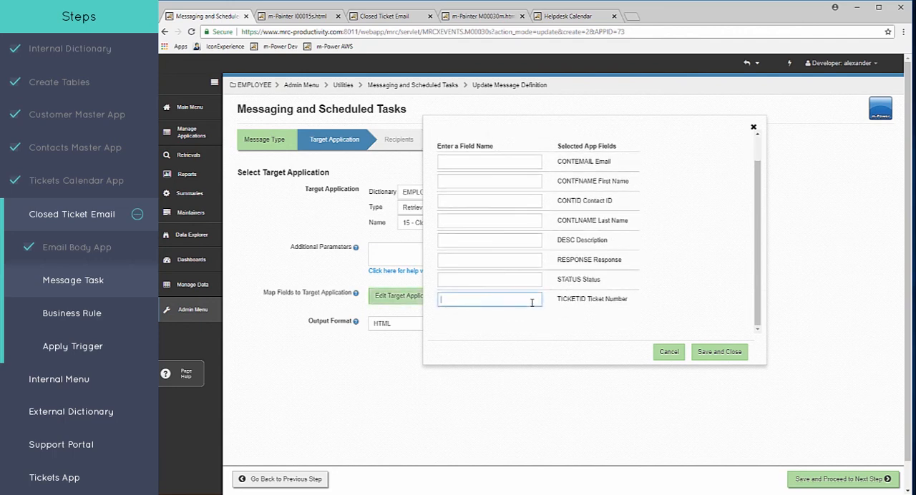
- Map TICKETID and CONTEMAIL to the target application, keep HTML output, and continue to Recipients
type("TICKETID")
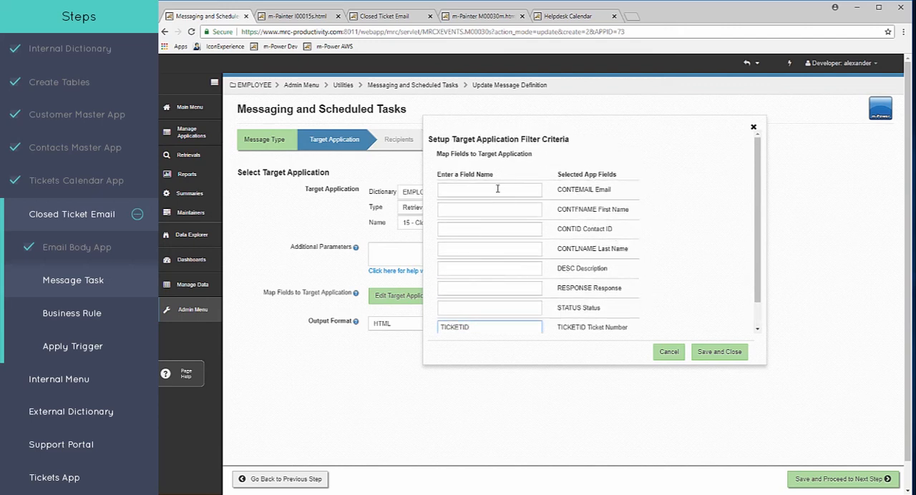
type("CONTEMAIL")
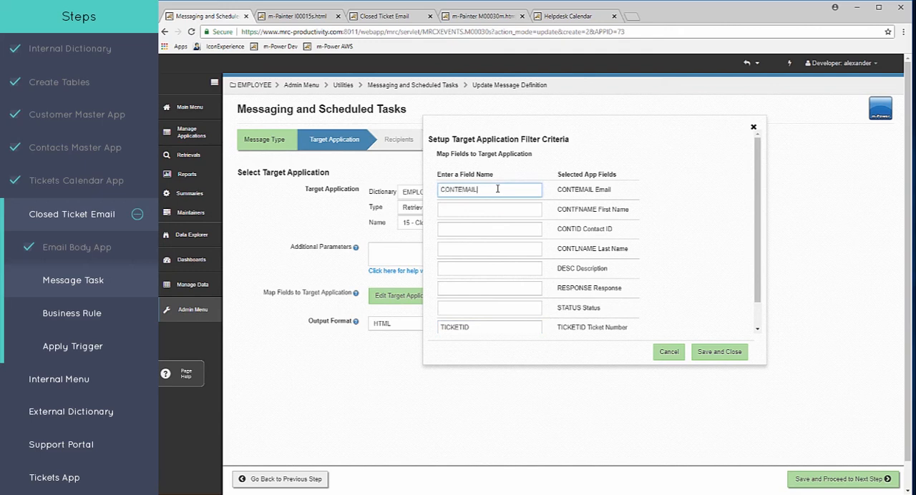
double_click(458, 189)
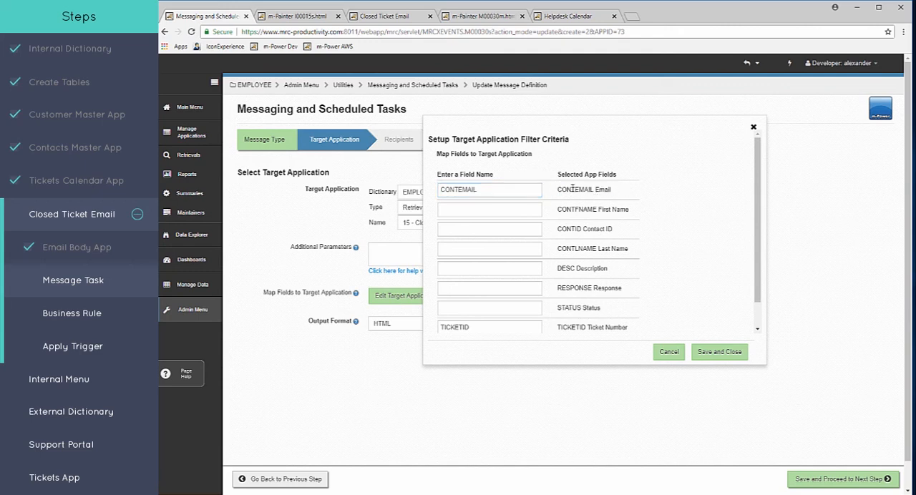
mouse_move(771, 389)
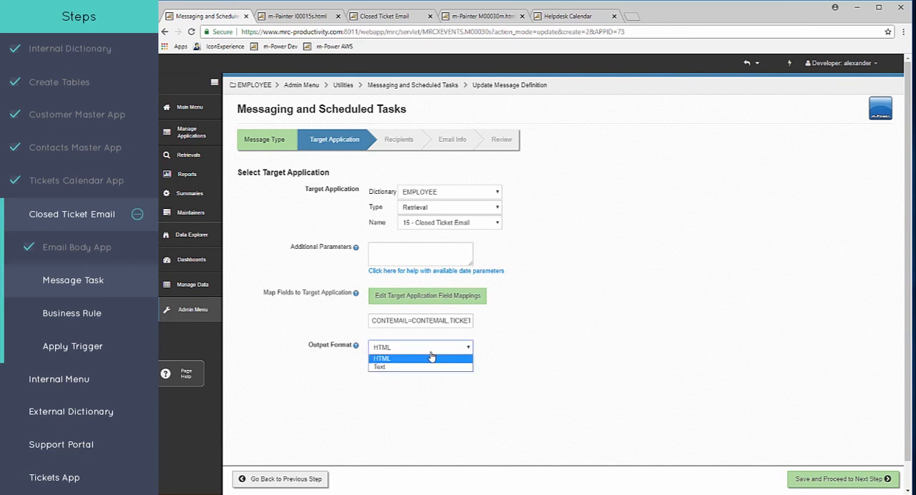
left_click(382, 358)
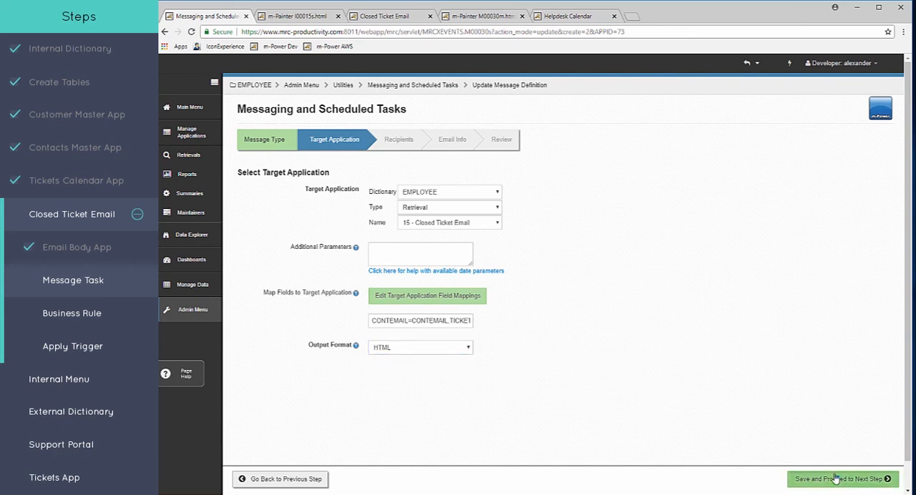
left_click(842, 478)
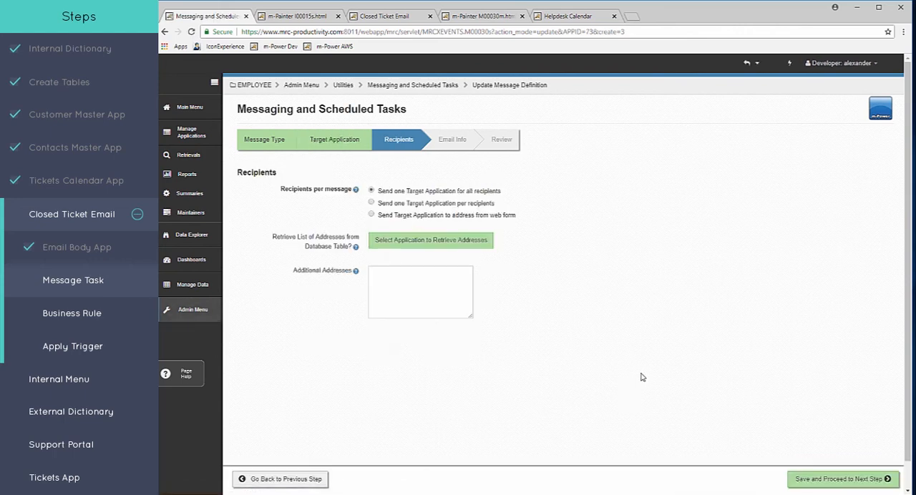
mouse_move(471, 236)
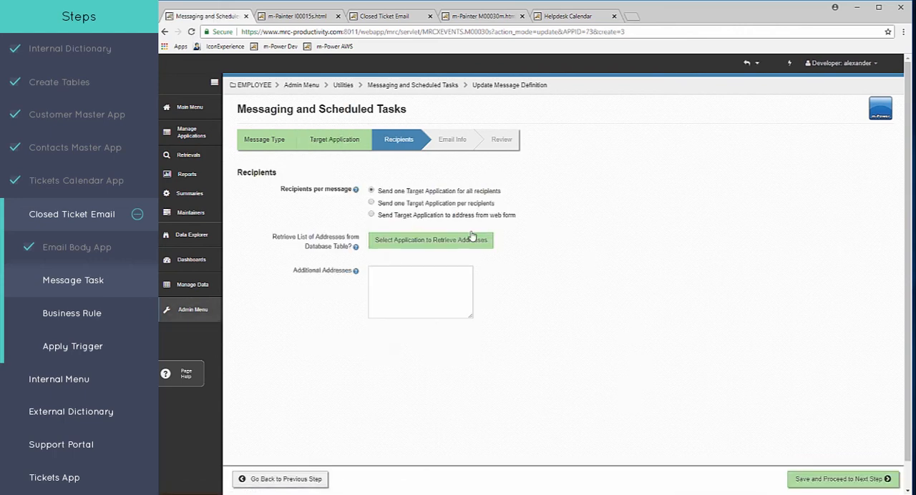
- Send the target application to the web form's CONTEMAIL address and continue to Email Info
left_click(371, 214)
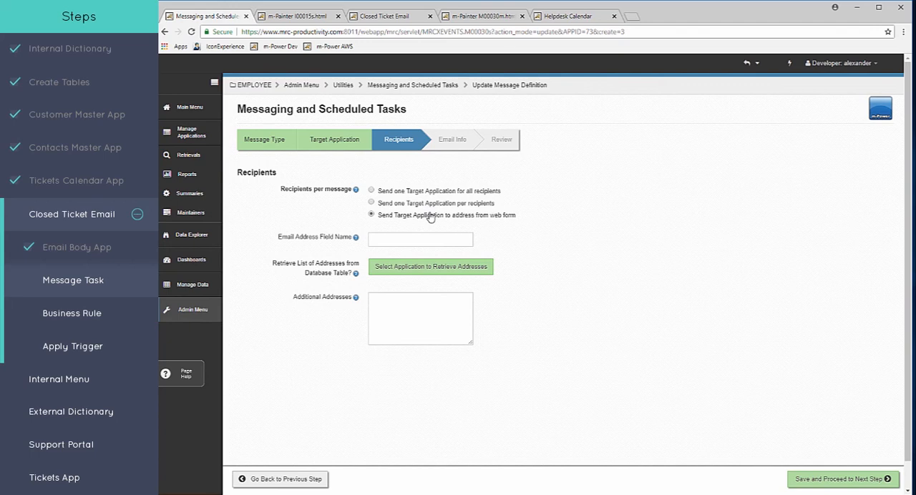
left_click(420, 238)
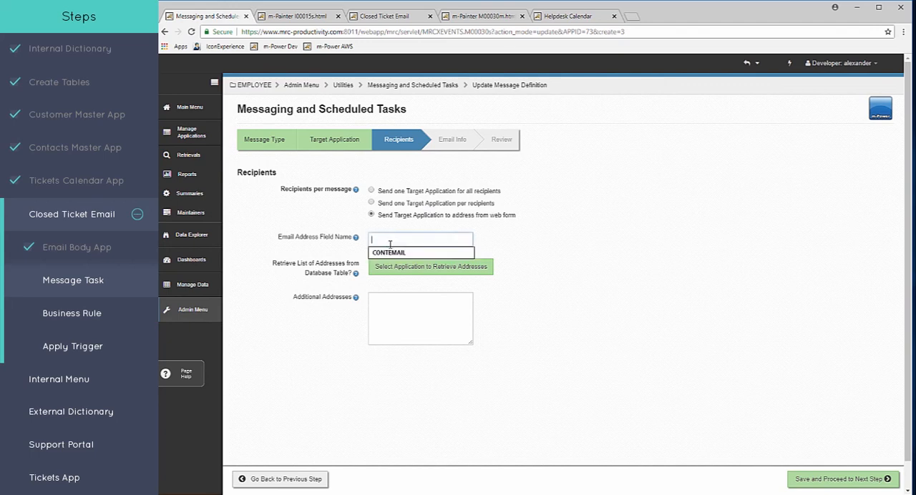
type("co")
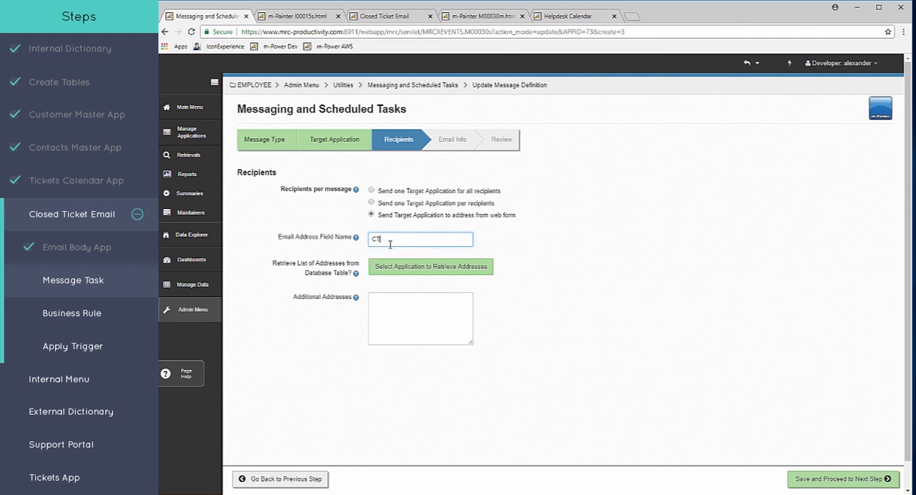
type("ONTEMAIL")
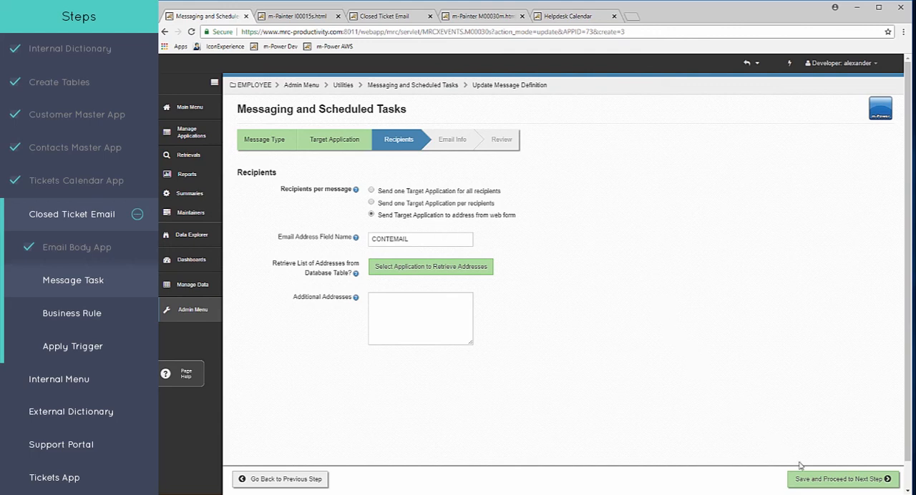
left_click(842, 479)
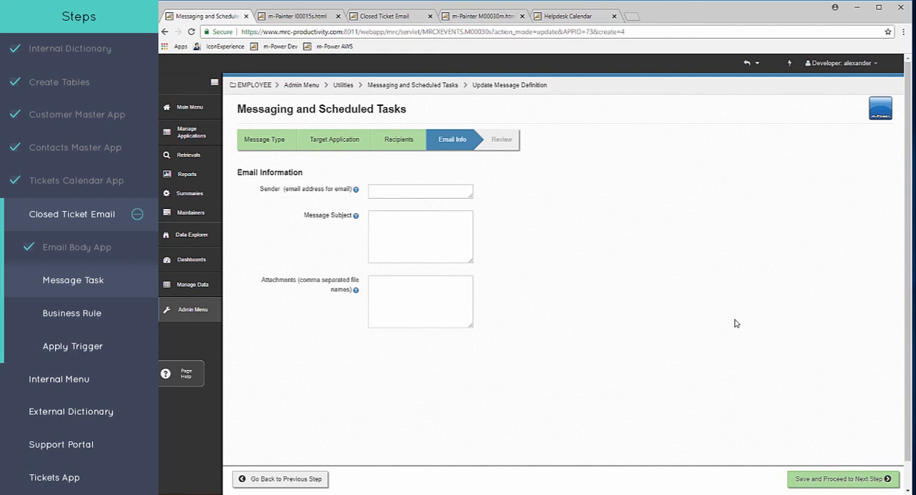
mouse_move(498, 256)
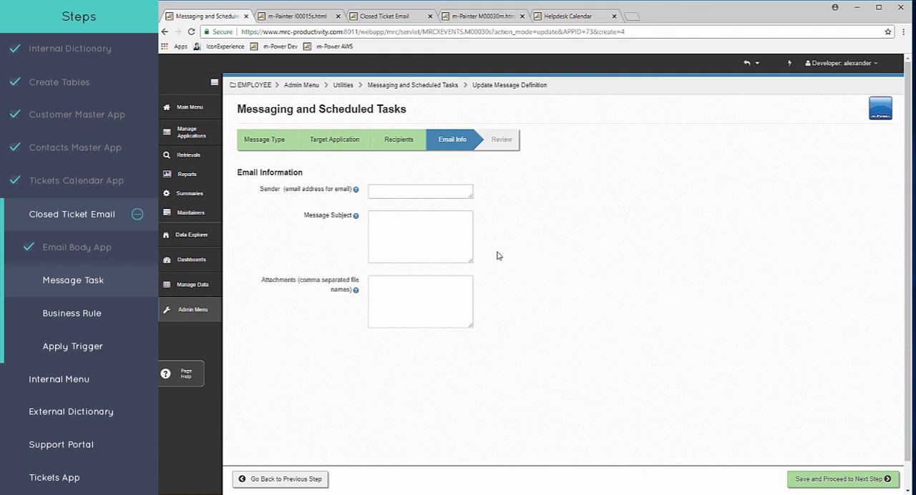
- Enter the subject 'Ticket #${TICKETID} has been closed.' for the email message
left_click(419, 236)
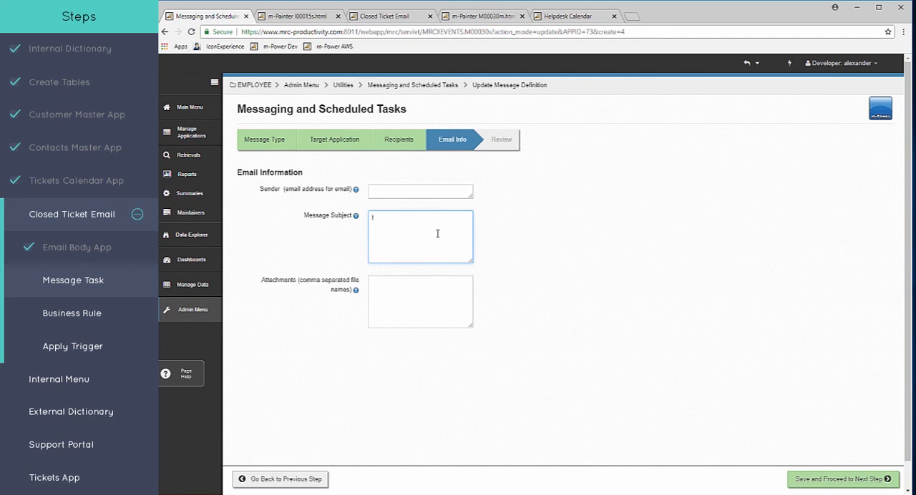
type("Ticket #${")
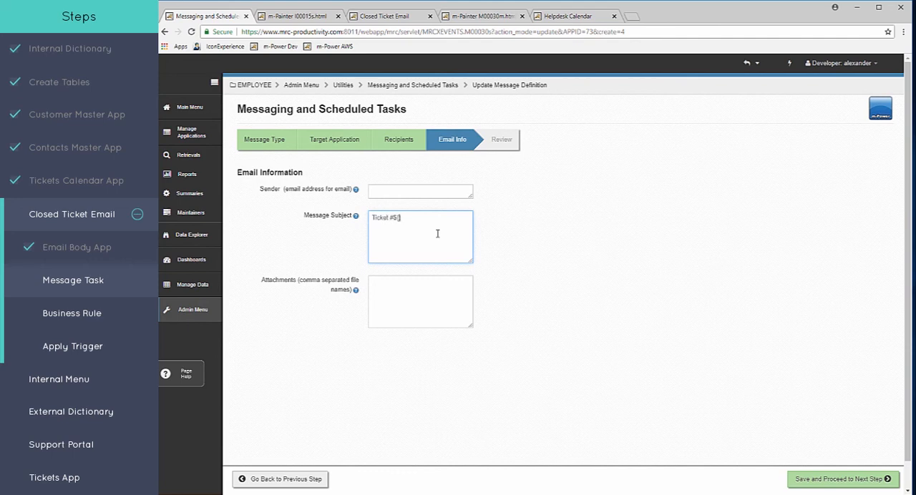
type("[TICKETID]")
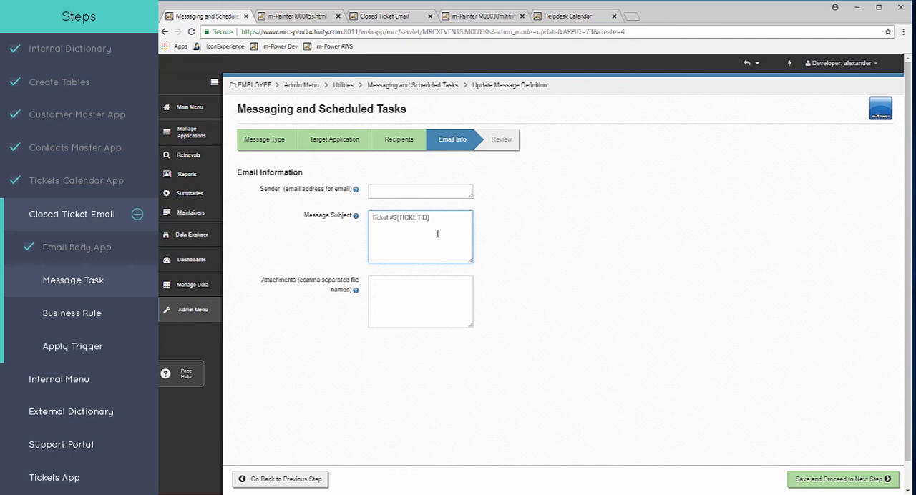
double_click(410, 217)
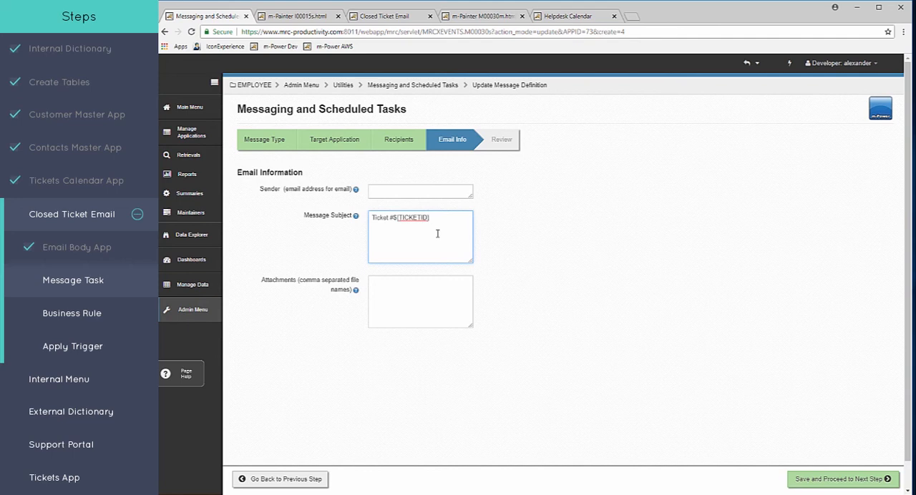
type("h")
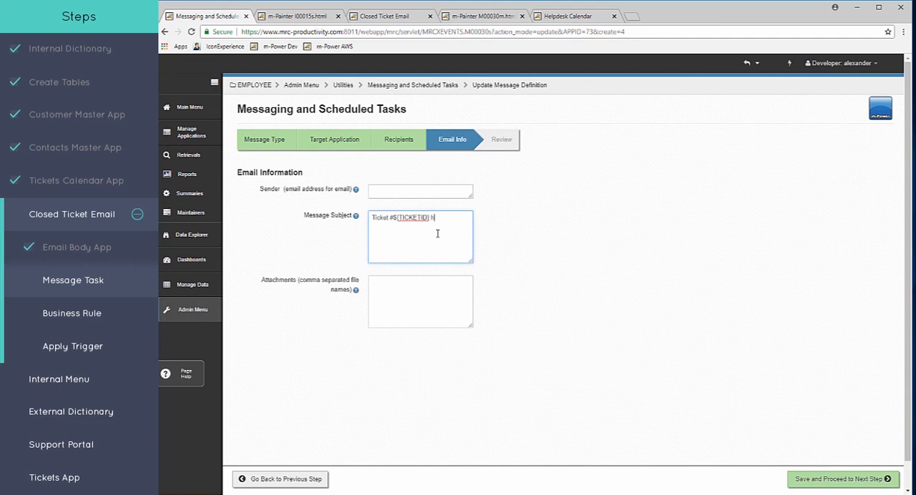
type("has been closed.")
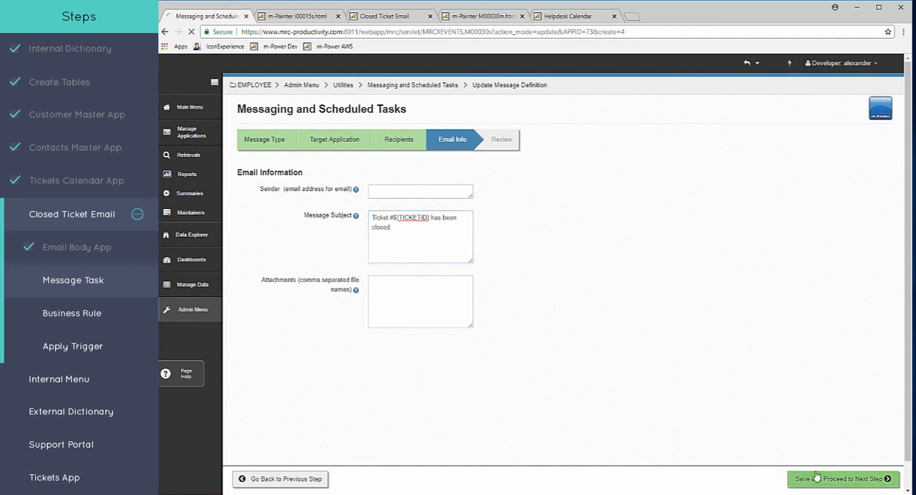
- Save the Closed Ticket Email message task, return to the task groups, and start a new business rule
left_click(844, 479)
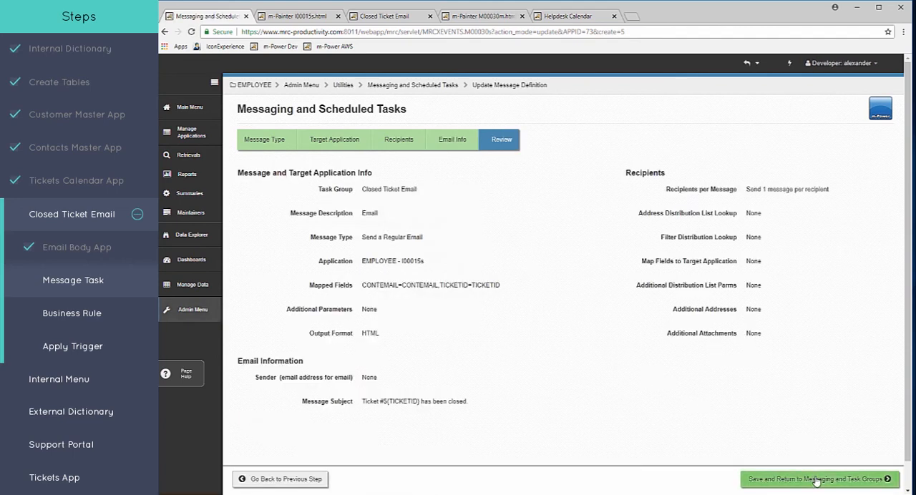
left_click(816, 479)
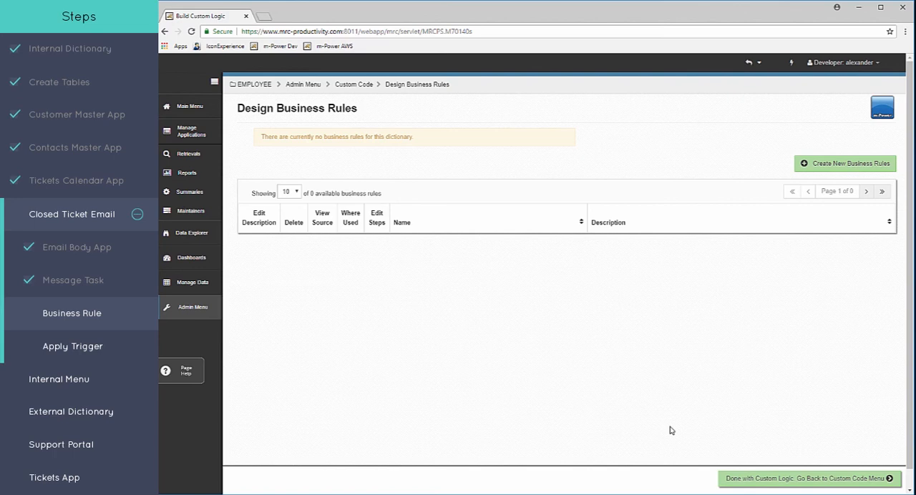
mouse_move(668, 428)
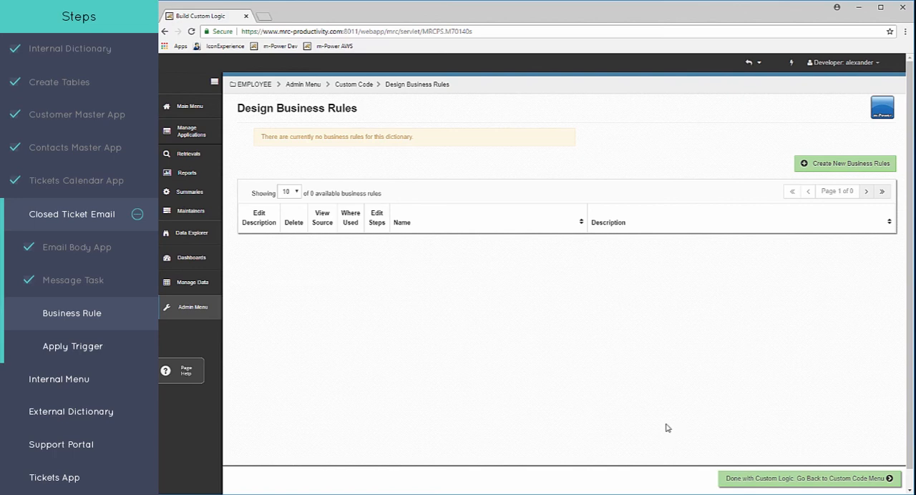
left_click(844, 163)
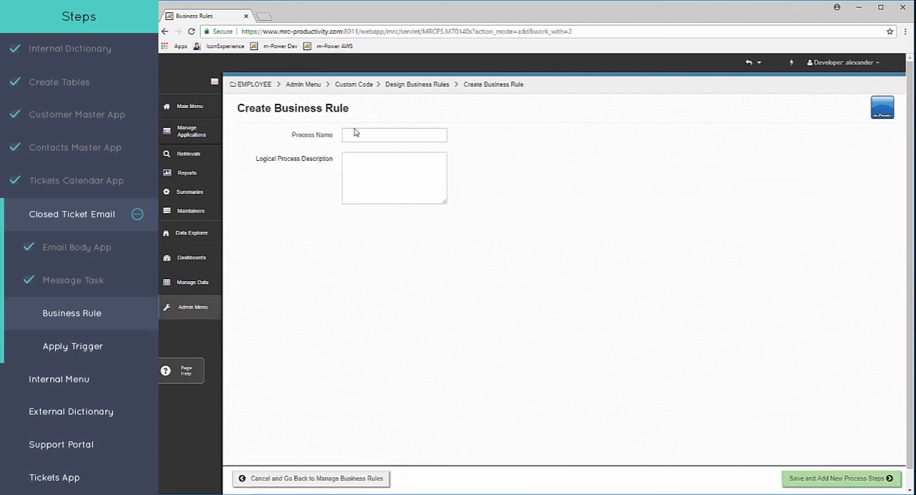
- Name the rule Conditional Closed Ticket Email with description 'If ticket status is c... email.', save it, and start a parameter
type("Co")
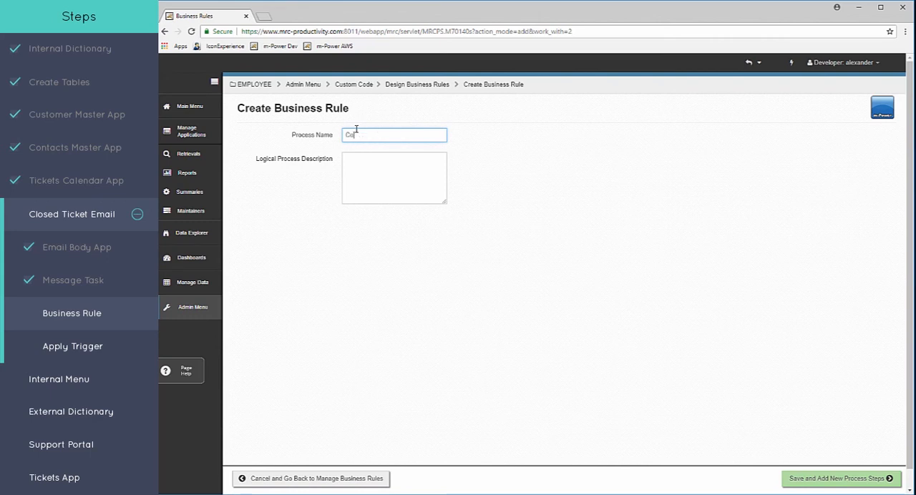
type("Conditional Closed Ti")
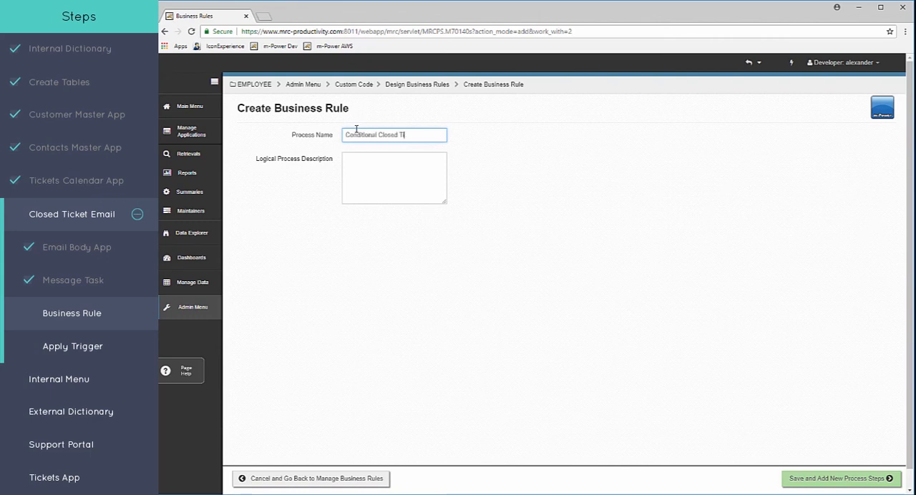
type("If ticket status is closed, send closed ticket")
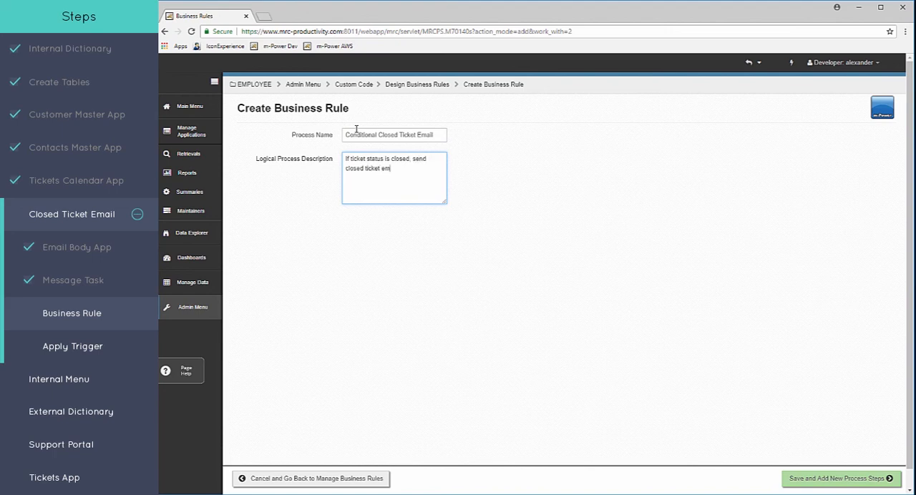
type("email.")
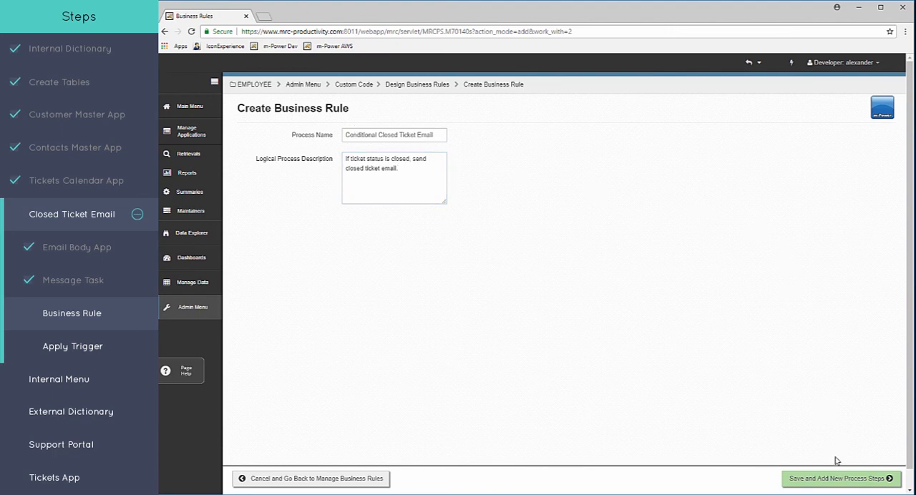
left_click(838, 478)
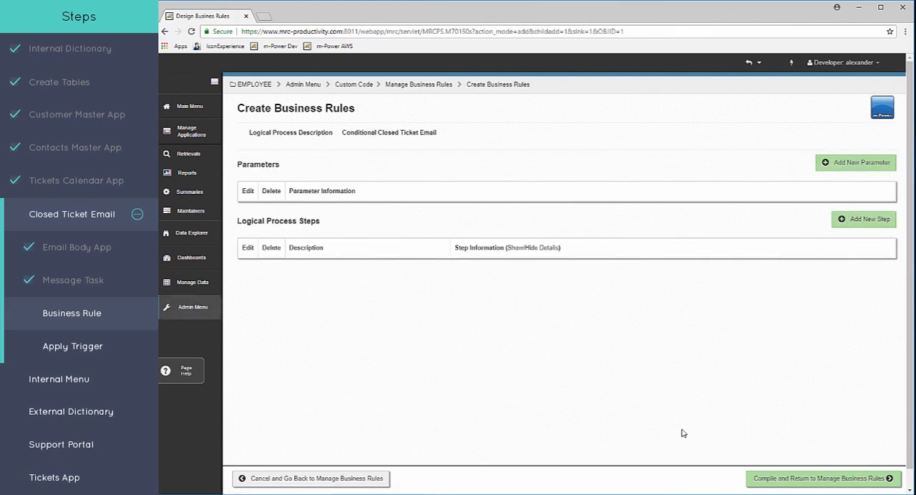
mouse_move(700, 350)
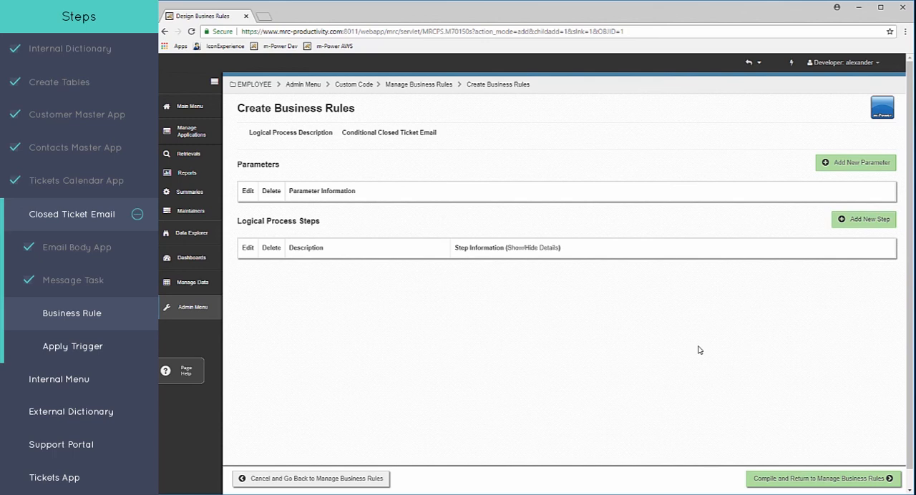
mouse_move(829, 189)
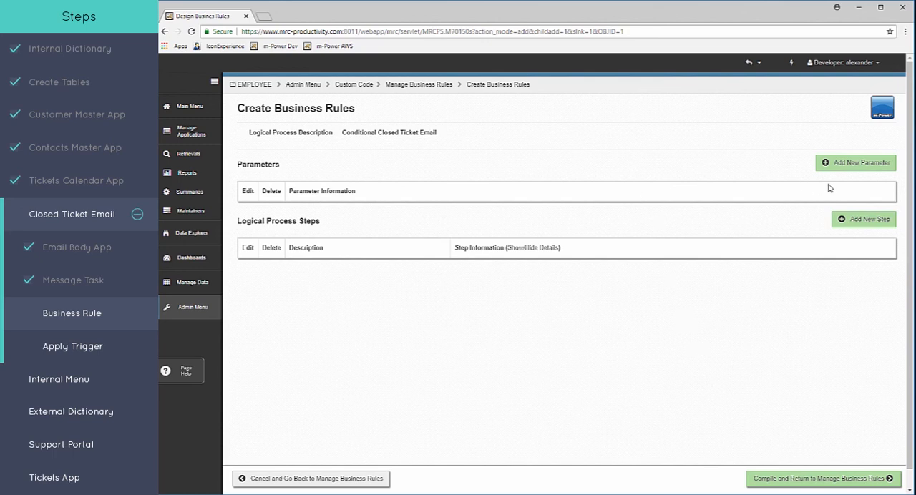
left_click(855, 162)
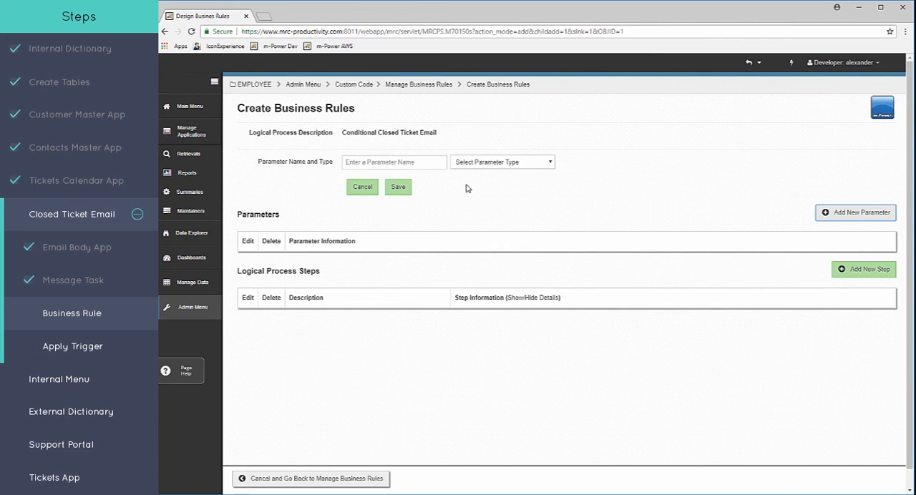
- Add a Numeric parameter named ticket_id to the rule, then start a new retrieval application
left_click(394, 161)
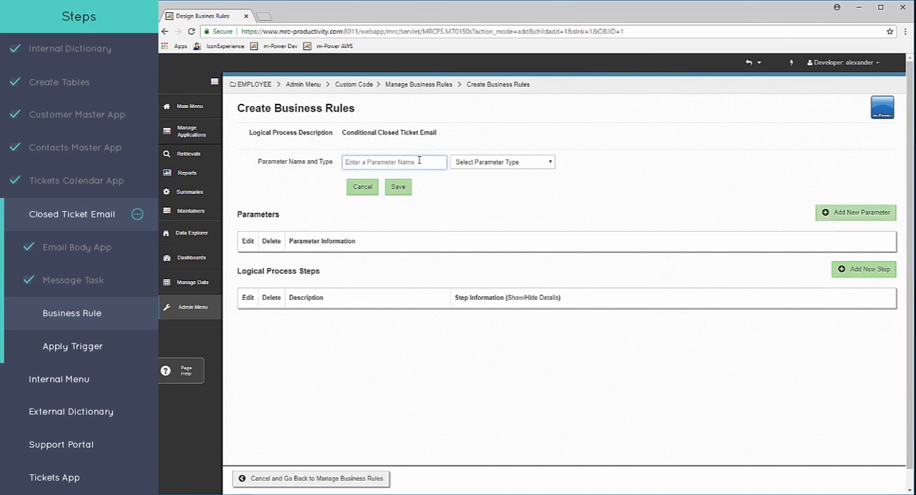
type("ticket_+")
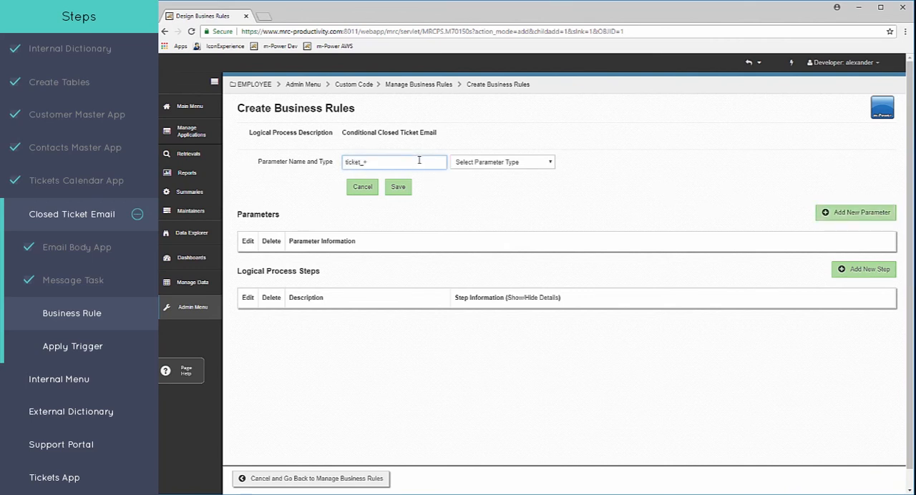
type("ticket_id")
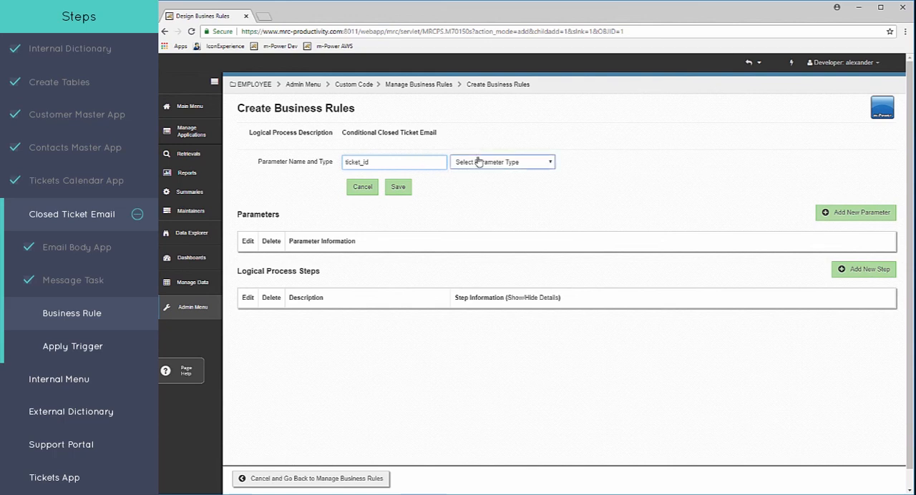
left_click(362, 186)
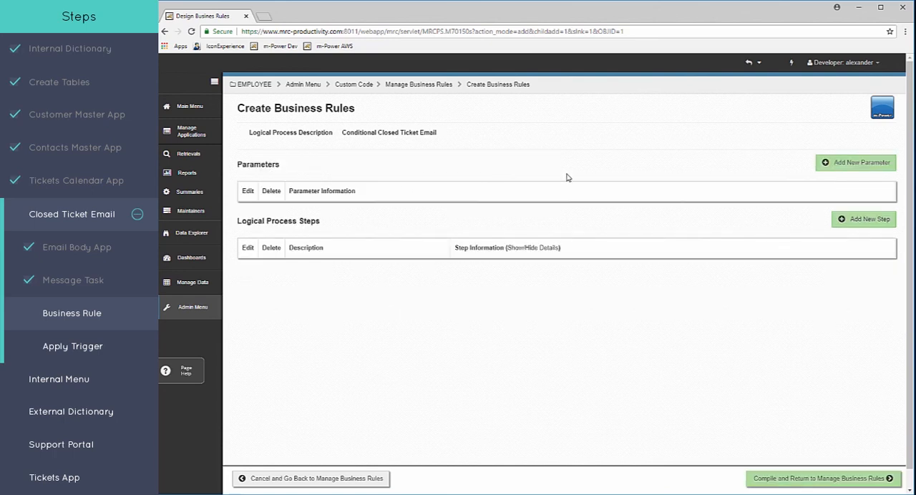
left_click(855, 162)
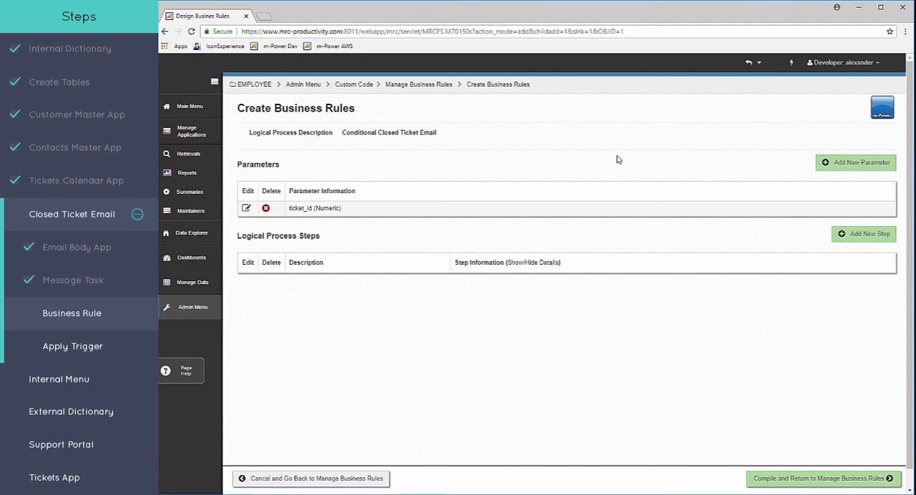
mouse_move(598, 151)
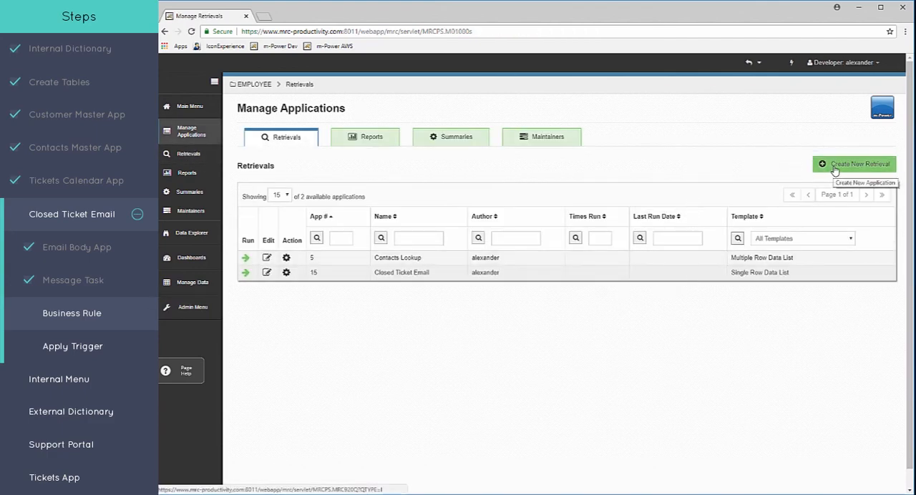
left_click(853, 164)
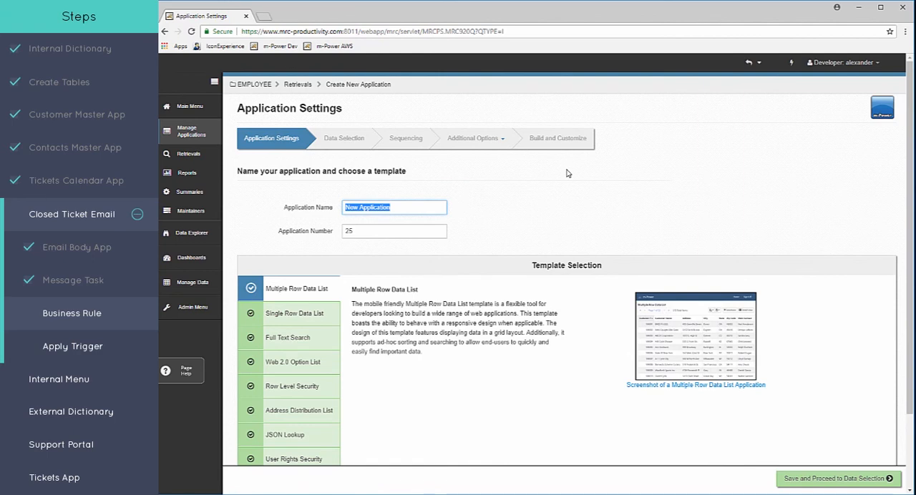
mouse_move(522, 197)
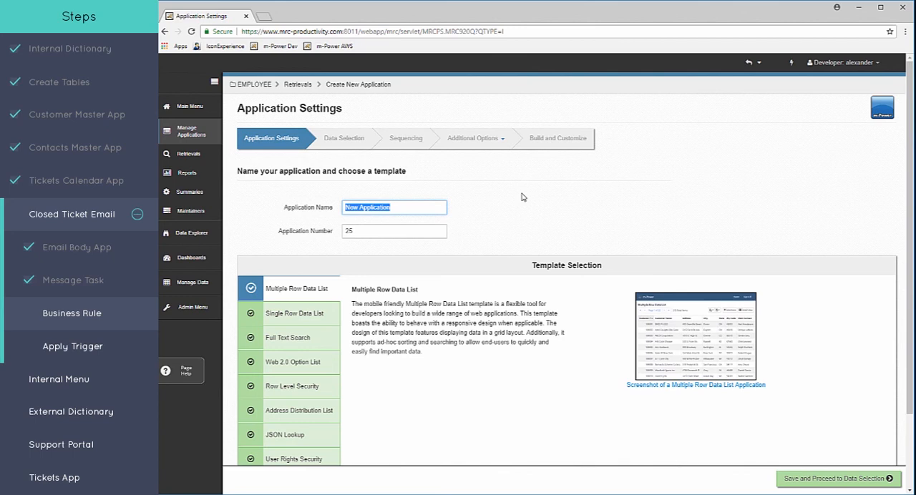
- Name the retrieval Business Rule Ticket Info and select TICKETS with TICKETID, CONTID and STATUS fields
type("Busins")
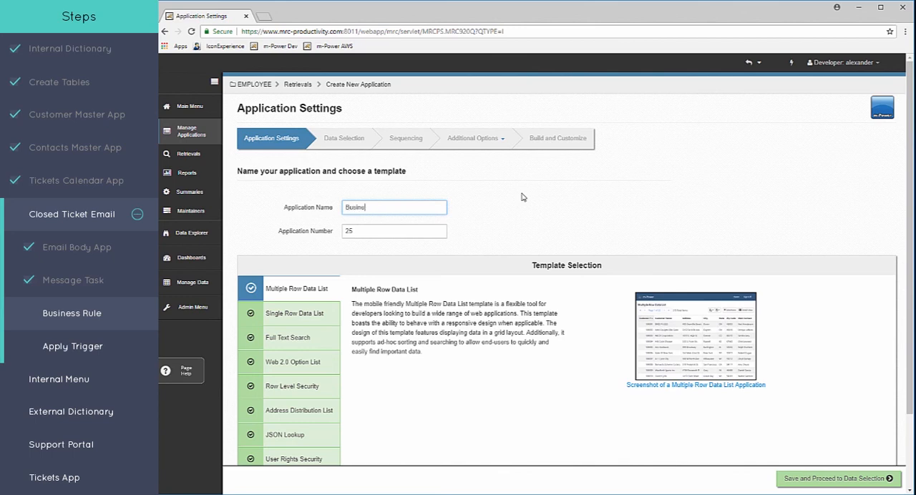
type("Business Rule Ticket Info")
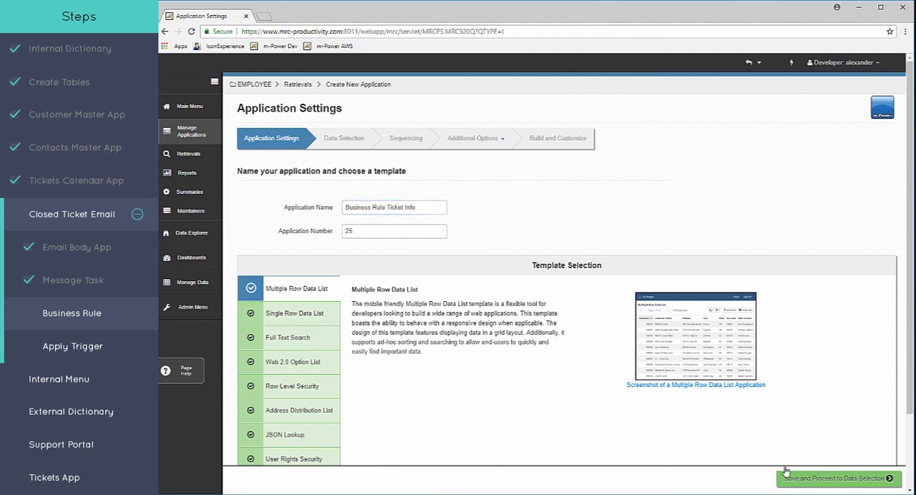
left_click(836, 478)
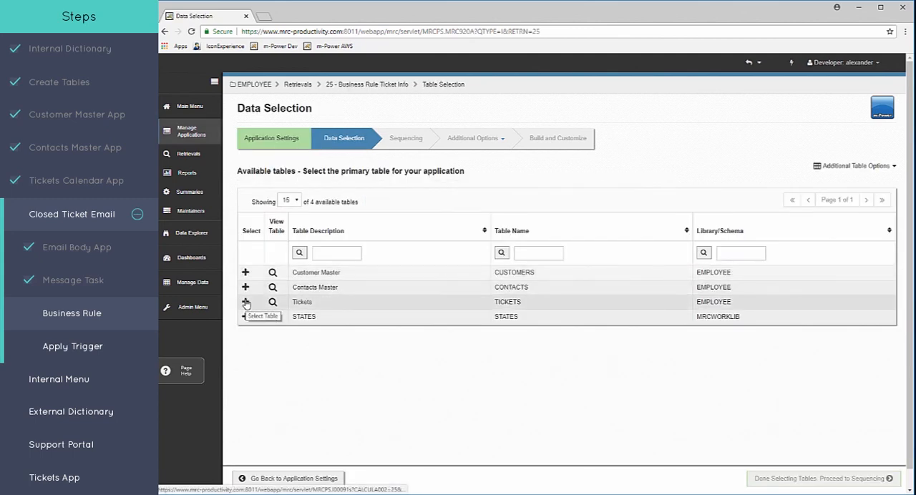
left_click(244, 301)
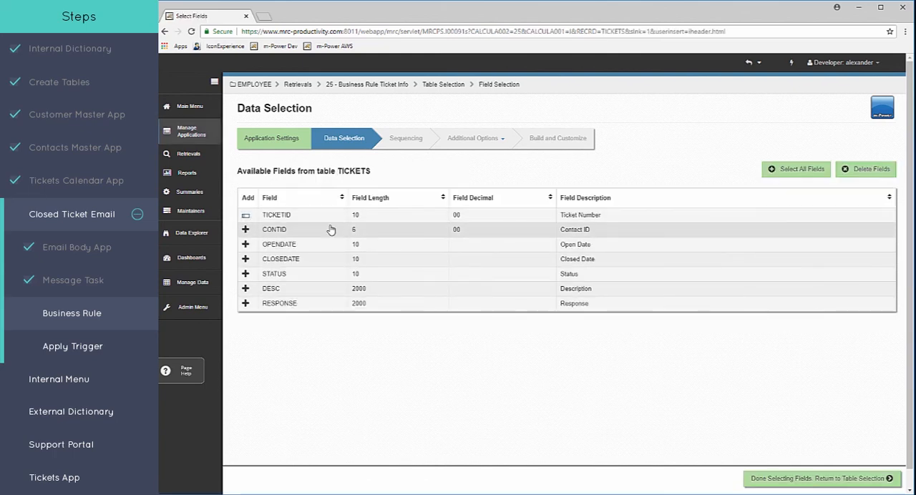
left_click(246, 229)
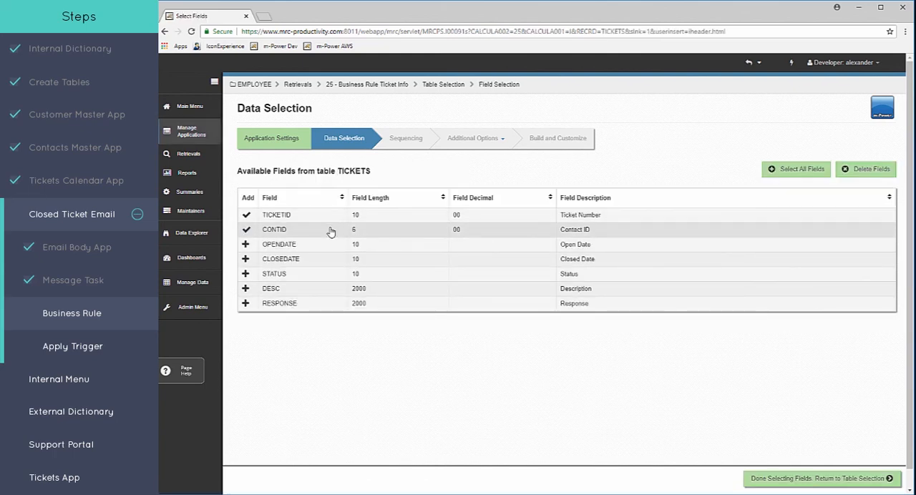
left_click(246, 274)
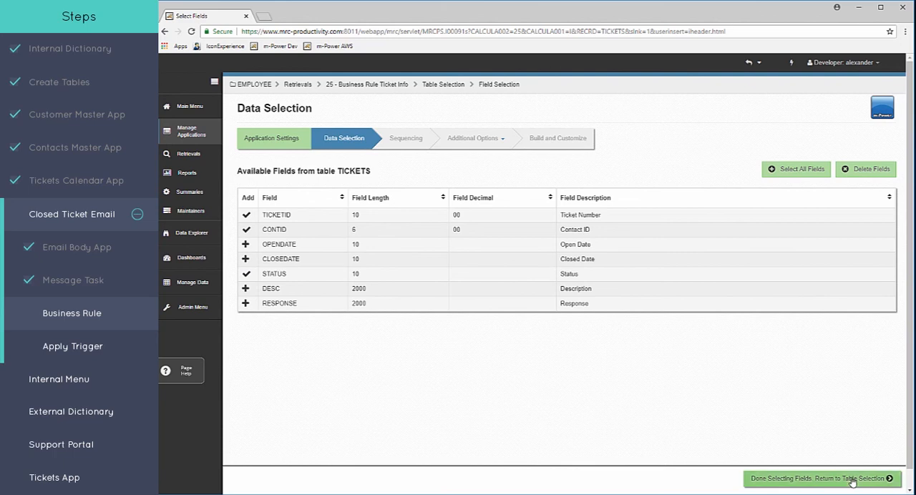
left_click(822, 478)
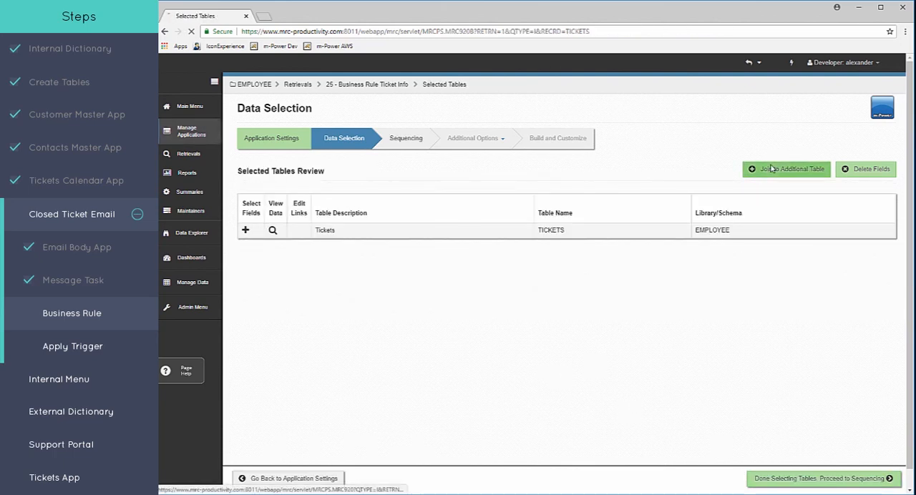
- Join the CONTACTS Master table, add its CONTEMAIL field, and return to the wizard
left_click(786, 169)
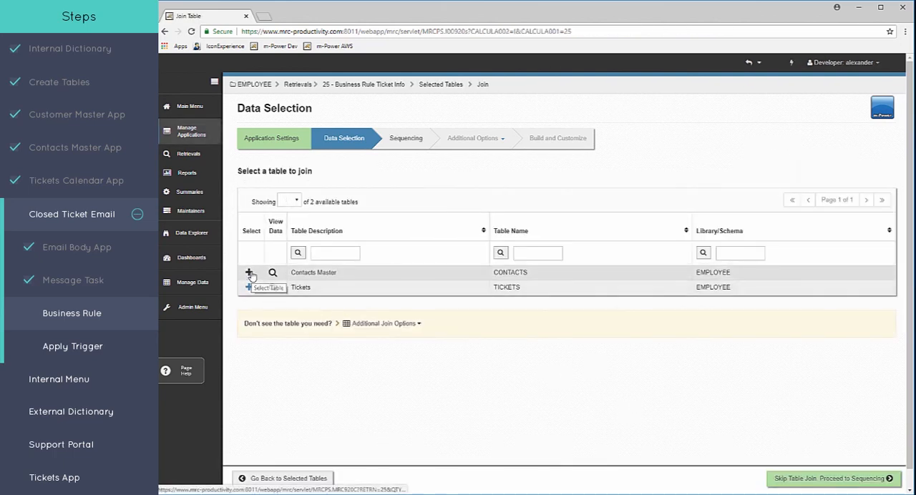
left_click(250, 273)
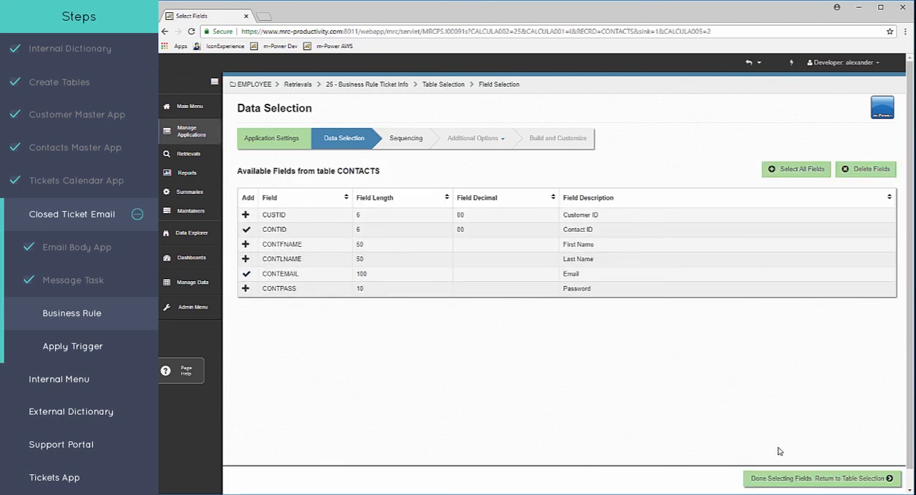
left_click(820, 478)
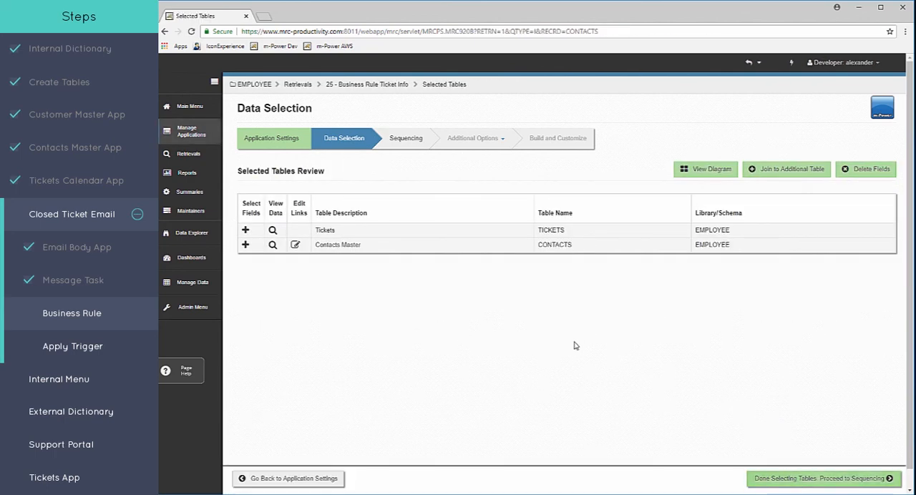
left_click(819, 477)
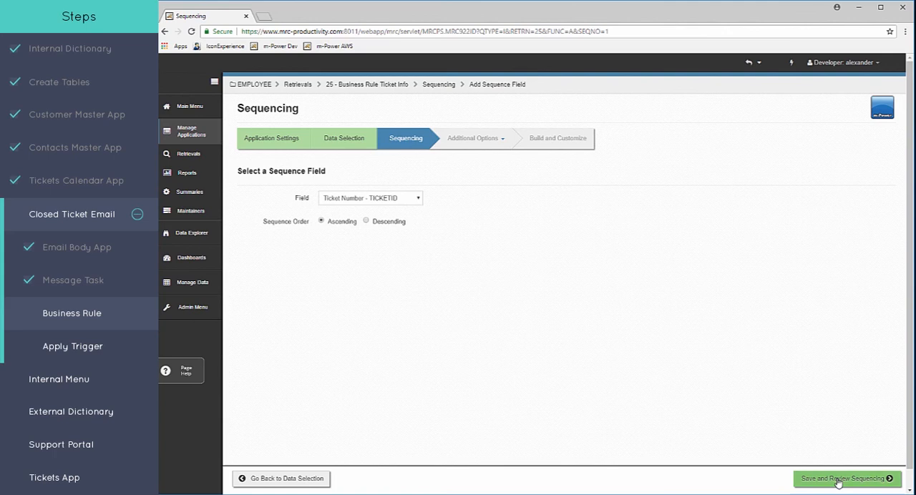
- Sequence the retrieval ascending by Ticket Number, finish specifications, and go to the Admin Menu
left_click(846, 479)
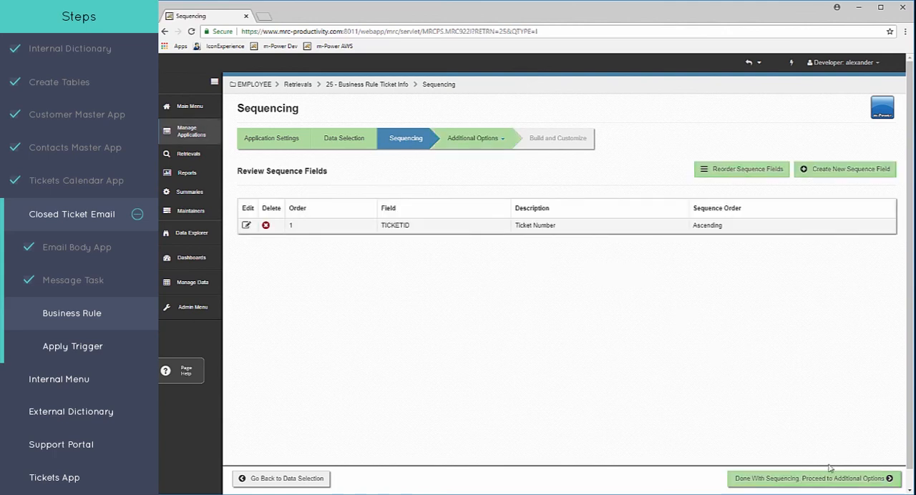
left_click(811, 478)
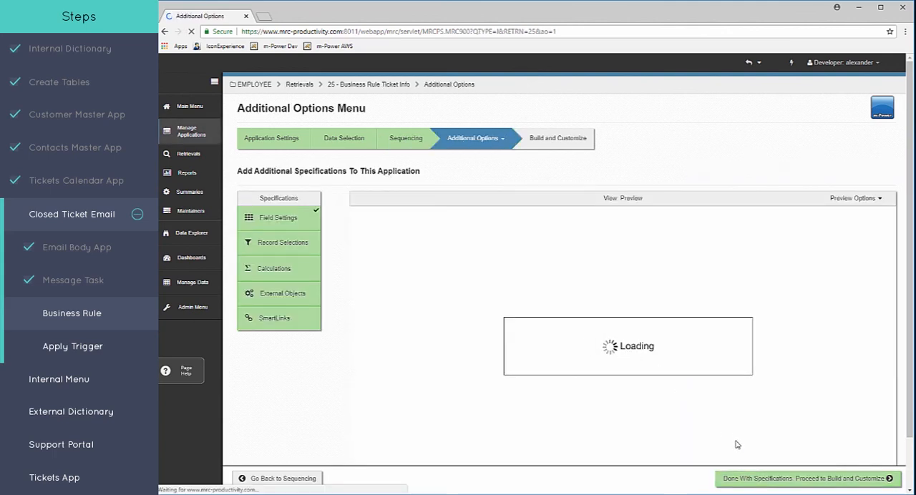
left_click(805, 478)
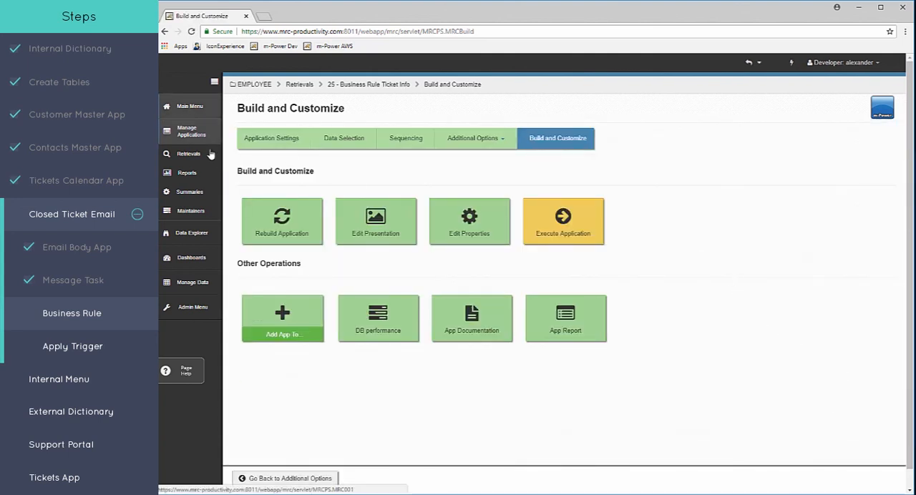
left_click(192, 307)
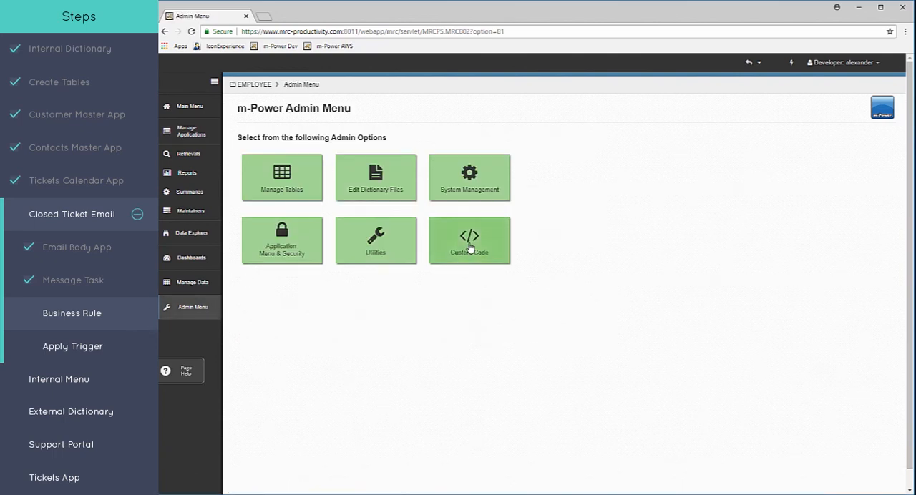
- Add Step 1 - Get Contact Info as a Lookup Data via Retrieval App using EMPLOYEE app 25 - Business Rule Ticket Info
left_click(470, 240)
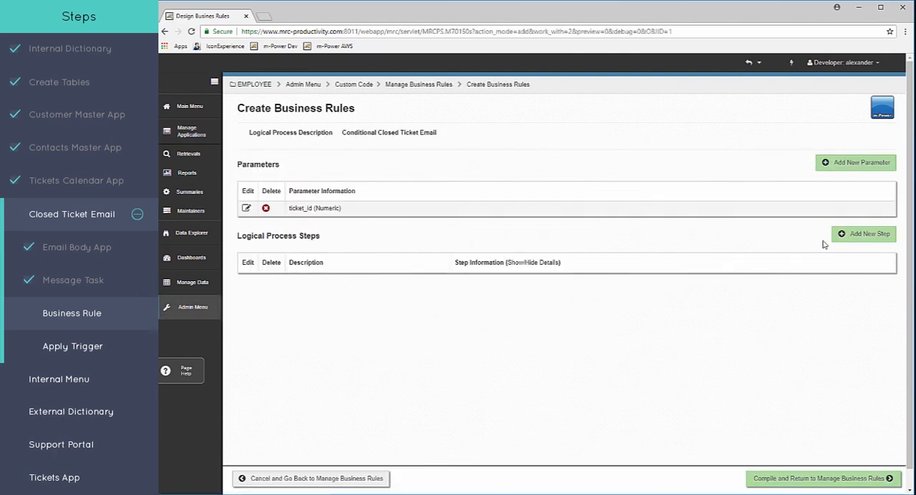
left_click(862, 234)
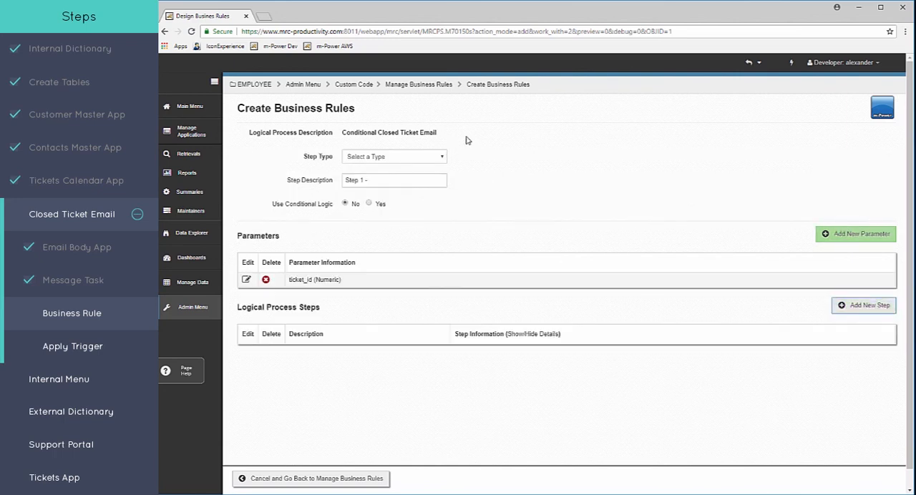
mouse_move(427, 161)
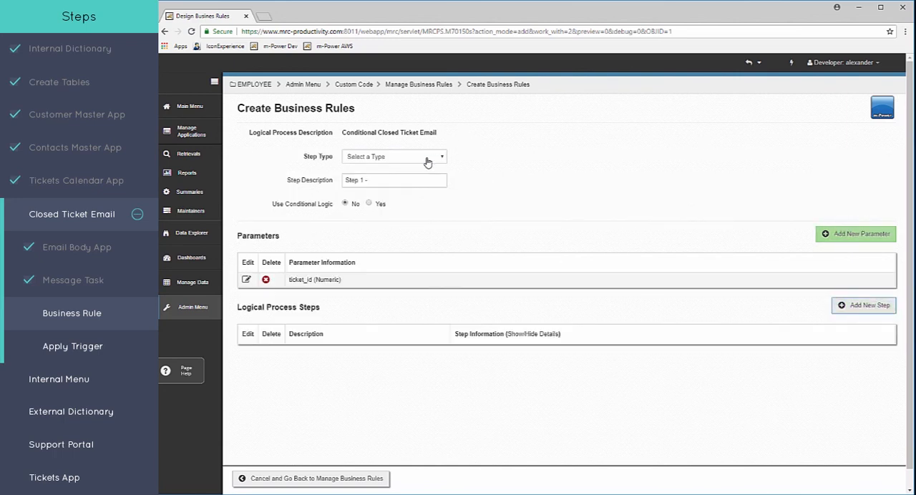
left_click(394, 156)
type(" Get Contact Info")
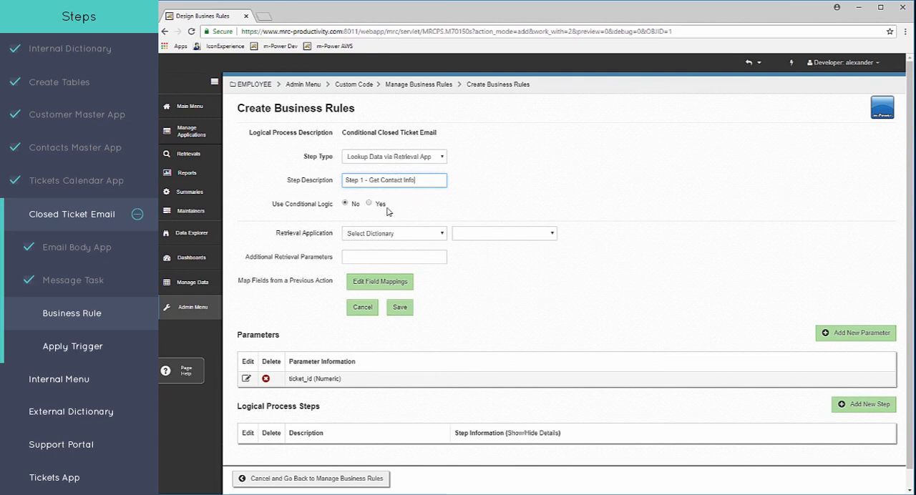
left_click(393, 232)
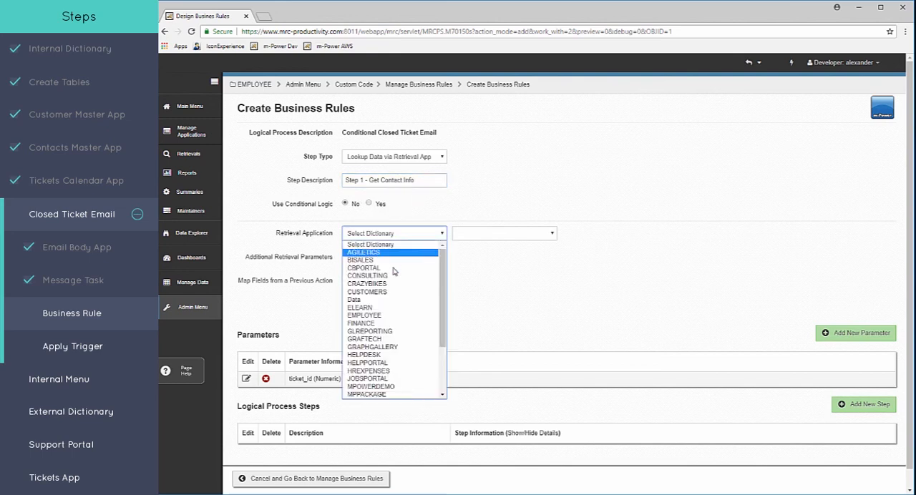
left_click(363, 315)
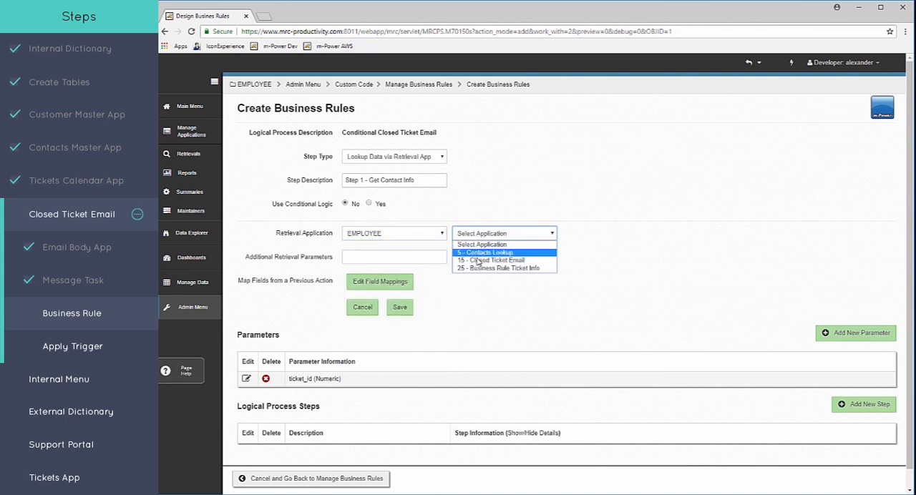
left_click(498, 267)
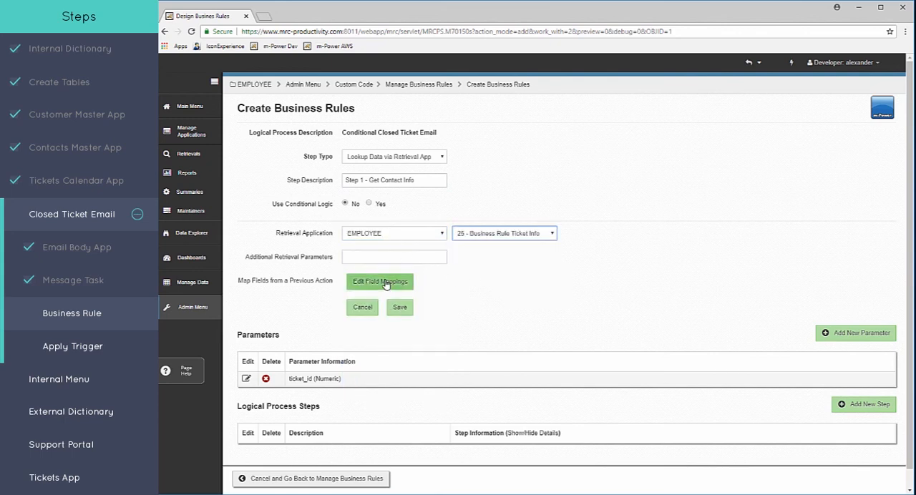
- Map TICKETID to the inbound parameter ticket_id in the field mappings and save Step 1
left_click(379, 281)
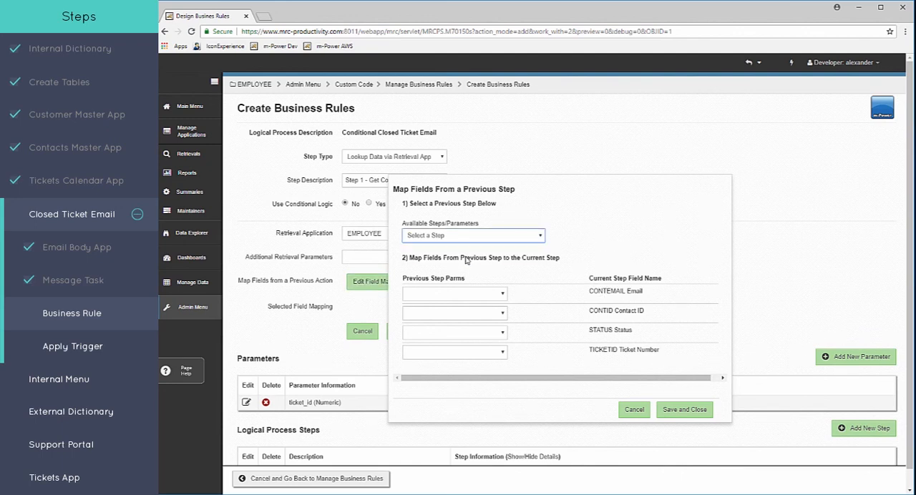
left_click(454, 331)
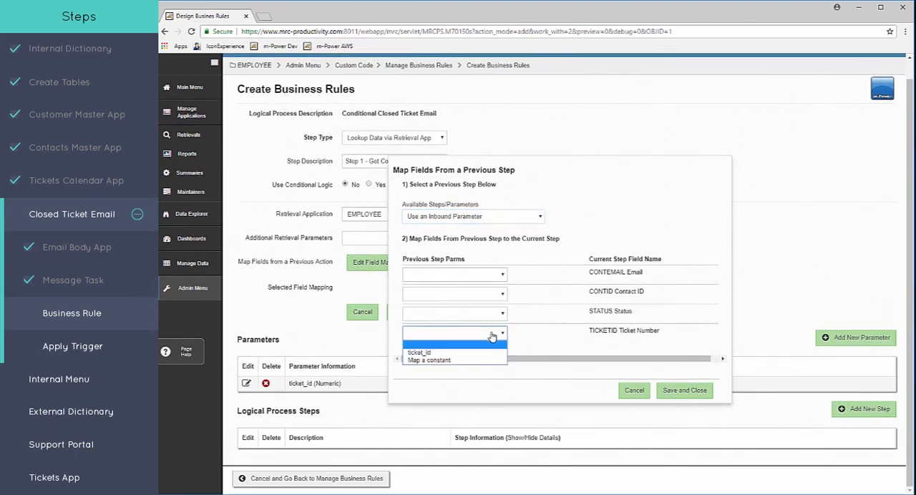
left_click(418, 352)
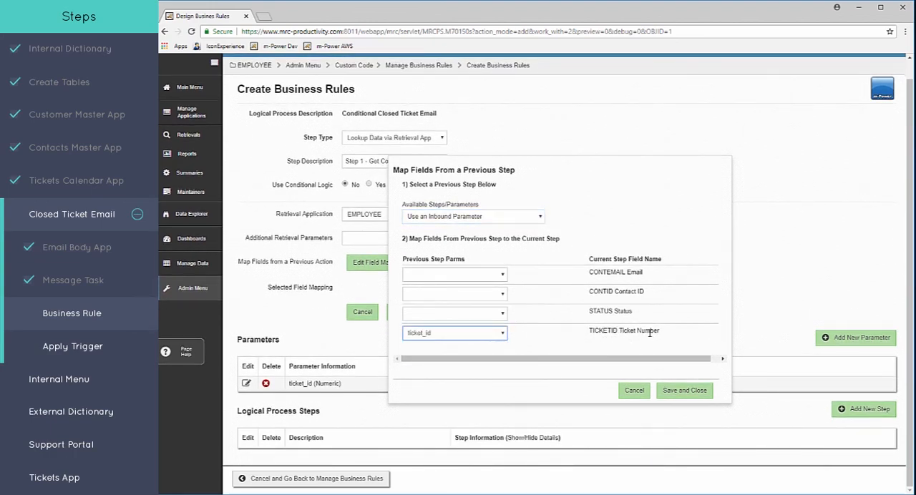
left_click(683, 390)
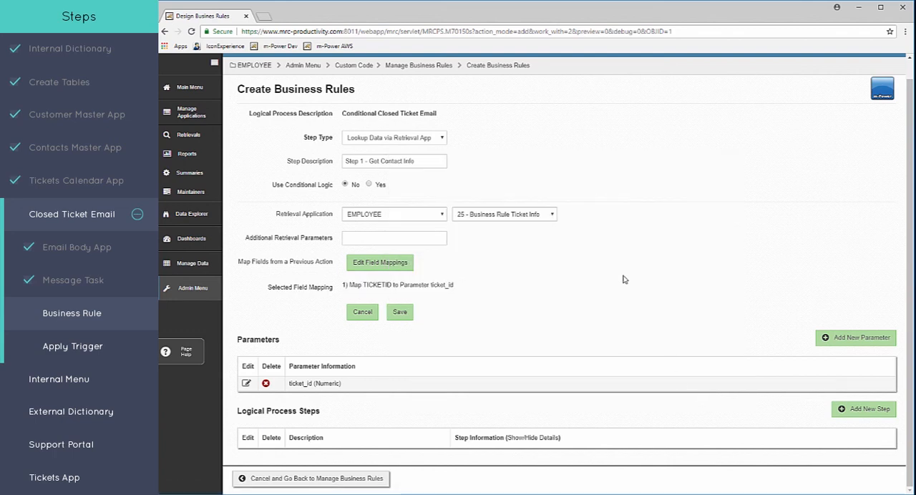
left_click(399, 311)
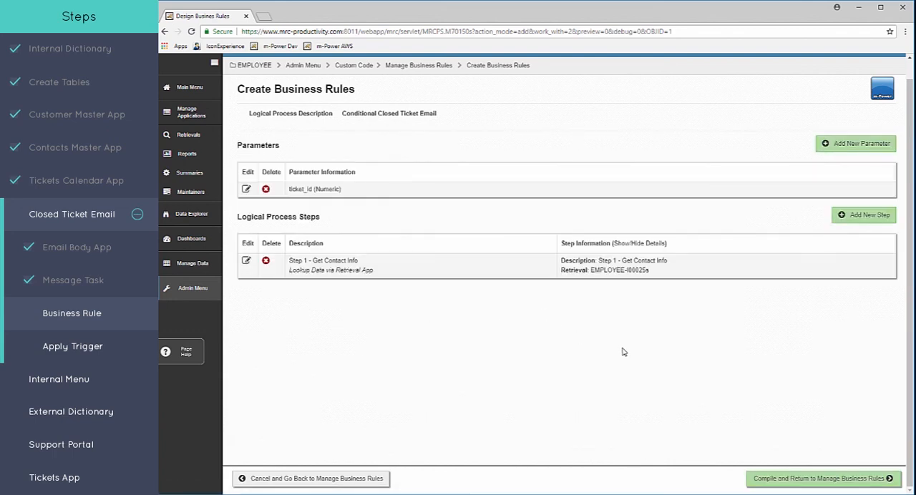
mouse_move(736, 366)
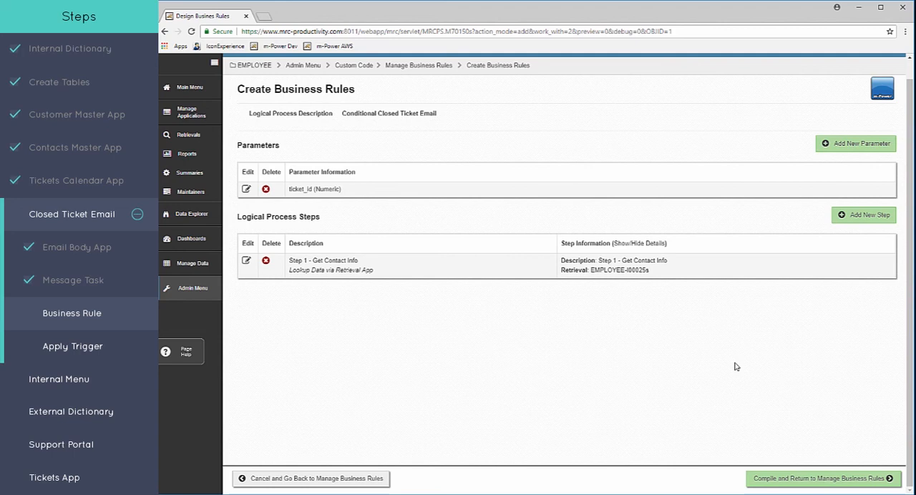
- Add Step 2 - Call Email calling the Closed Ticket Email task group when Step 1 STATUS equals Closed, and save it
left_click(863, 215)
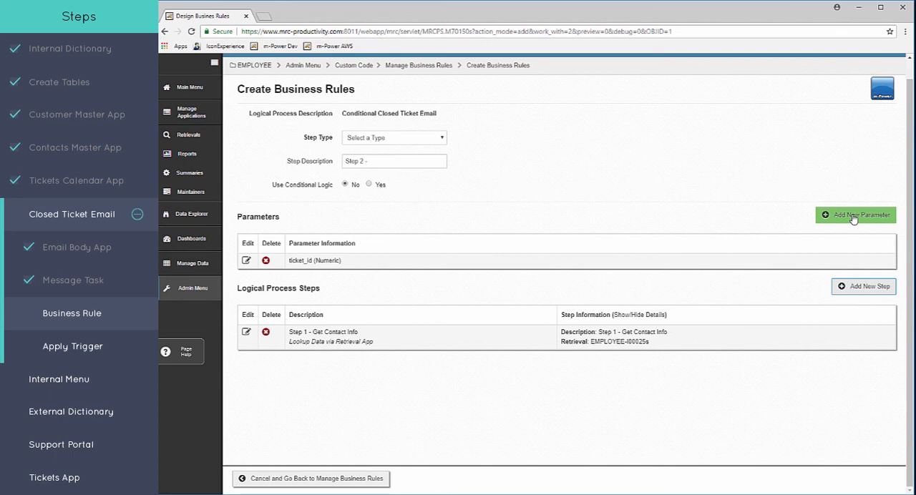
left_click(393, 138)
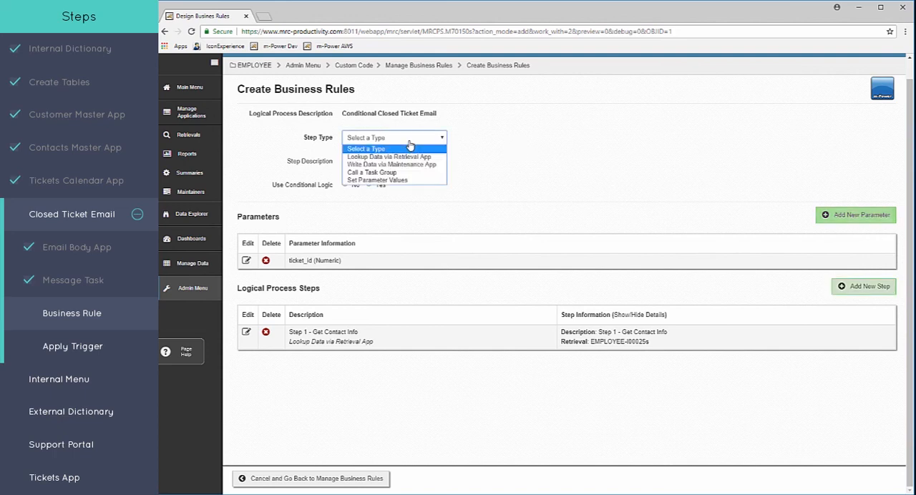
left_click(372, 172)
type("Step 2 - Call Email")
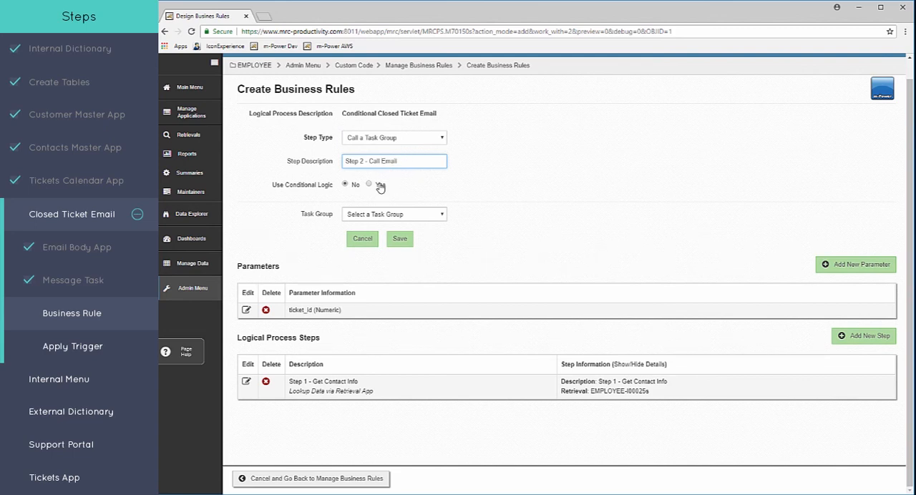
left_click(368, 185)
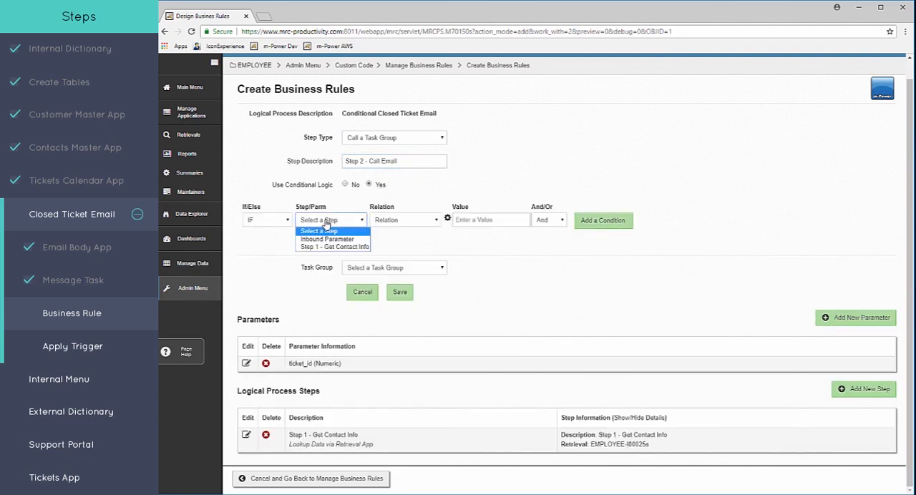
left_click(333, 247)
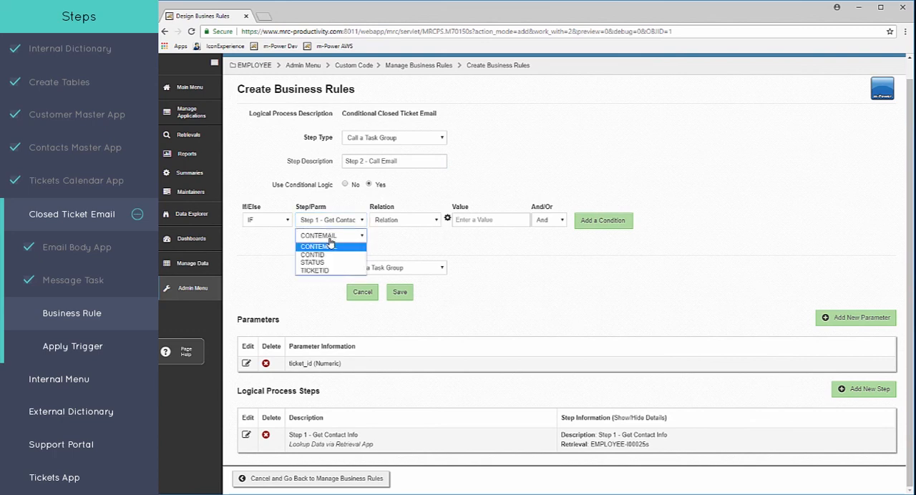
left_click(312, 262)
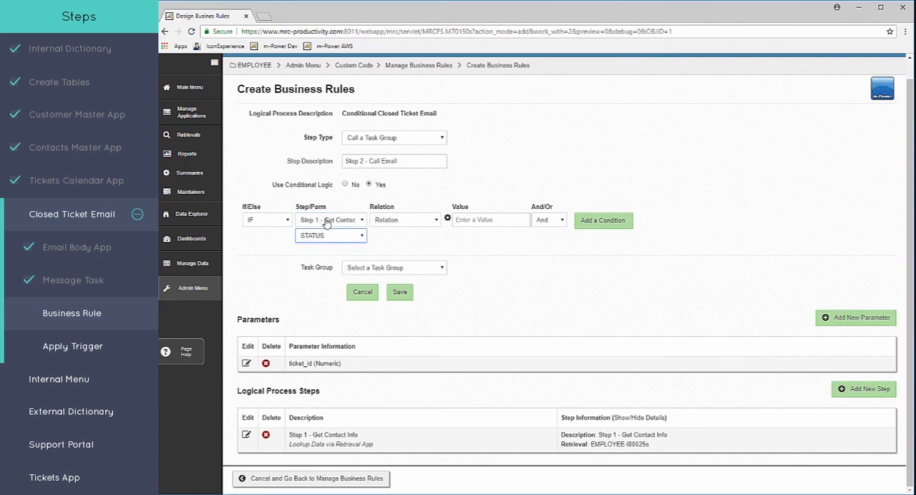
left_click(404, 220)
type("Closed")
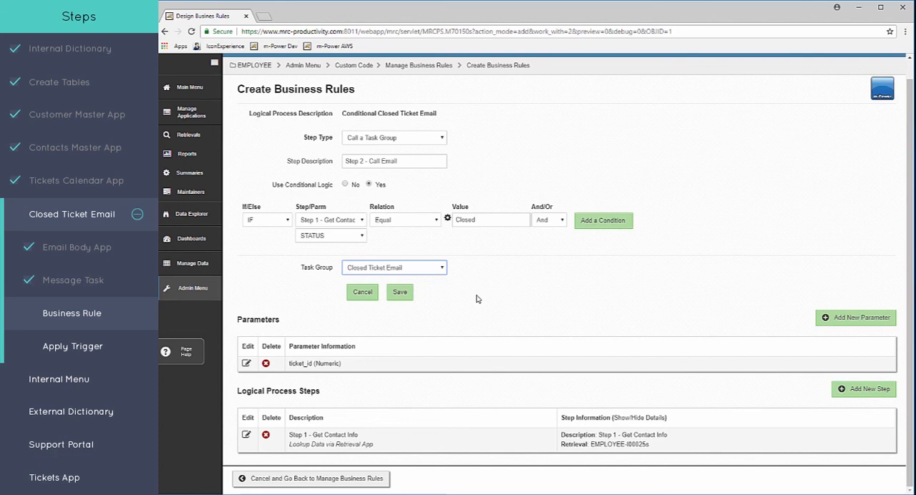
mouse_move(422, 295)
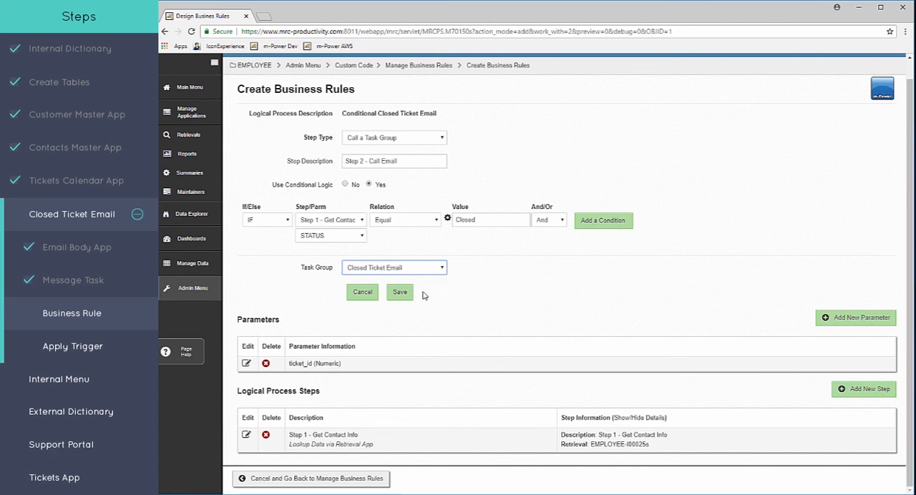
left_click(399, 291)
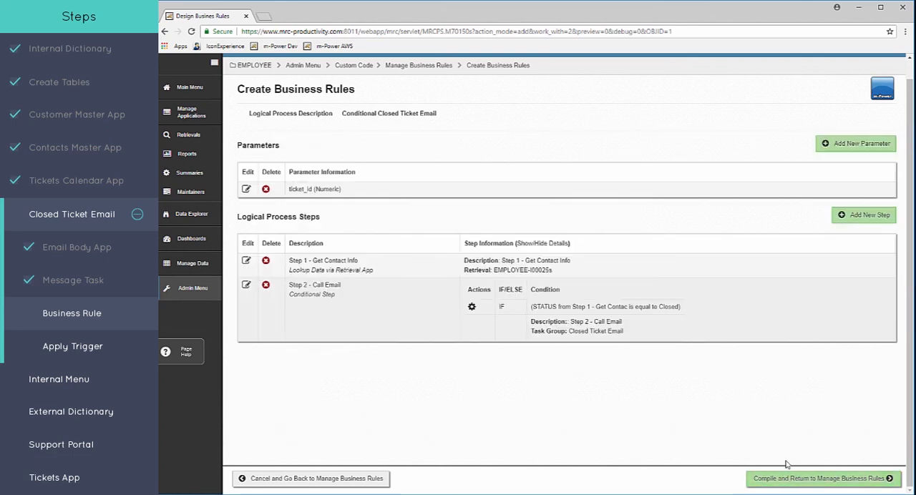
- Compile the Conditional Closed Ticket Email rule and return to Manage Business Rules
left_click(816, 478)
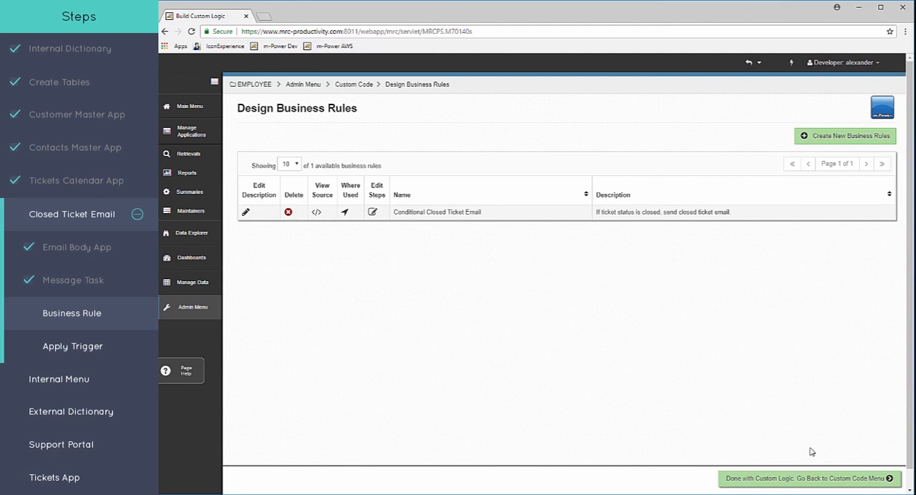
mouse_move(742, 398)
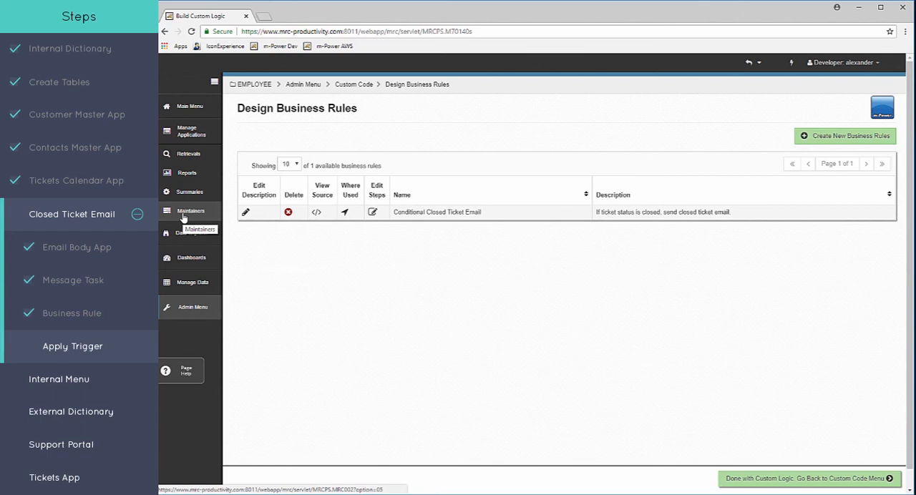
- Start a new external object for the Helpdesk Calendar maintainer
left_click(191, 213)
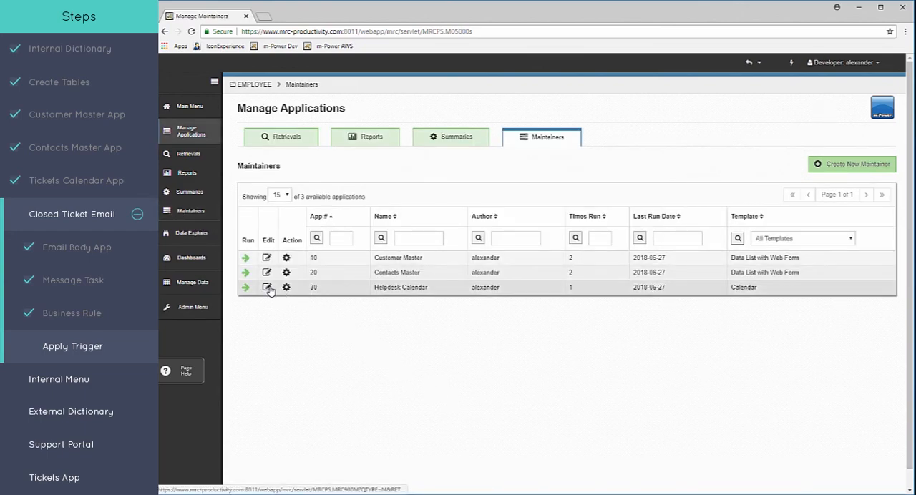
left_click(267, 287)
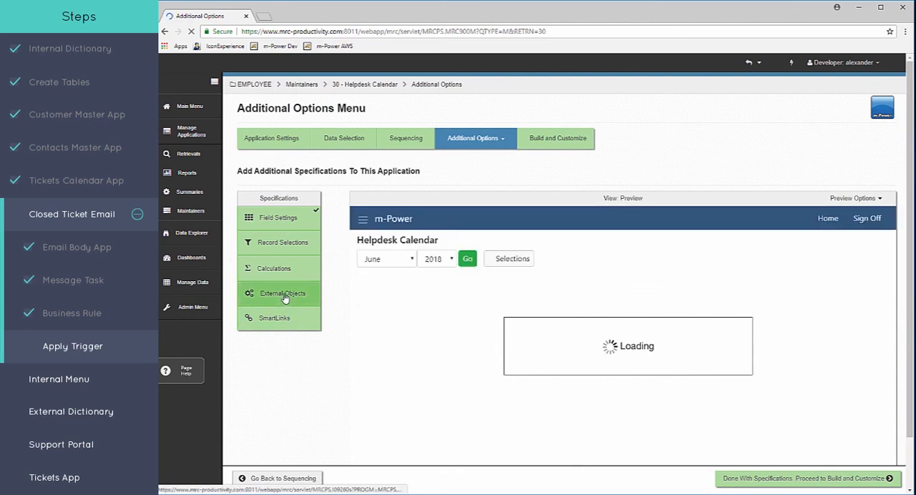
left_click(279, 294)
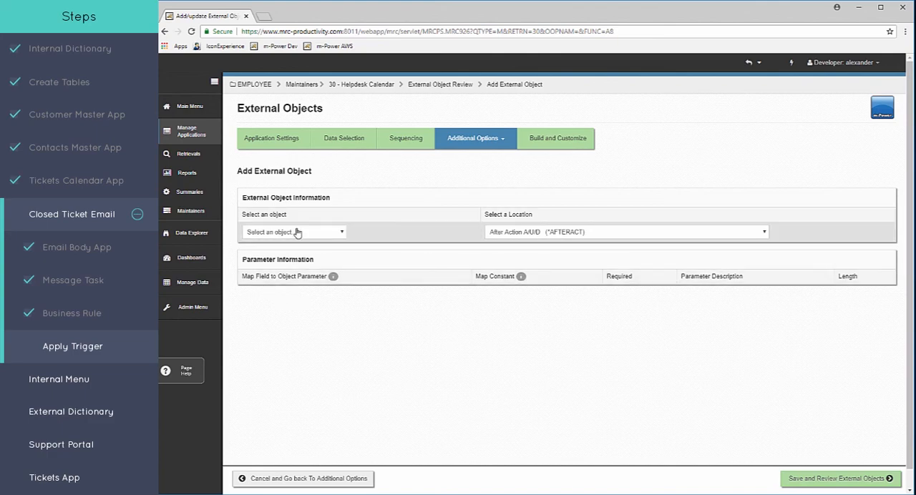
- Select the Conditional Closed Ticket Email object with location After Update
left_click(293, 232)
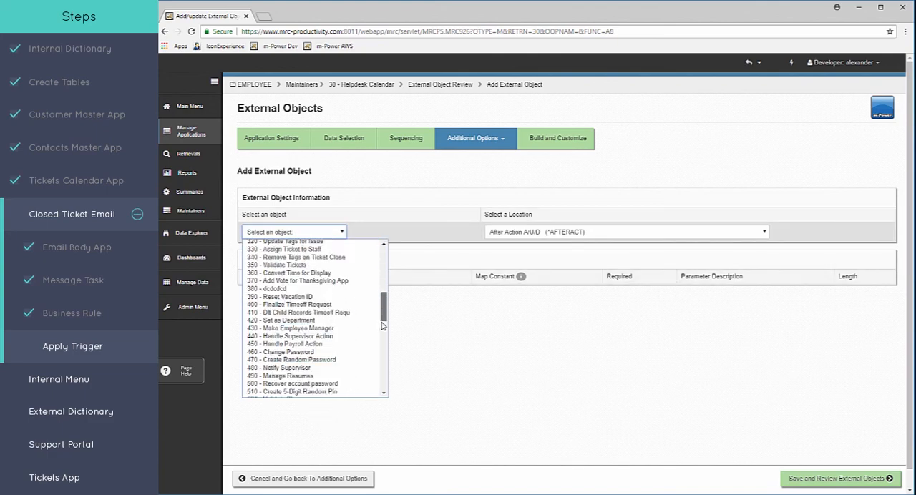
scroll("down", 3)
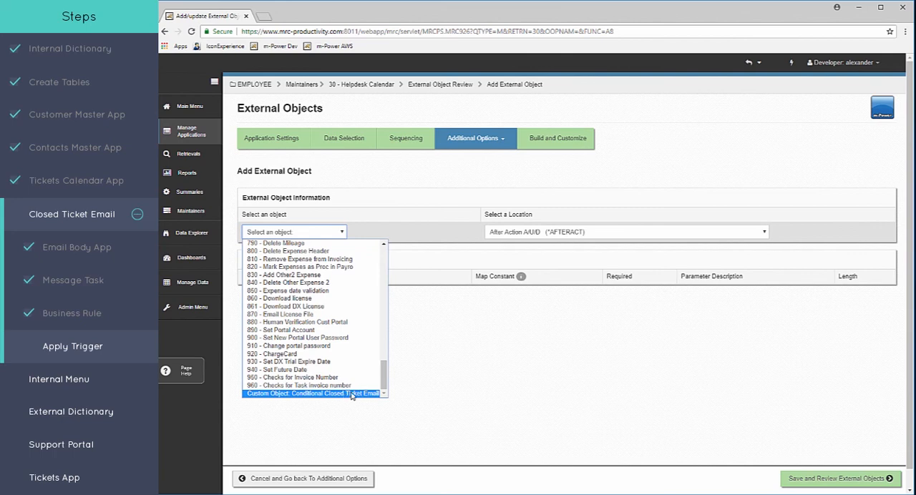
left_click(313, 393)
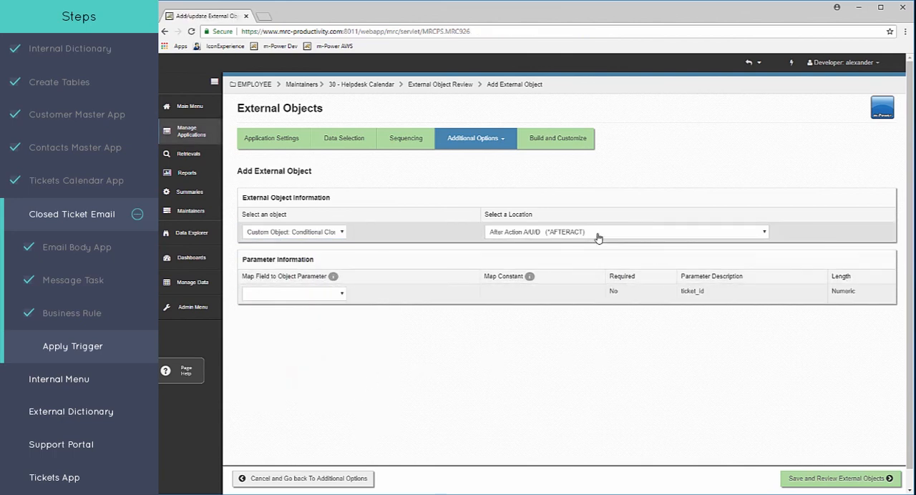
left_click(625, 232)
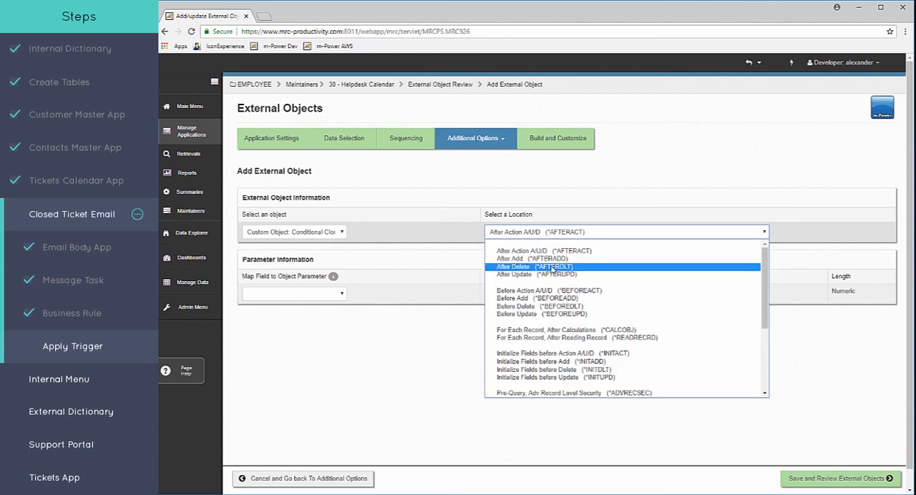
left_click(538, 274)
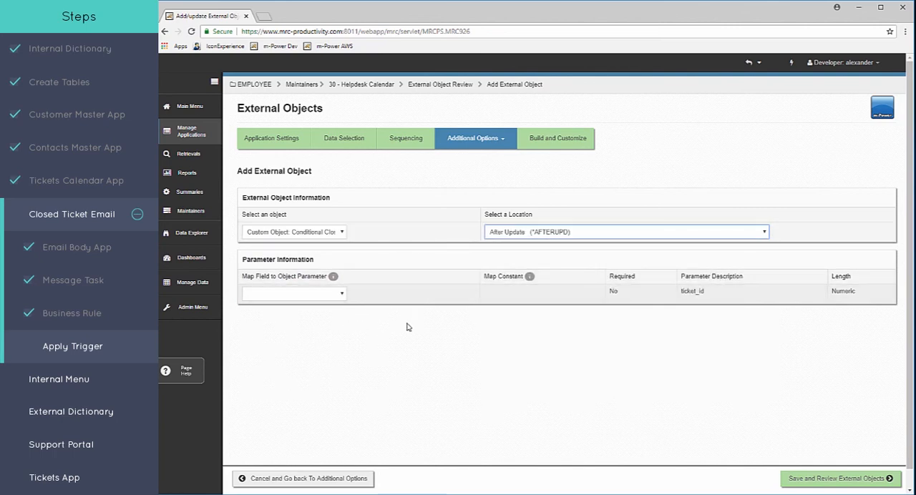
- Map Ticket Number to the ticket_id parameter and save the external object
left_click(293, 294)
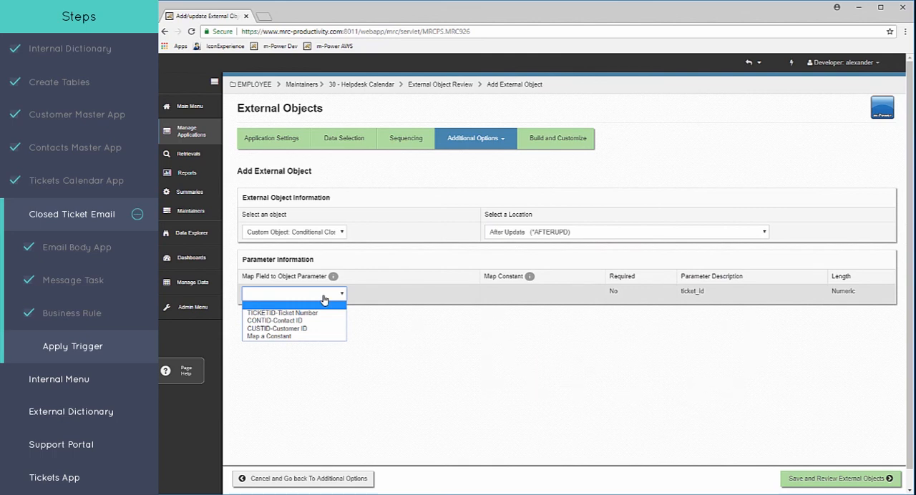
mouse_move(293, 312)
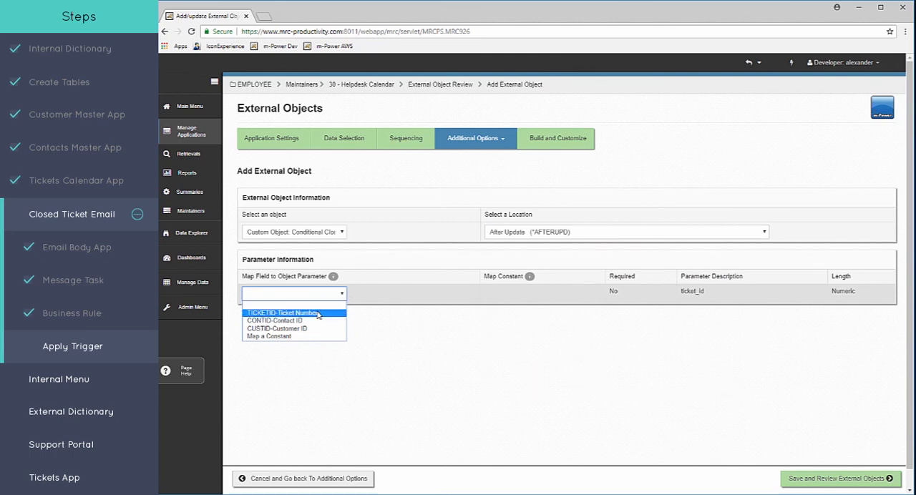
left_click(286, 313)
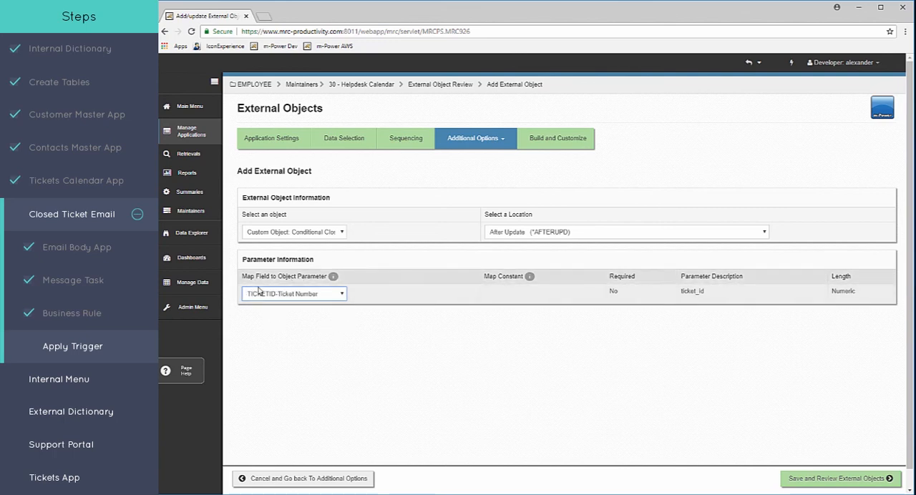
mouse_move(720, 302)
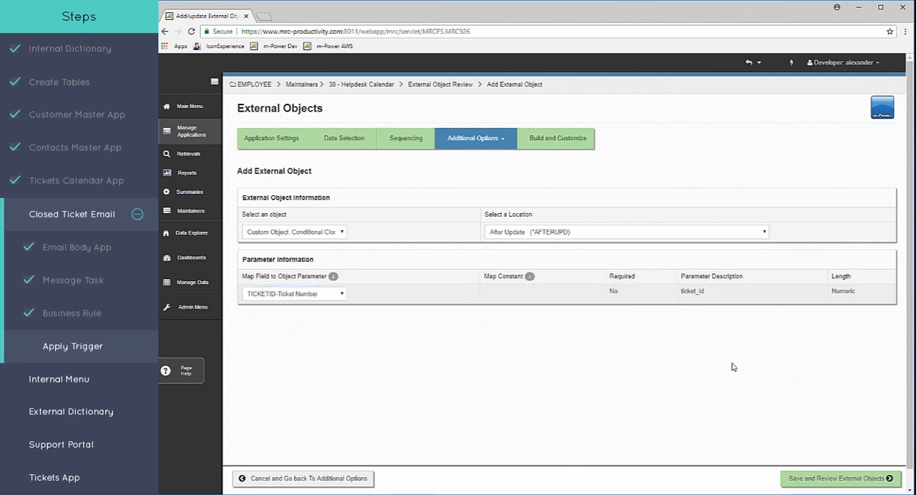
left_click(839, 478)
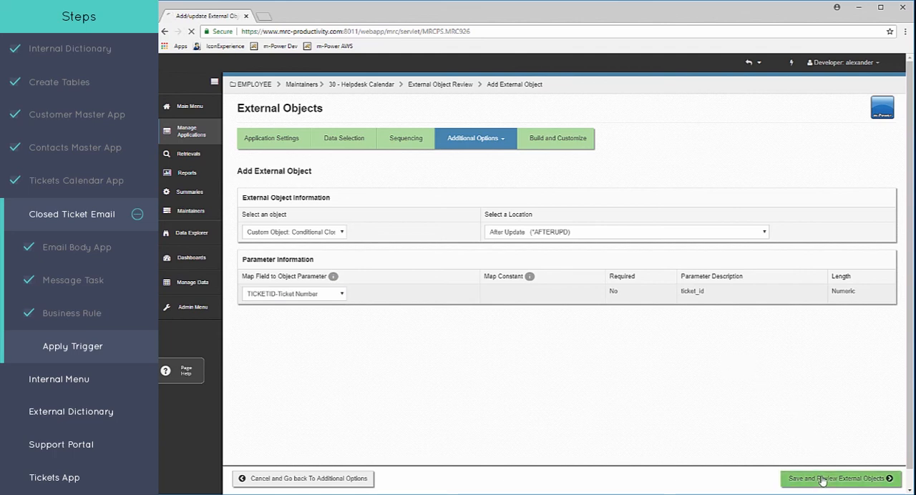
- Finish external objects and confirm the build, keeping the HTML presentation file at No
left_click(837, 479)
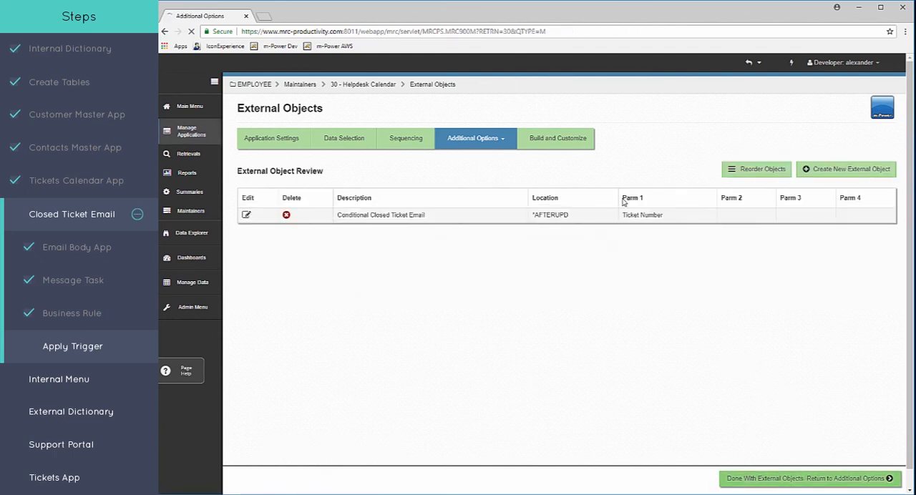
left_click(556, 138)
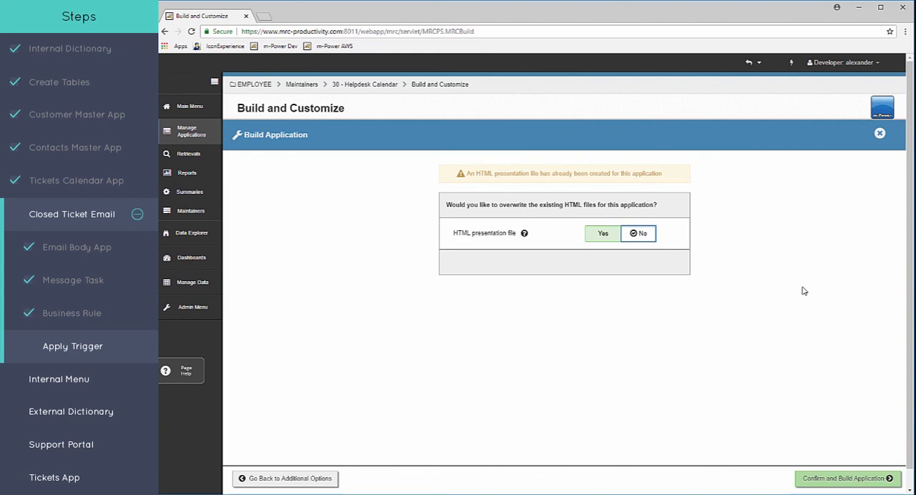
mouse_move(856, 470)
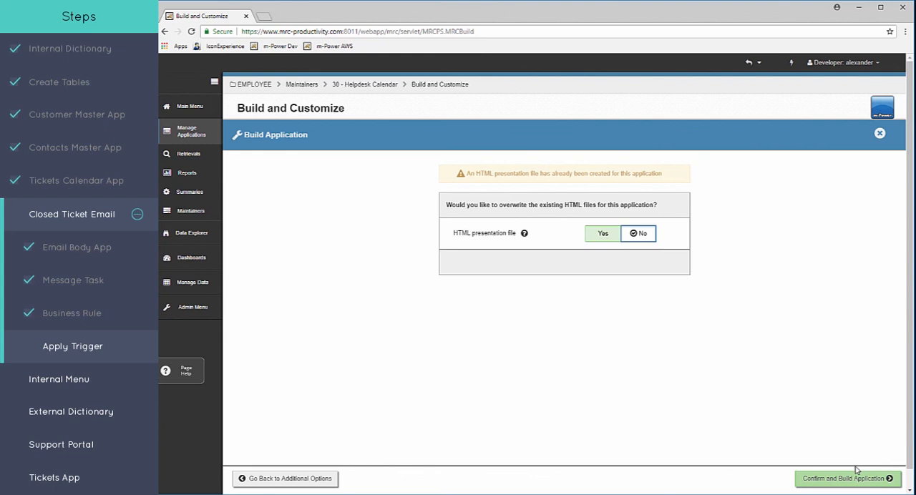
mouse_move(862, 453)
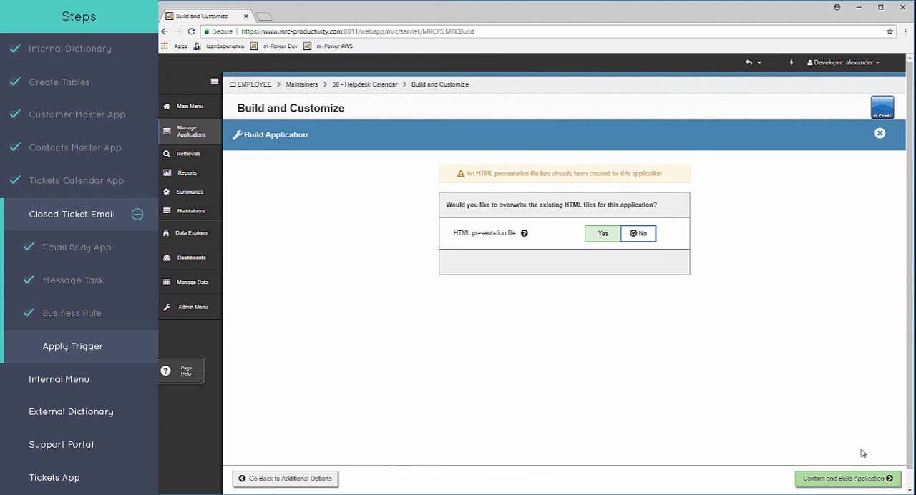
mouse_move(852, 473)
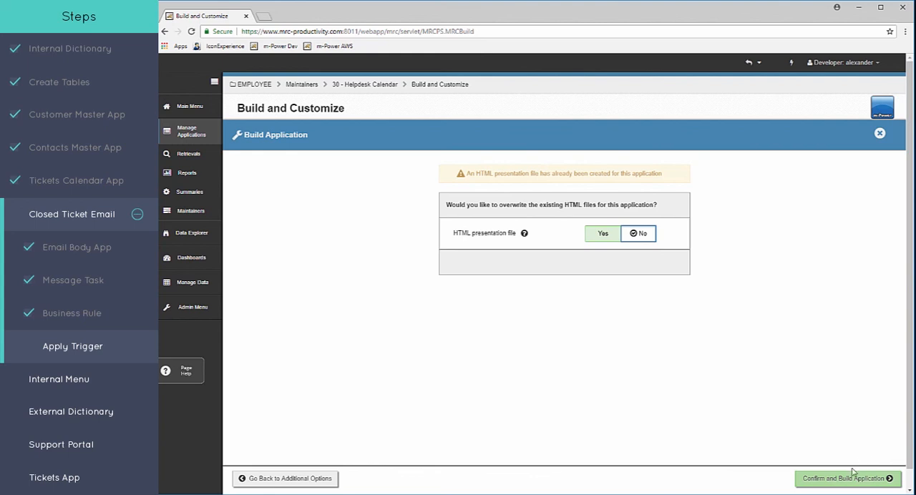
left_click(847, 478)
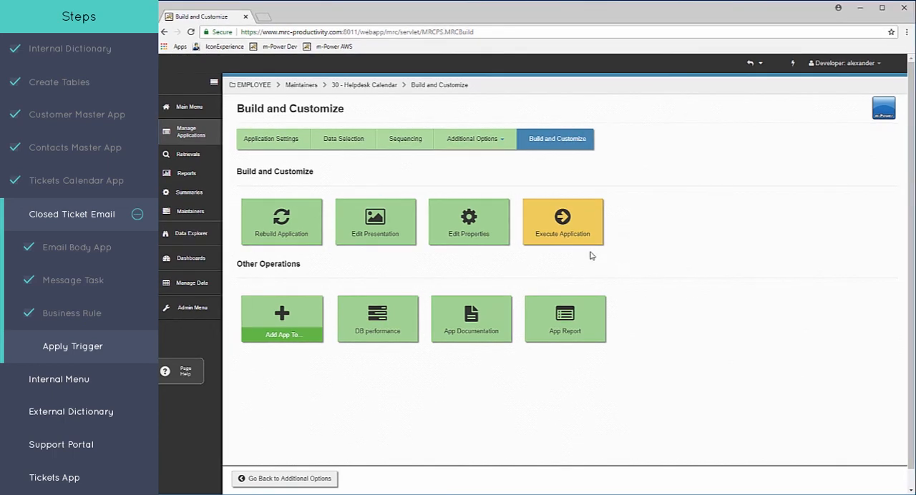
- Run Helpdesk Calendar and put the June 27 ticket into update mode
left_click(561, 221)
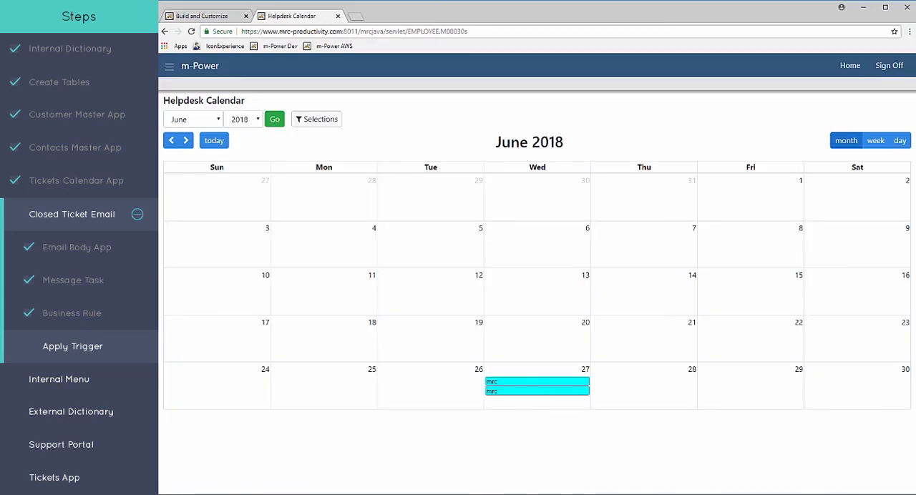
left_click(536, 381)
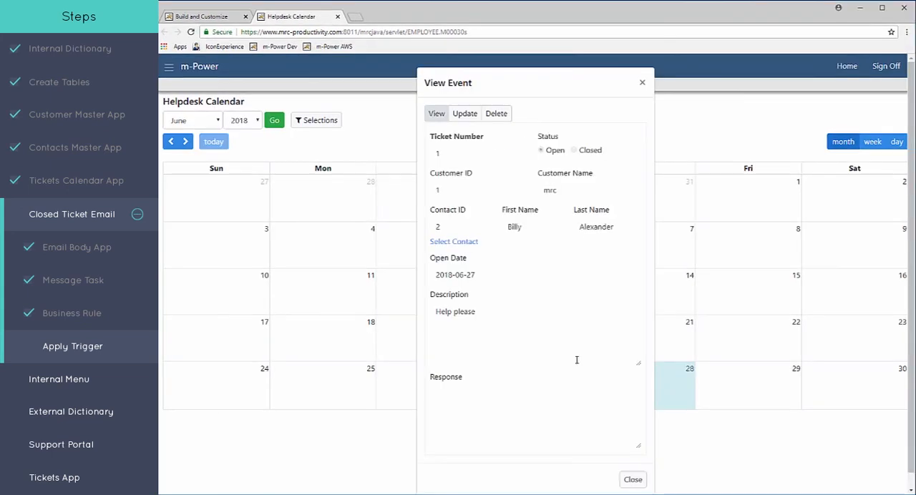
left_click(464, 113)
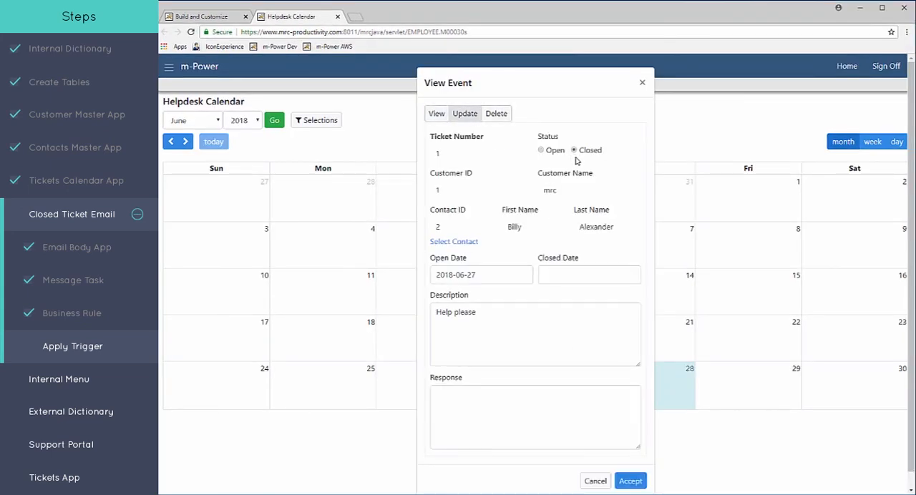
- Close the ticket with closed date June 28 and response 'Okay.'
left_click(588, 275)
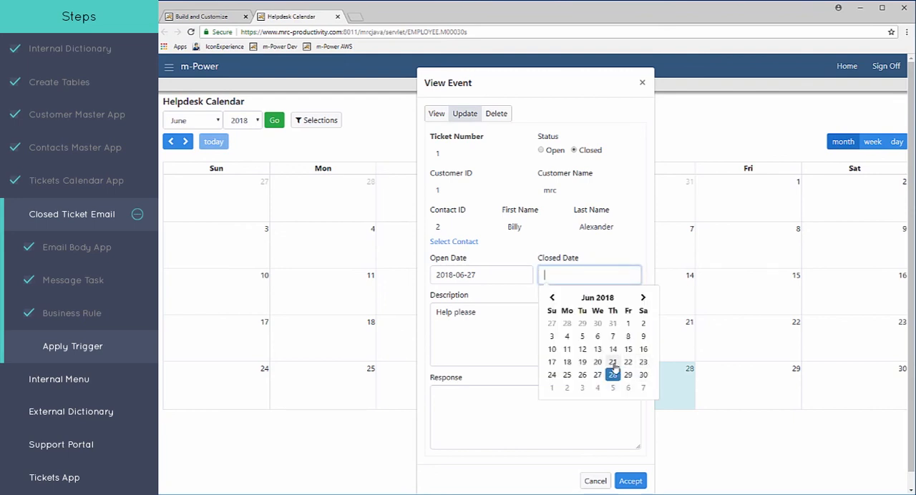
left_click(613, 375)
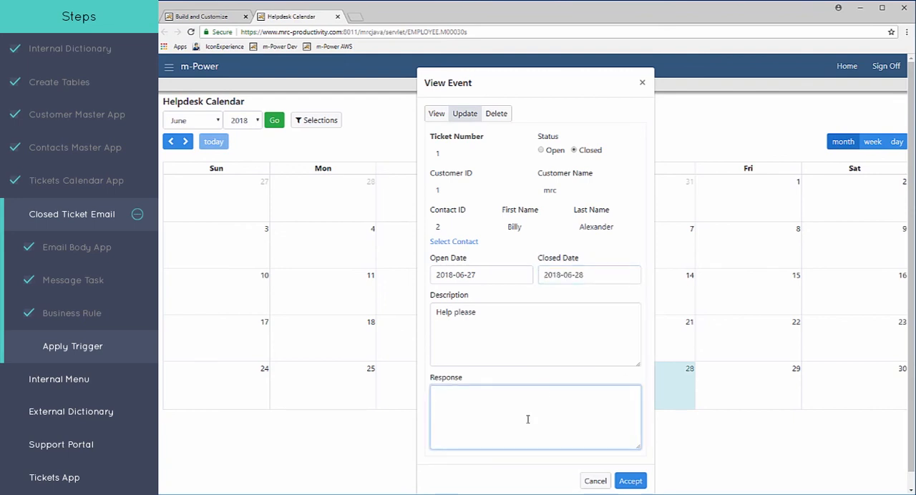
type("O")
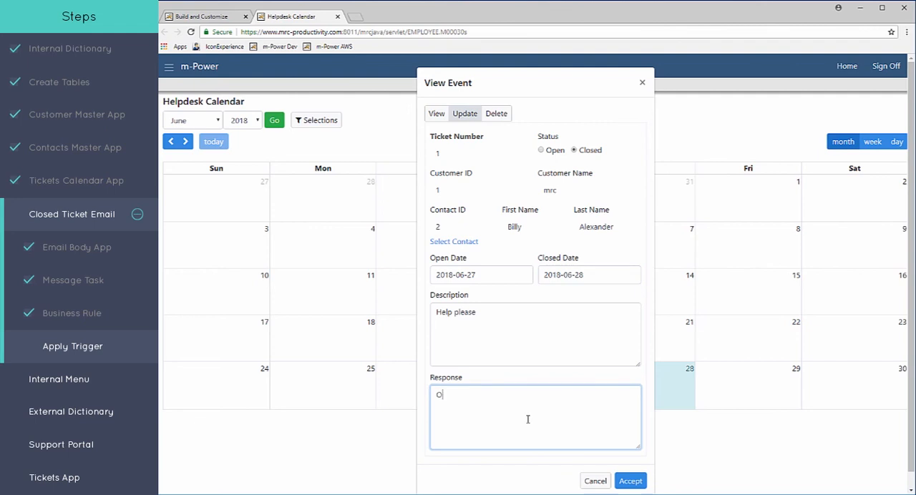
type("kay.")
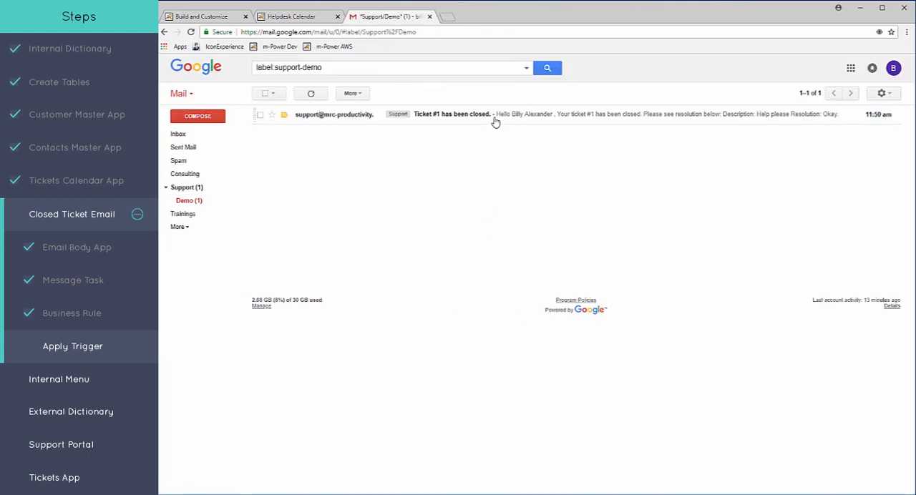
mouse_move(440, 119)
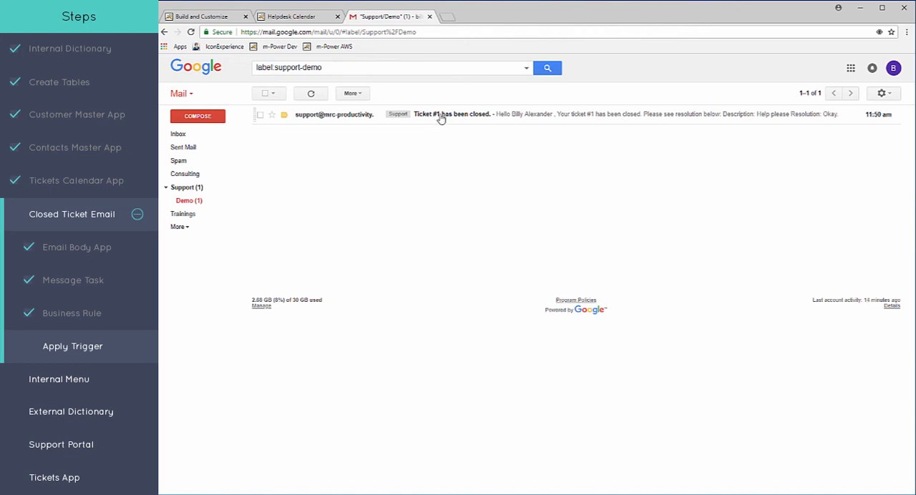
- View the 'Ticket #1 has been closed.' email with description Help please and resolution Okay
left_click(452, 113)
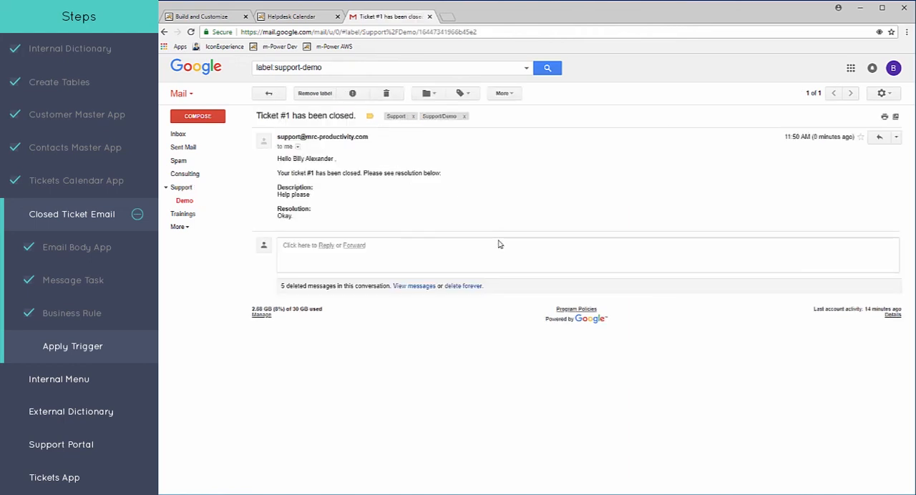